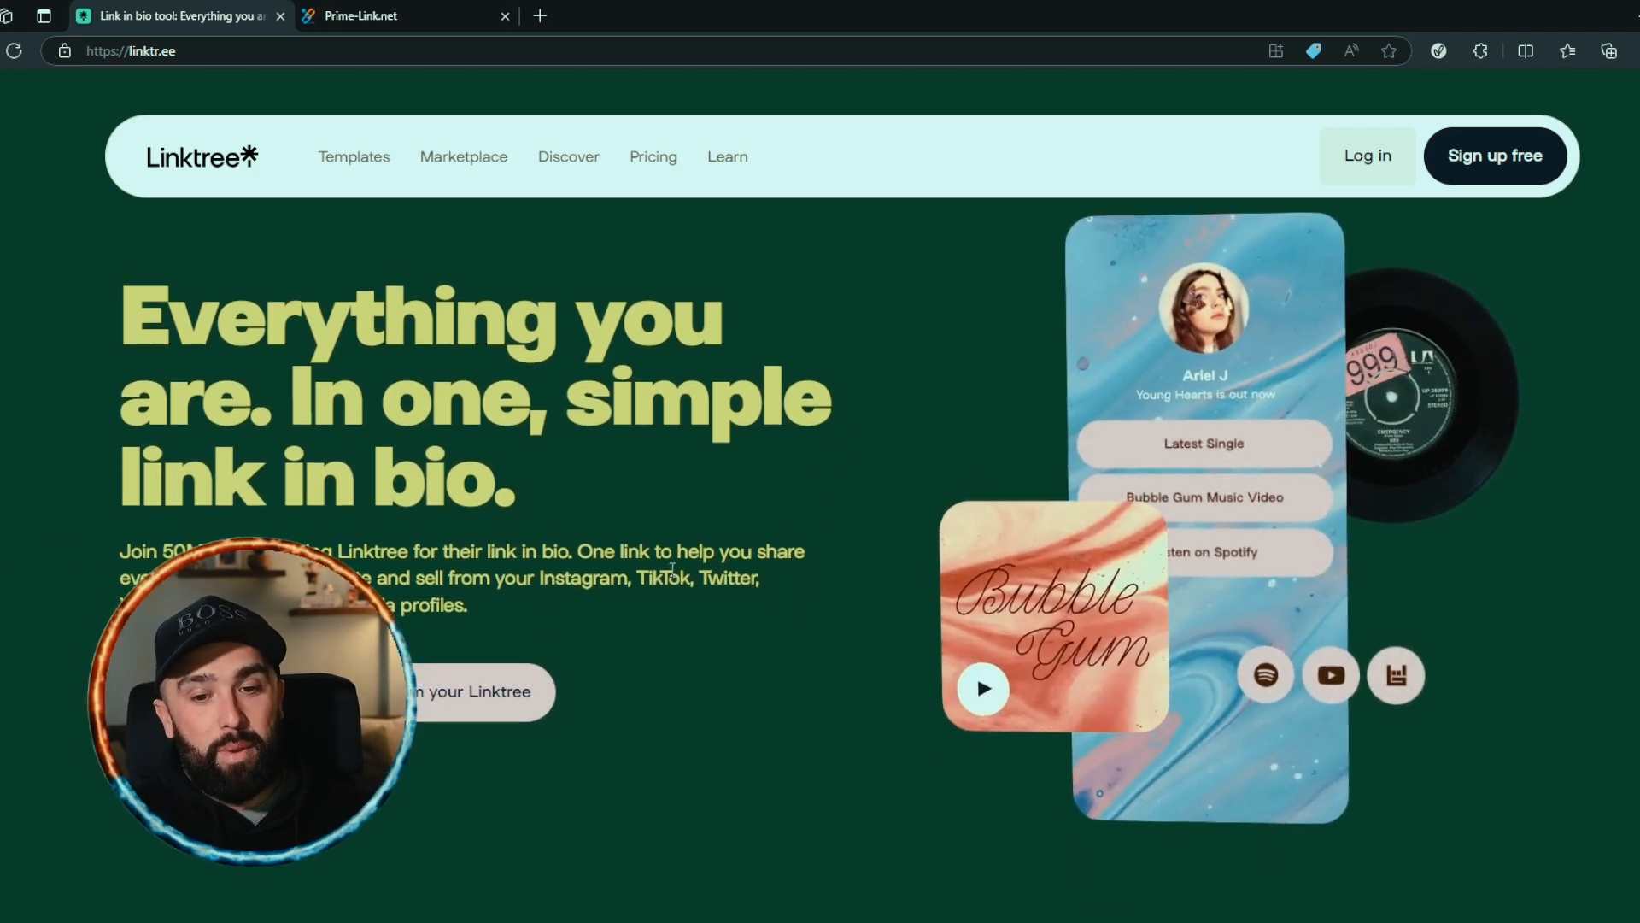
Scroll through Linktree's customization, analytics, creator showcase, monetization and editor sections.
{"action": "scroll", "scroll_direction": "down", "scroll_amount": 3}
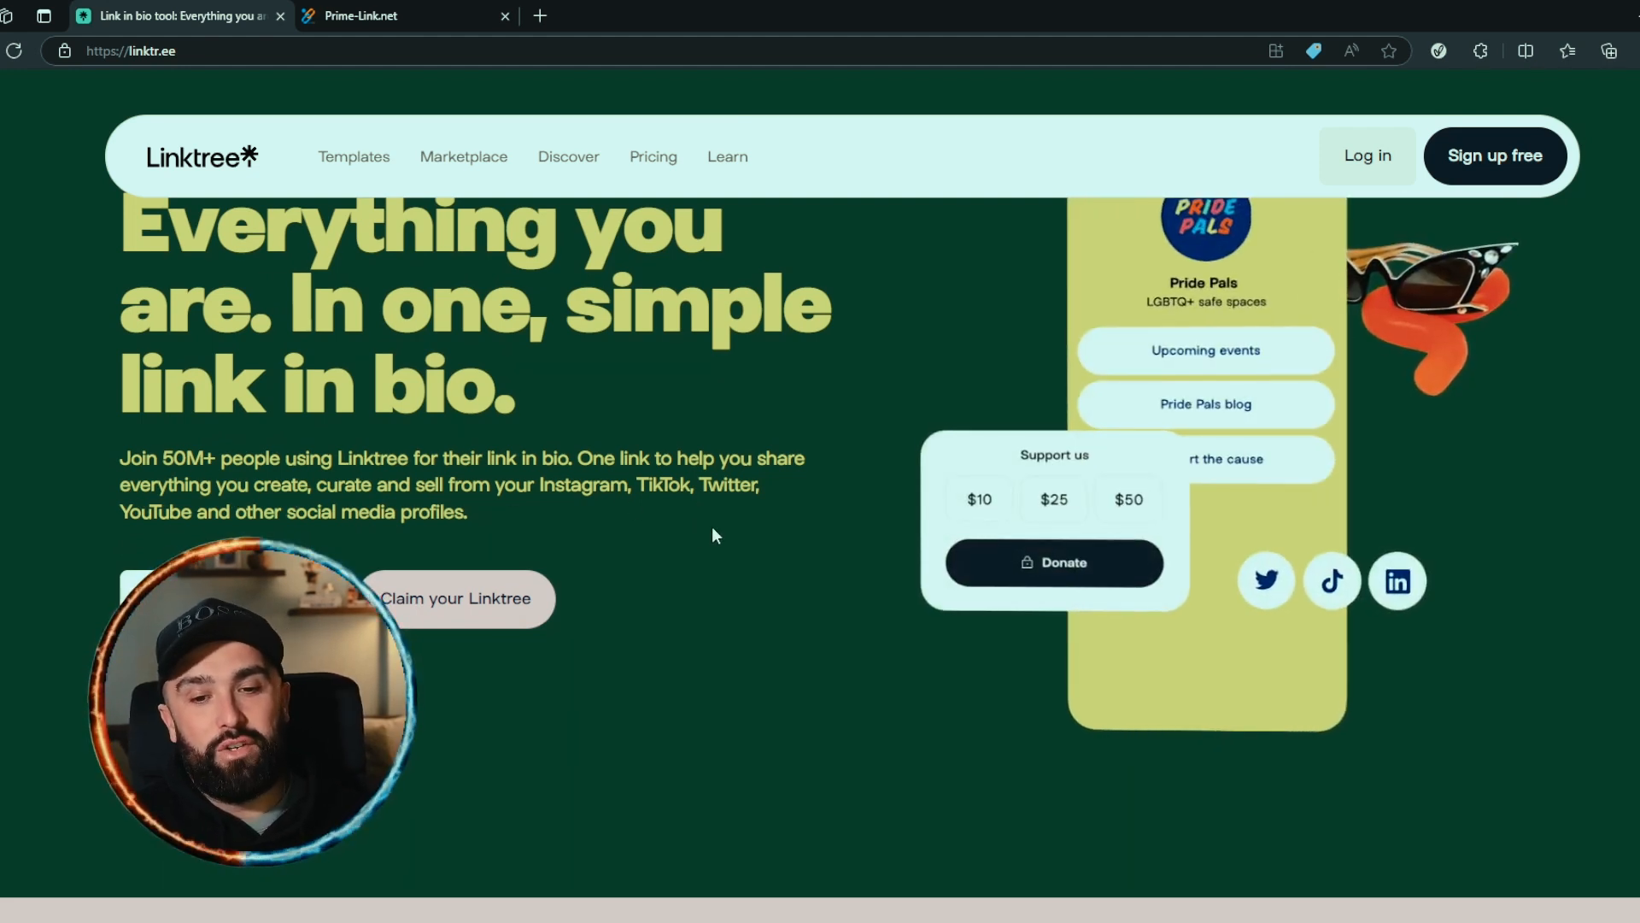
{"action": "scroll", "scroll_direction": "down", "scroll_amount": 3}
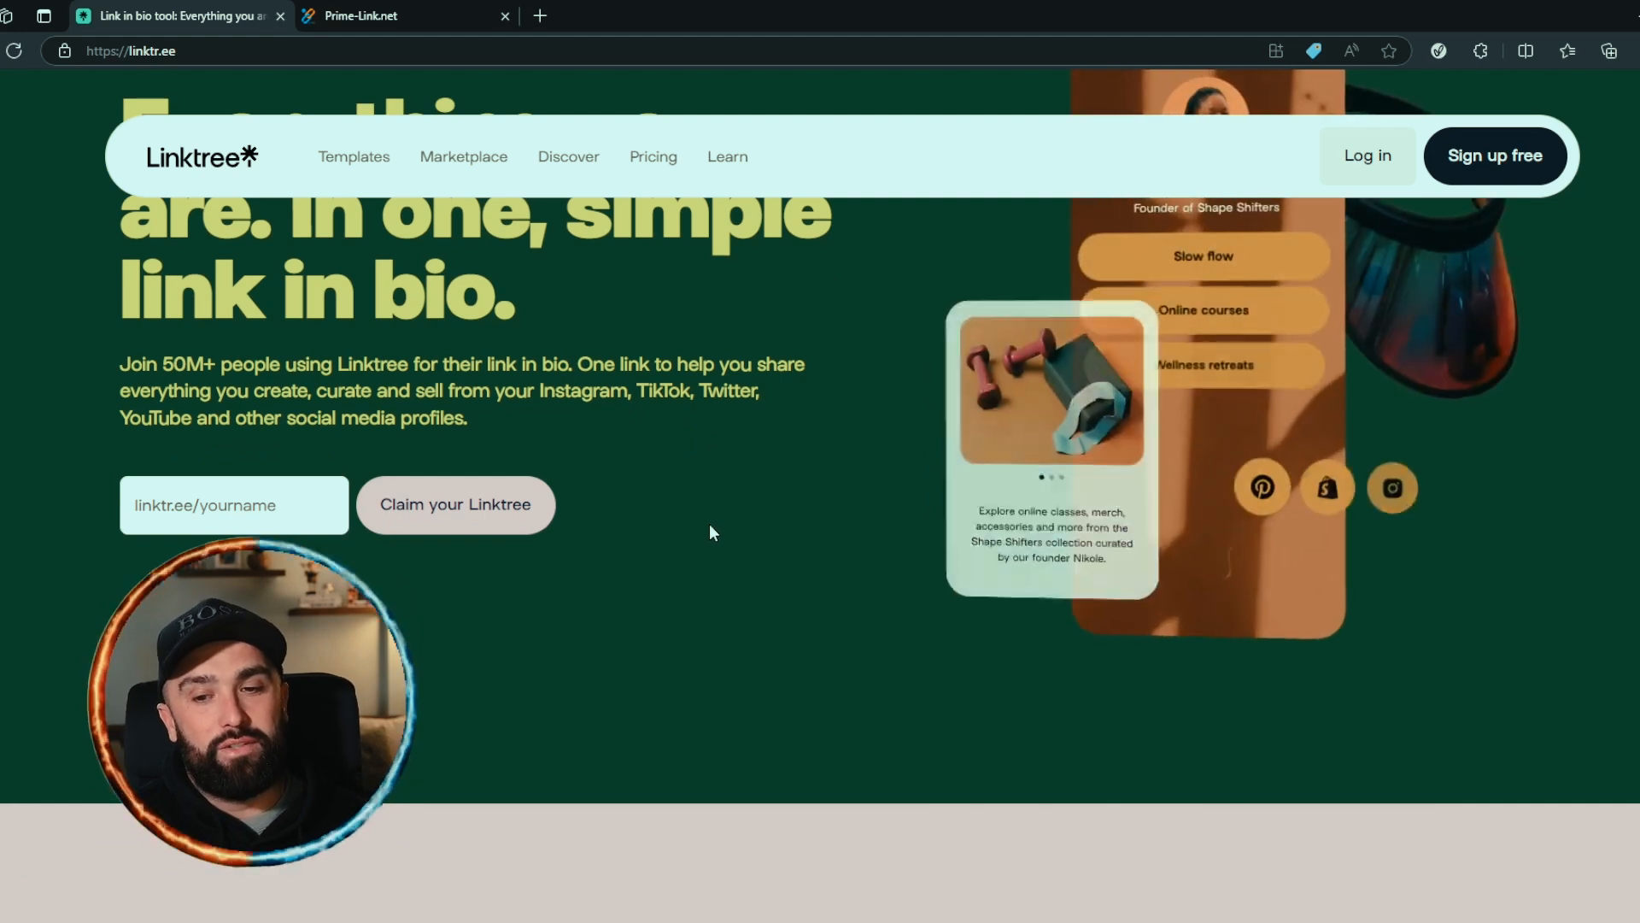
{"action": "scroll", "scroll_direction": "down", "scroll_amount": 3}
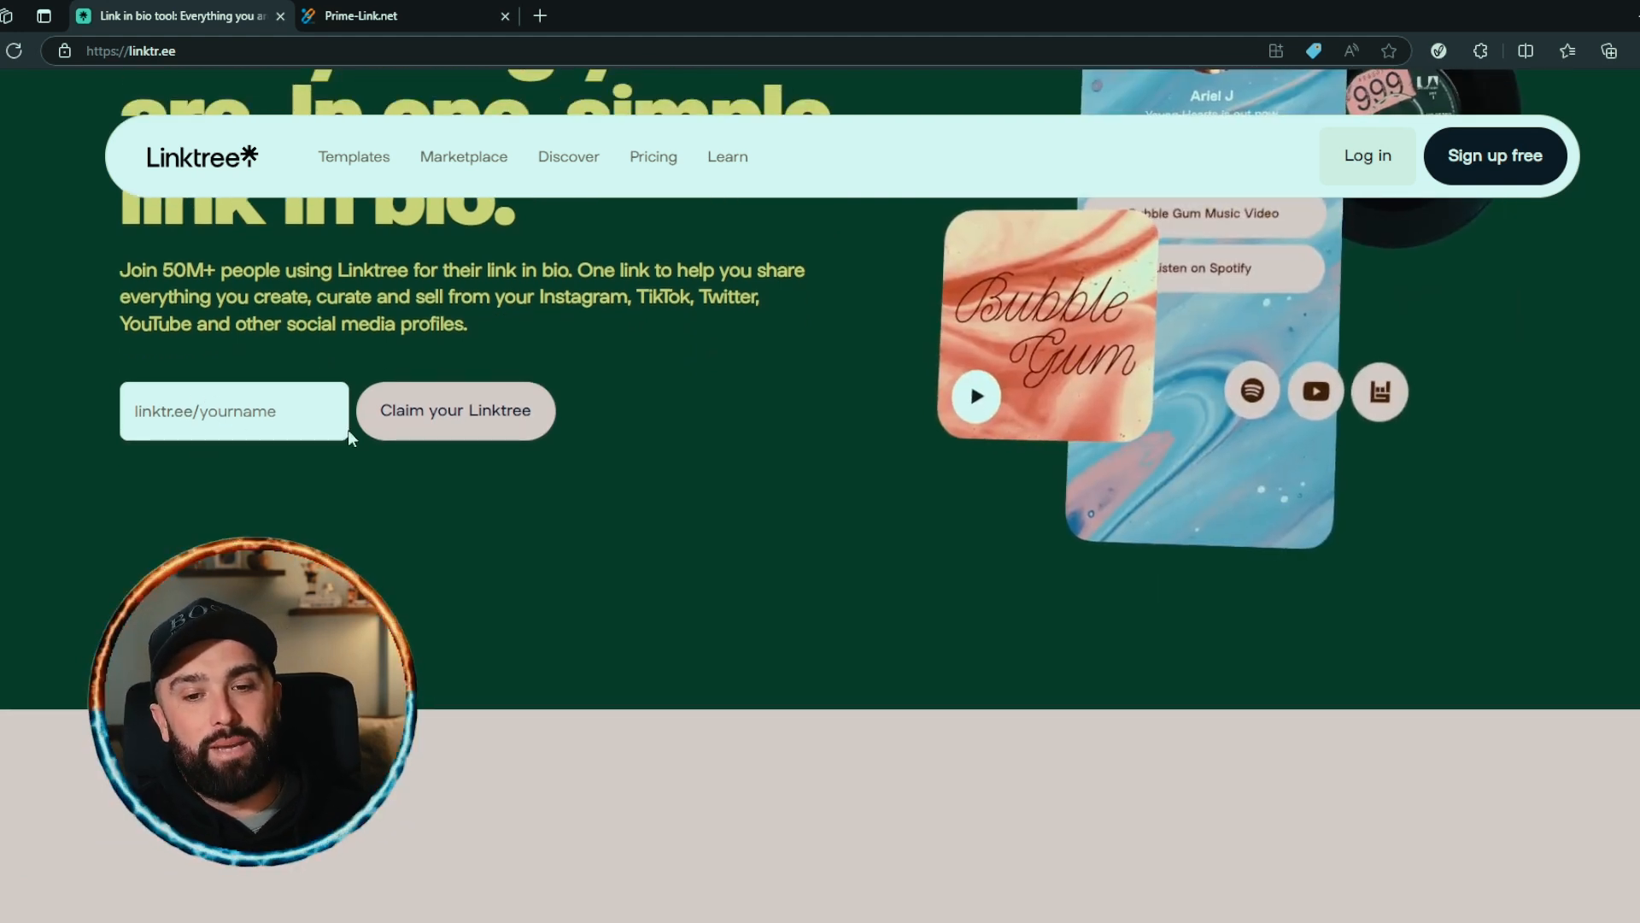
{"action": "scroll", "scroll_direction": "down", "scroll_amount": 3}
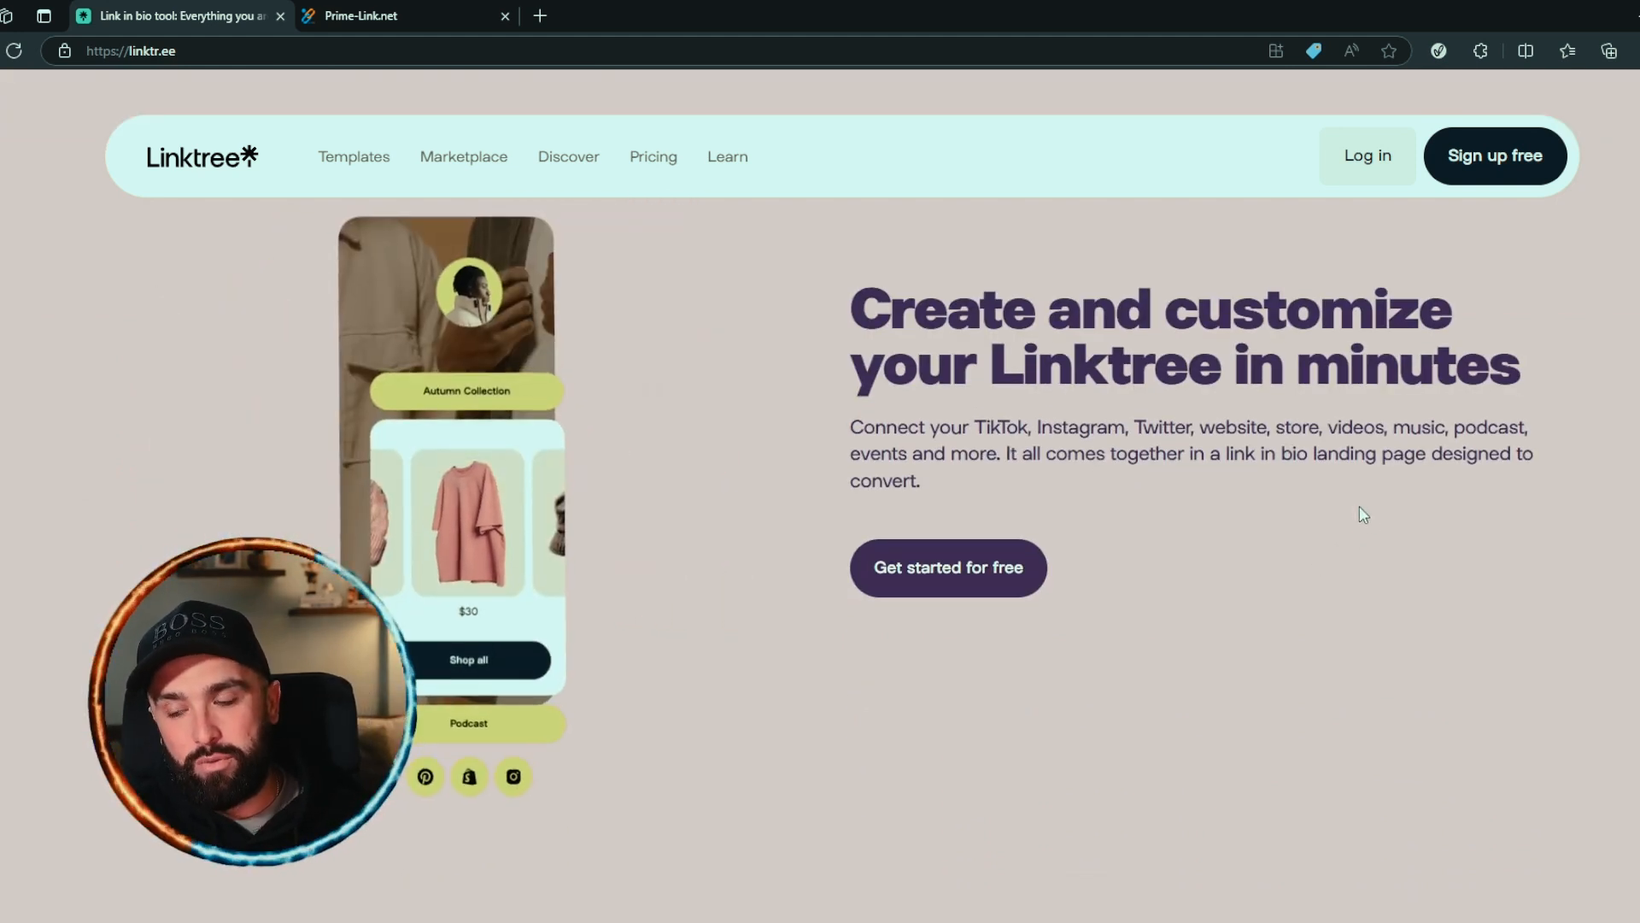
{"action": "scroll", "scroll_direction": "down", "scroll_amount": 3}
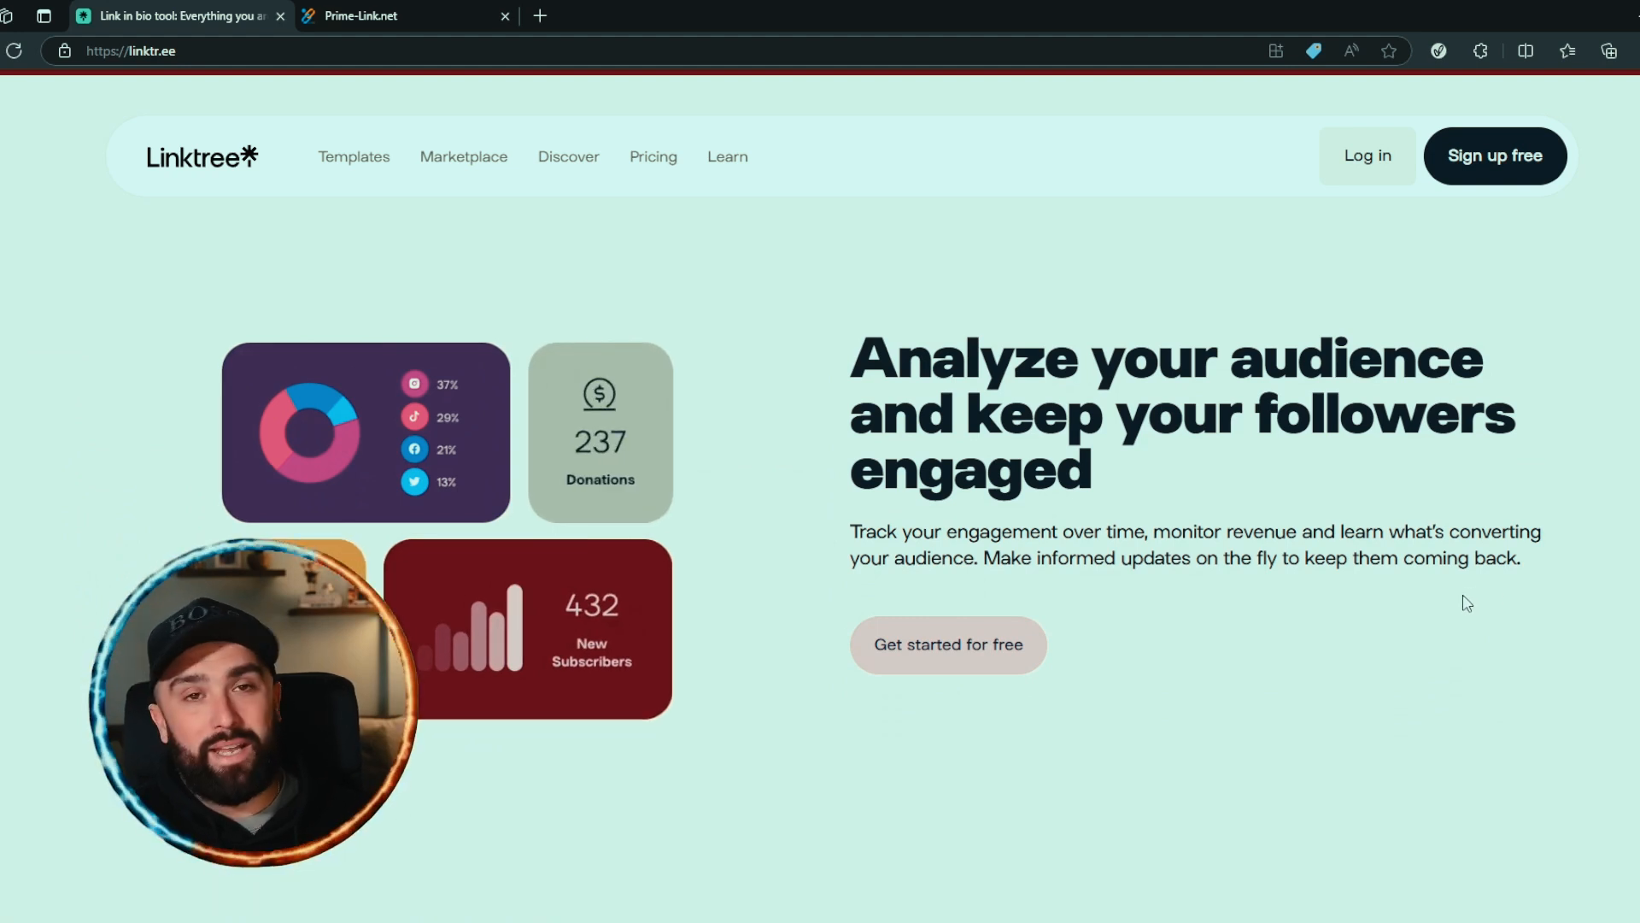
{"action": "scroll", "scroll_direction": "down", "scroll_amount": 3}
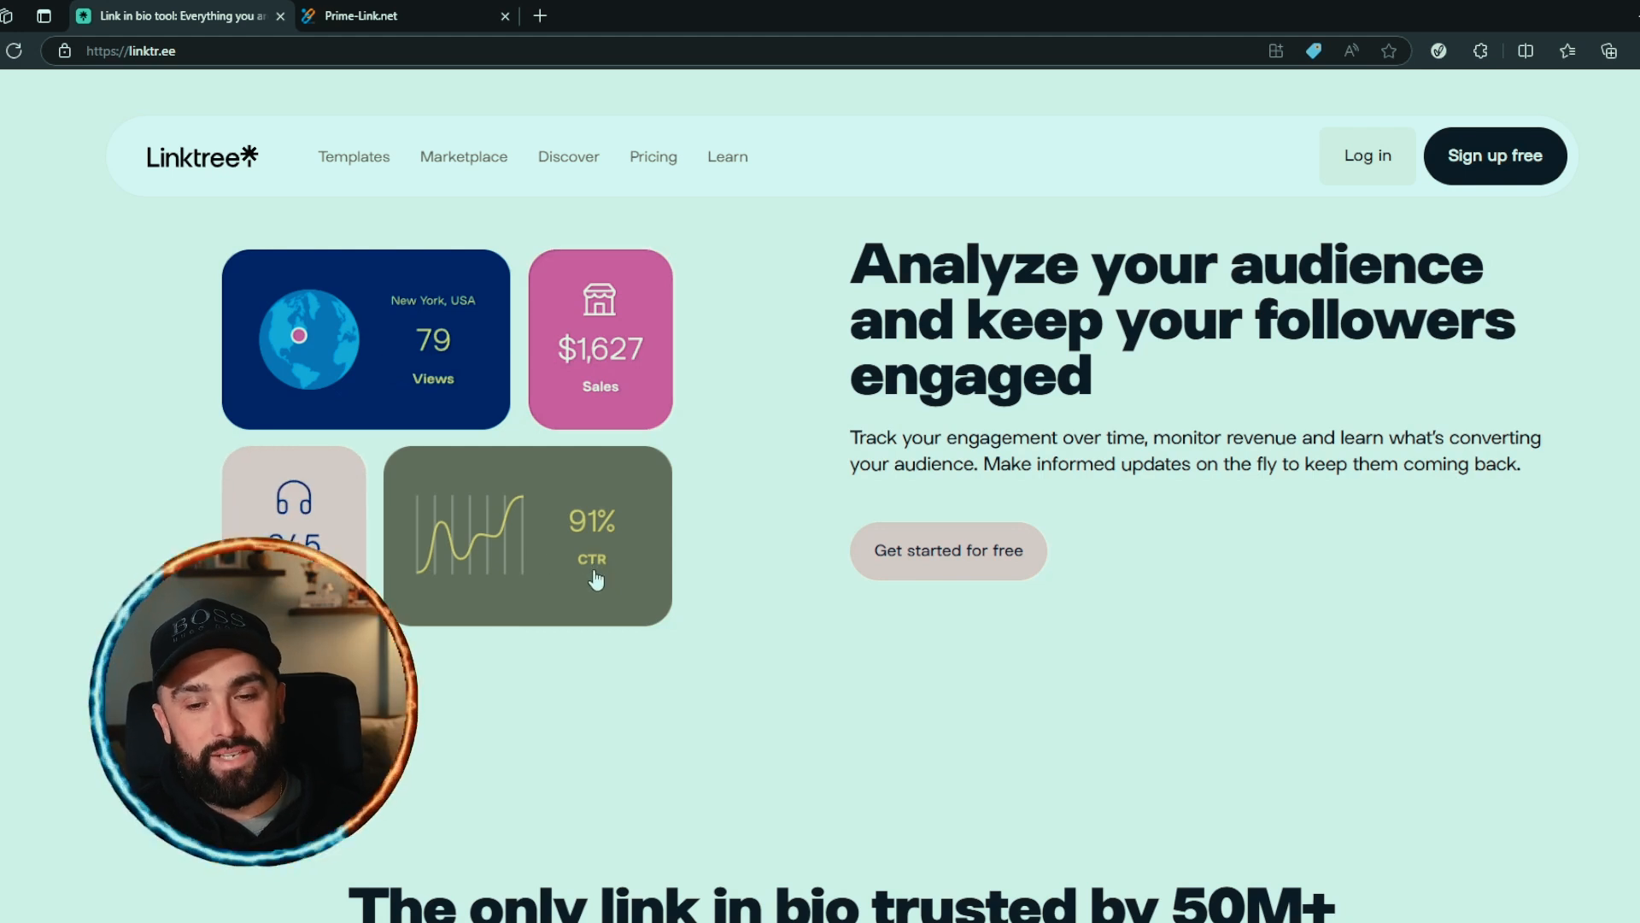
{"action": "scroll", "scroll_direction": "down", "scroll_amount": 3}
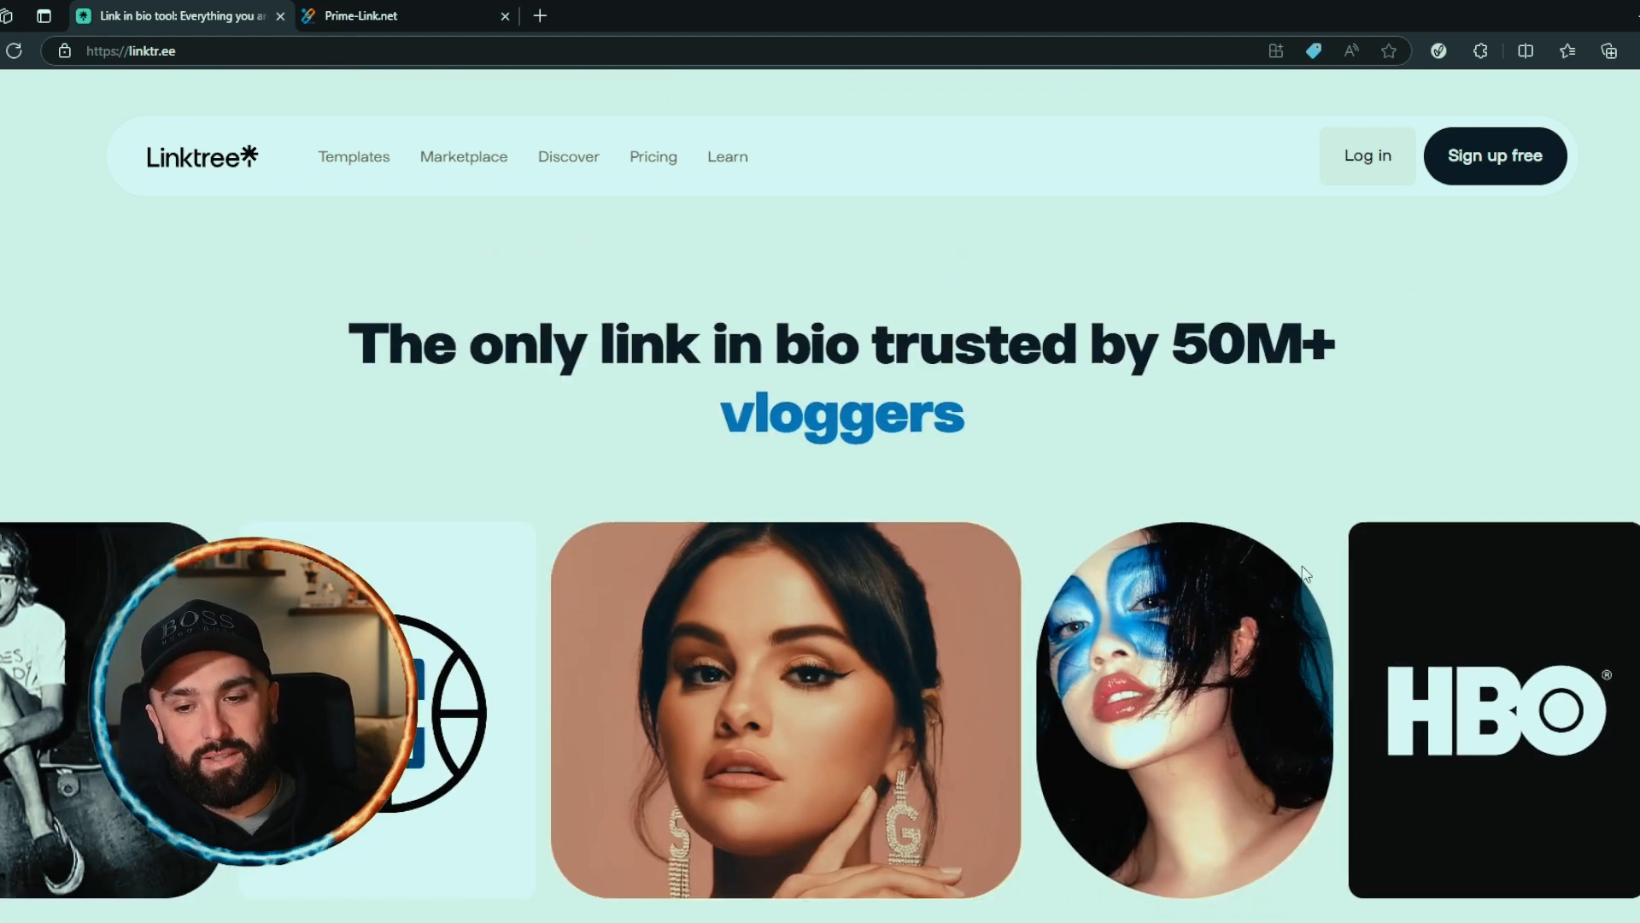
{"action": "scroll", "scroll_direction": "down", "scroll_amount": 3}
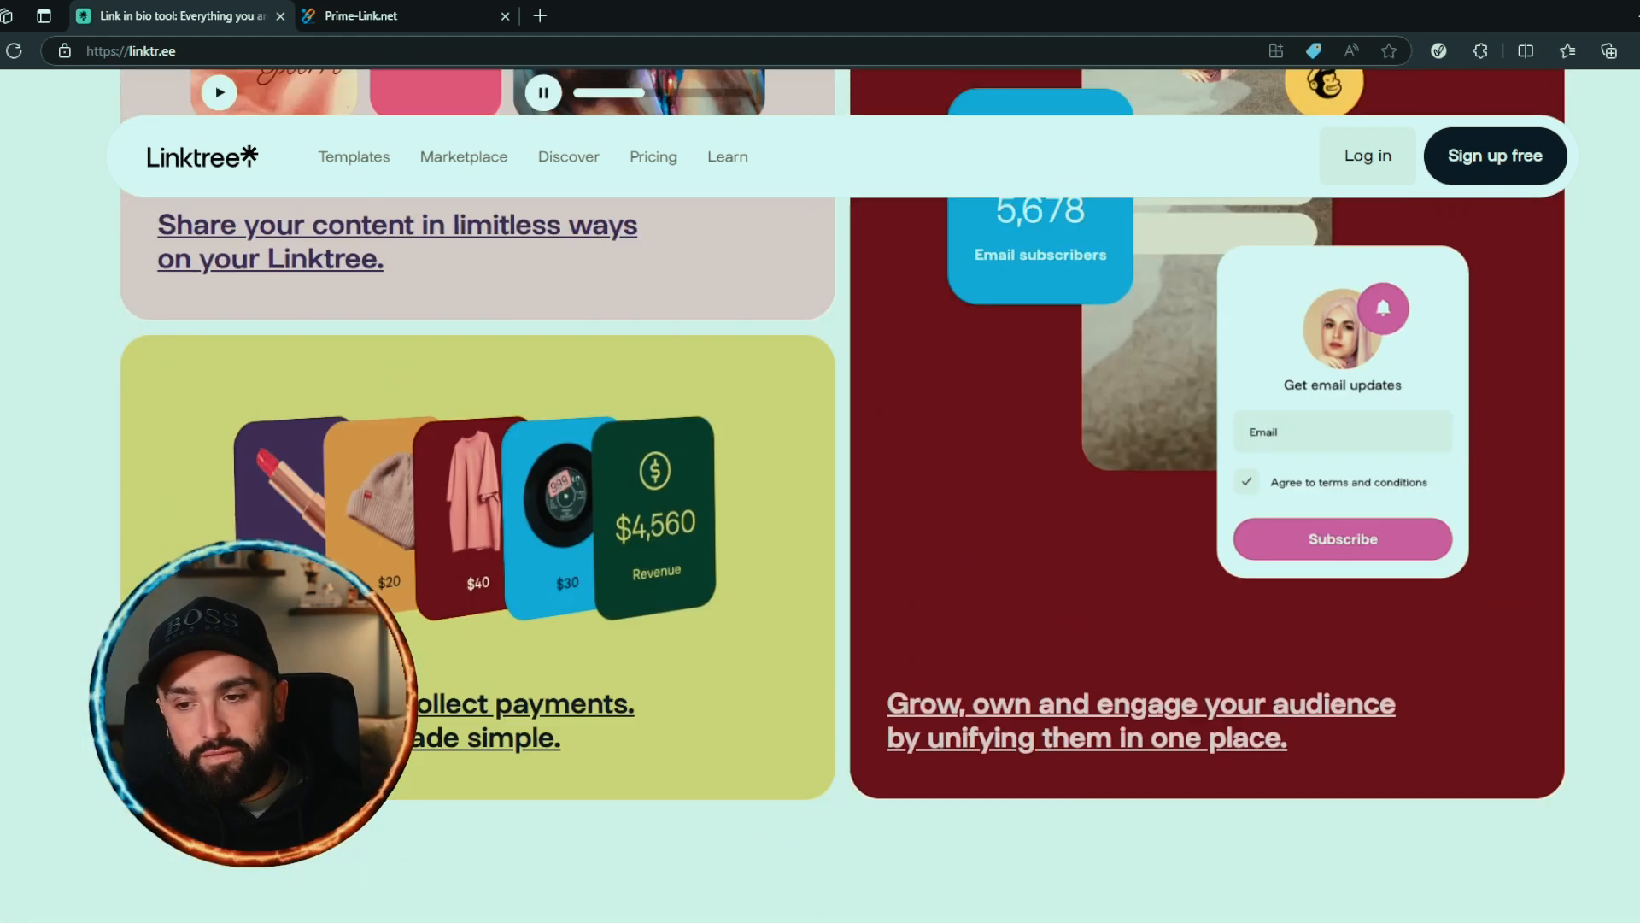
{"action": "scroll", "scroll_direction": "up", "scroll_amount": 3}
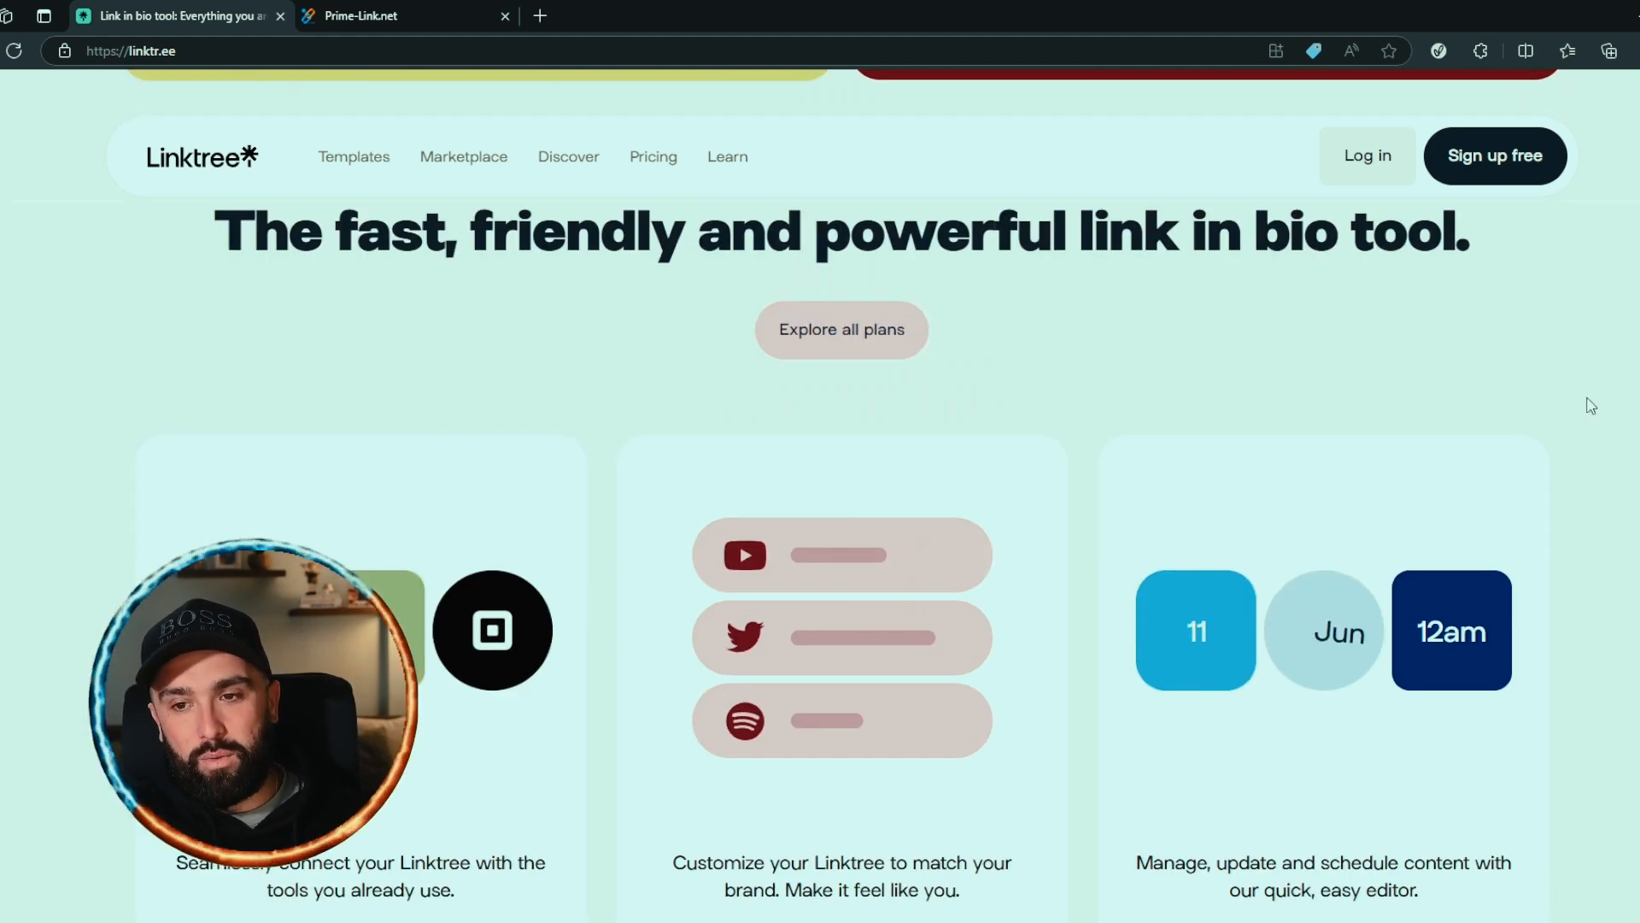
{"action": "scroll", "scroll_direction": "down", "scroll_amount": 3}
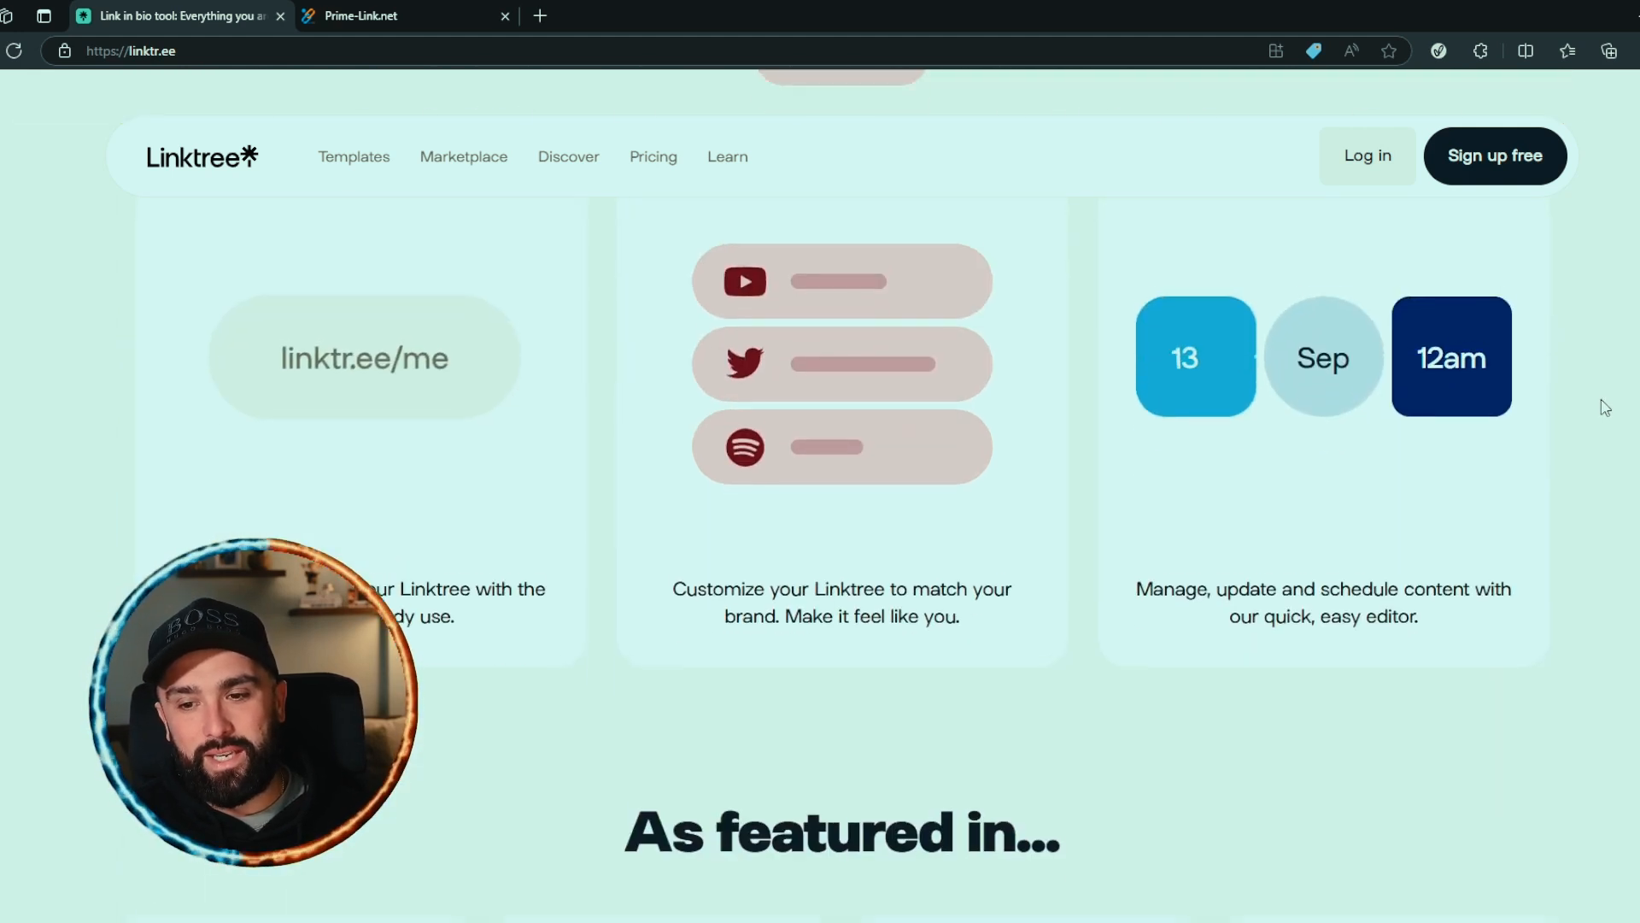
Open Linktree Pricing and view the Free, Starter, Pro and Premium plan cards.
{"action": "left_click", "coordinate": [652, 156]}
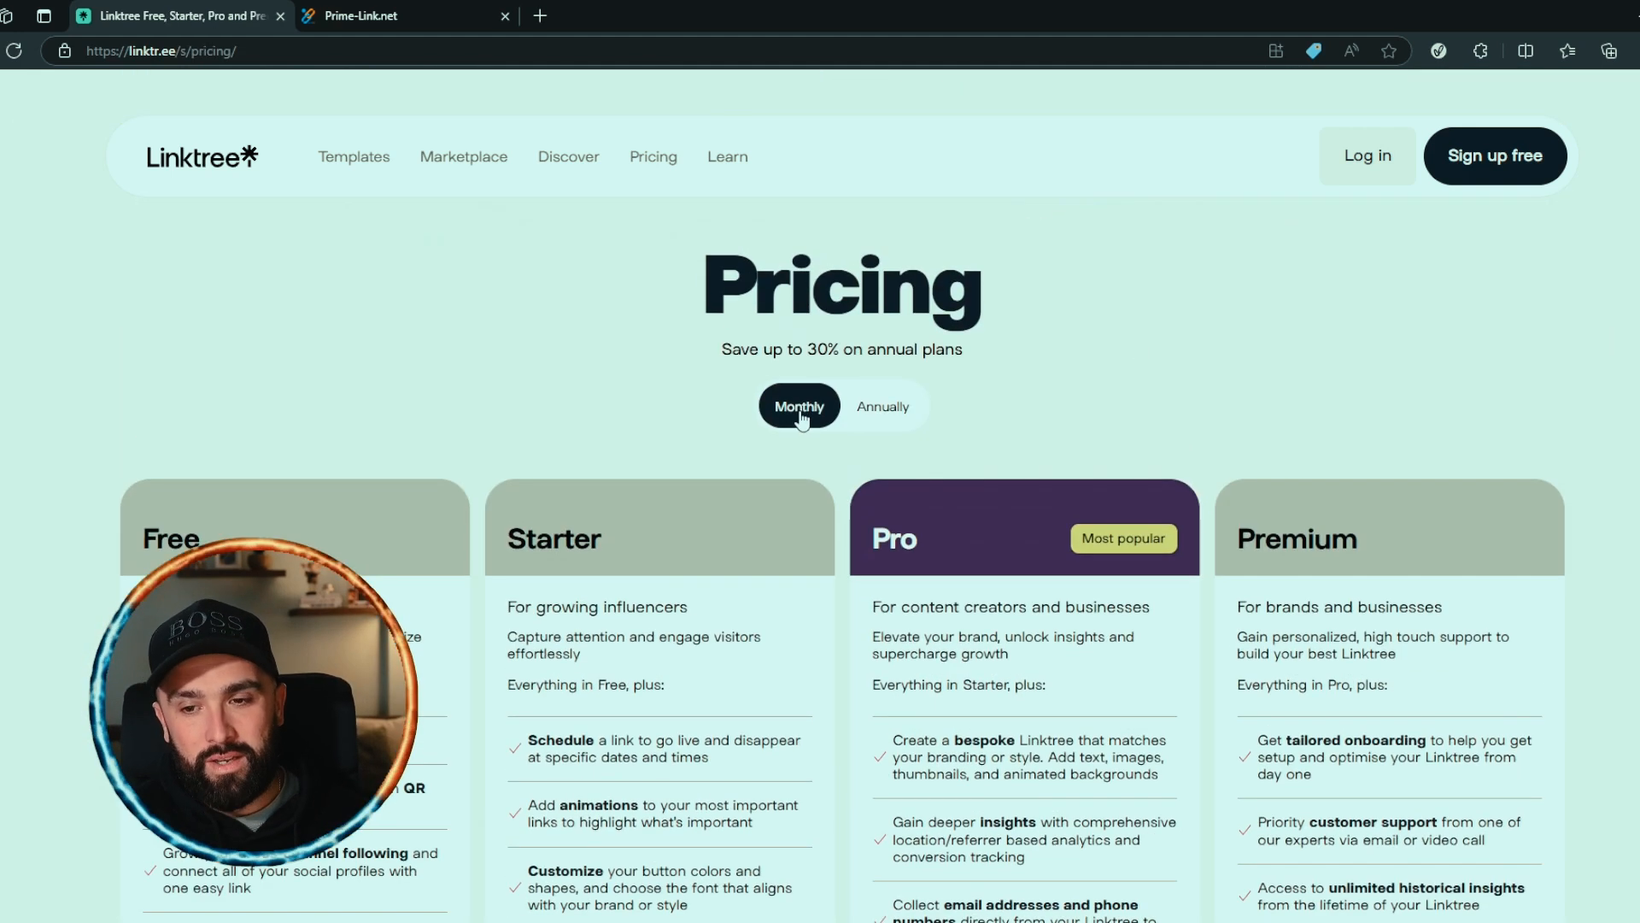
{"action": "mouse_move", "coordinate": [993, 421]}
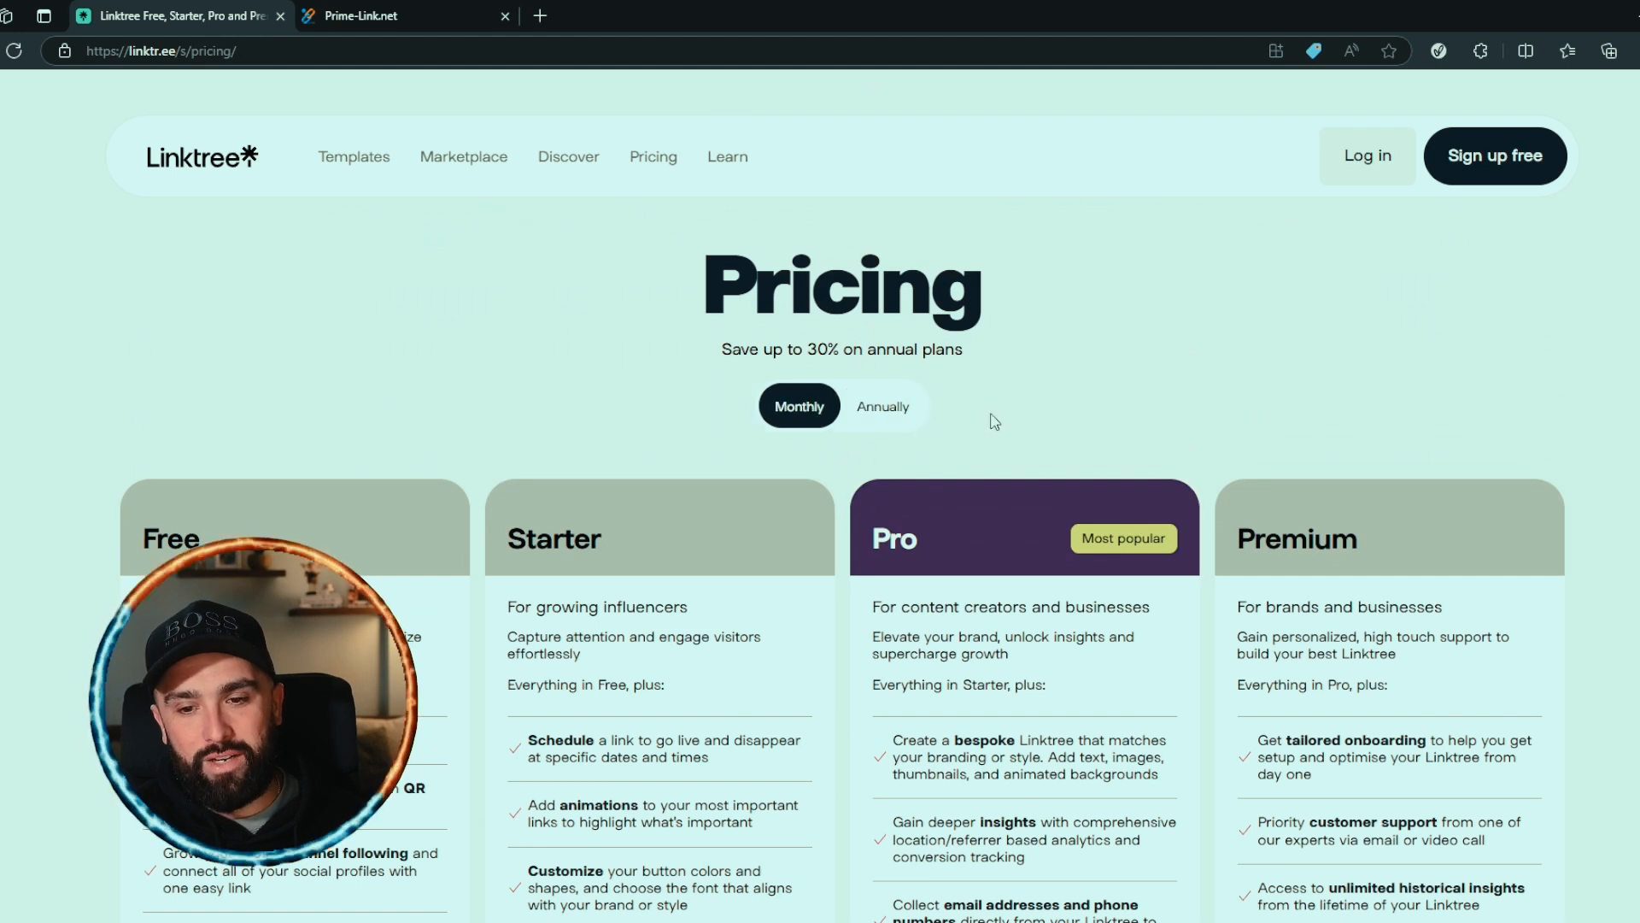
{"action": "scroll", "scroll_direction": "down", "scroll_amount": 3}
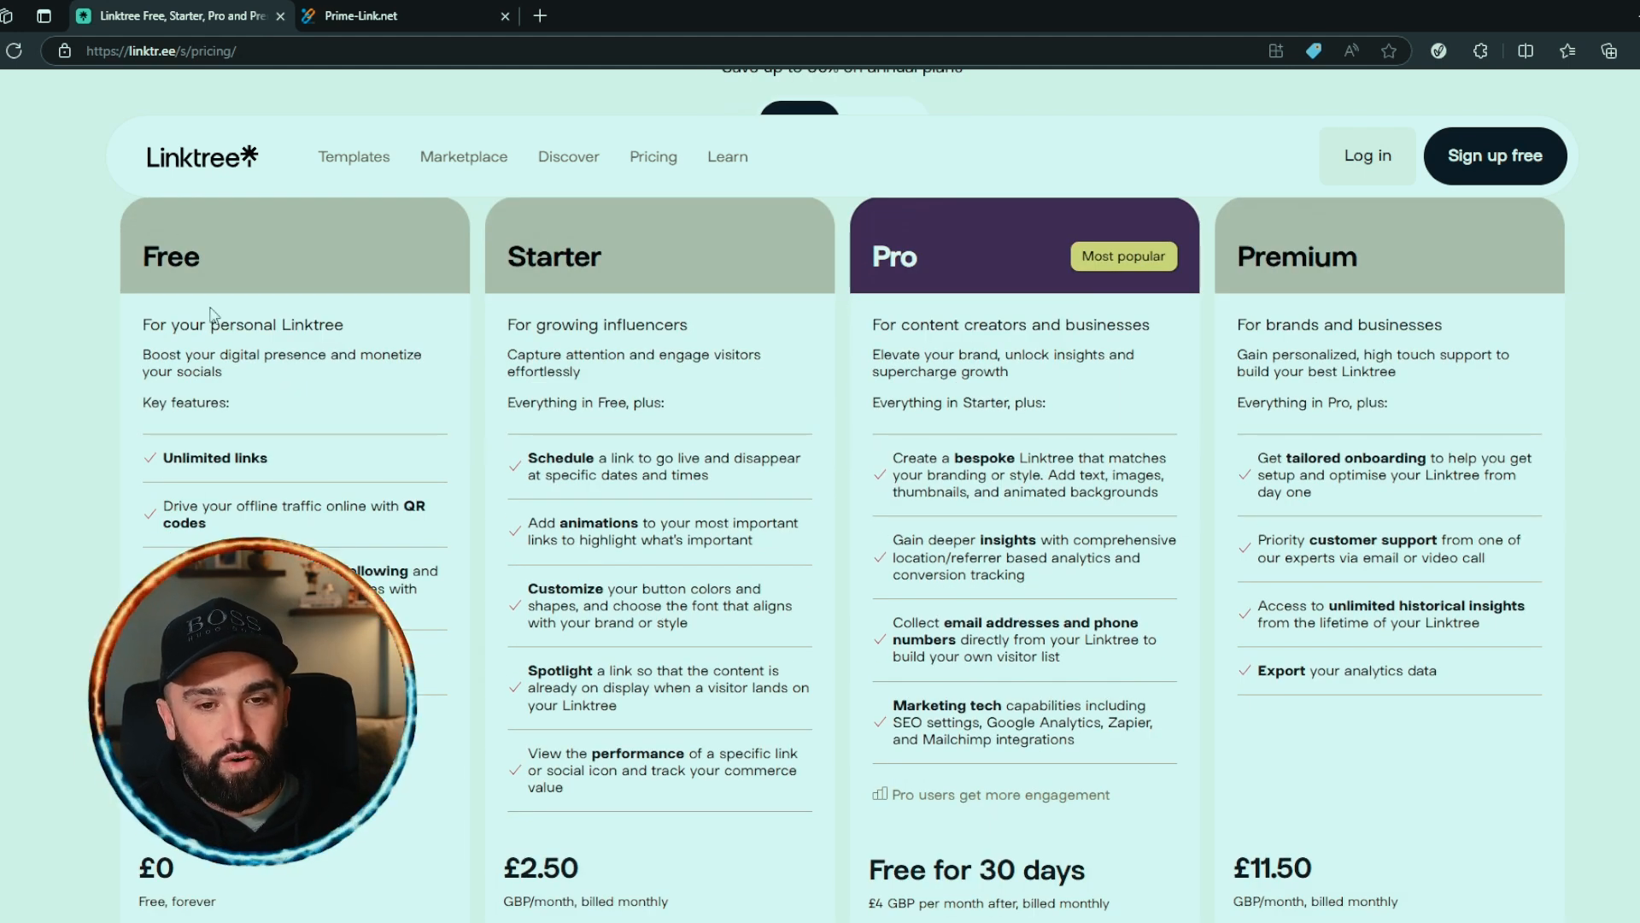
{"action": "mouse_move", "coordinate": [246, 525]}
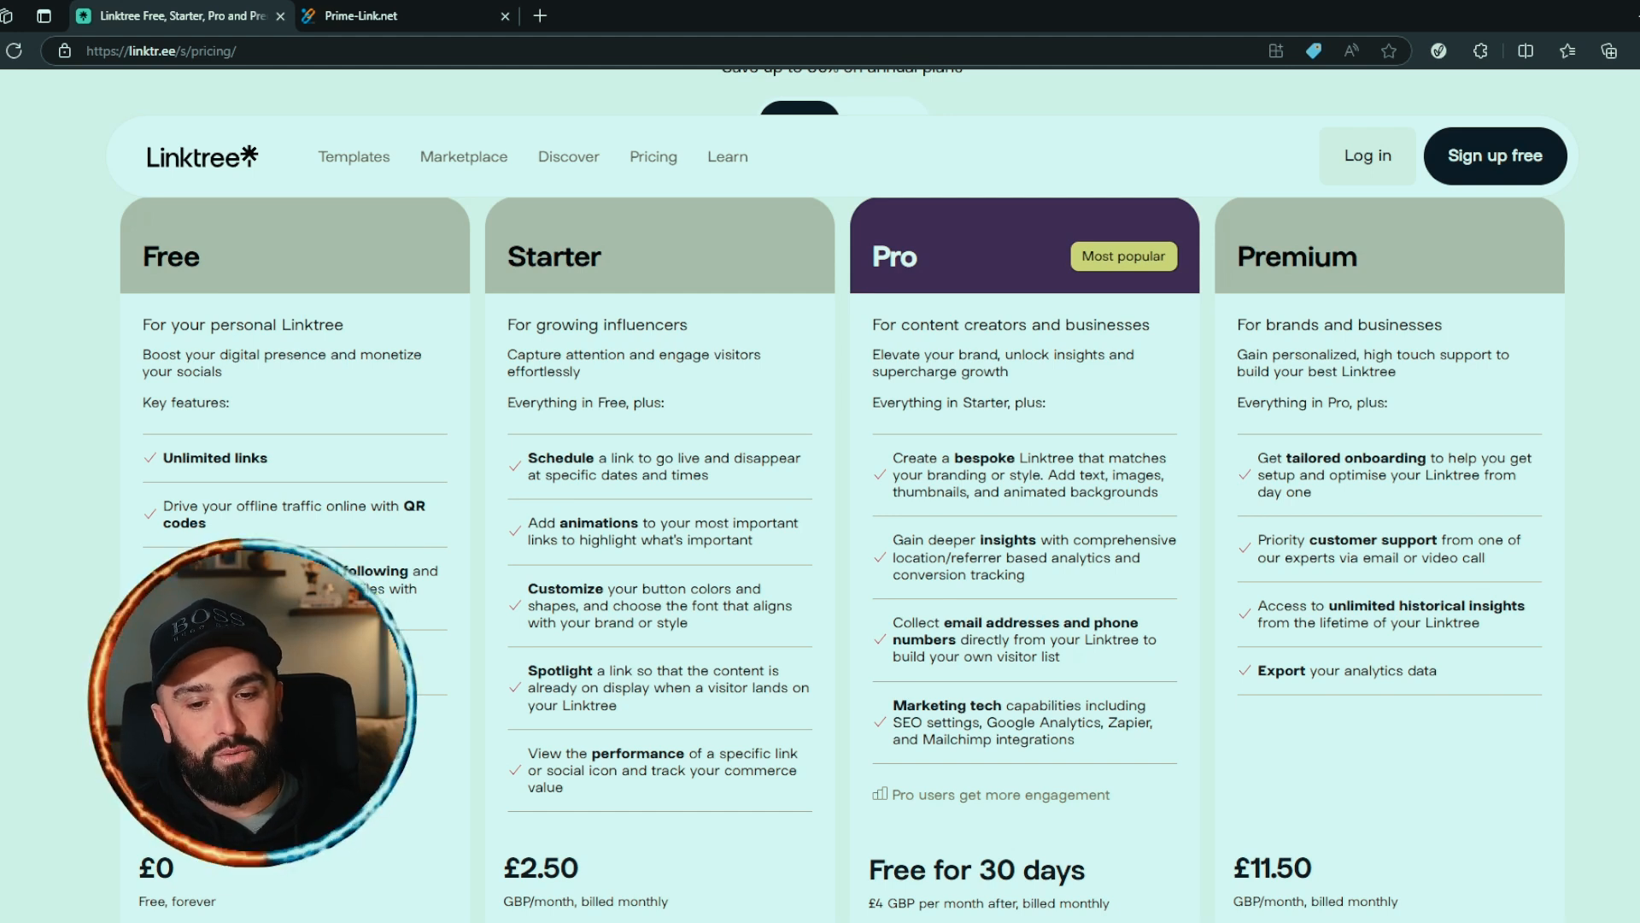
{"action": "scroll", "scroll_direction": "down", "scroll_amount": 3}
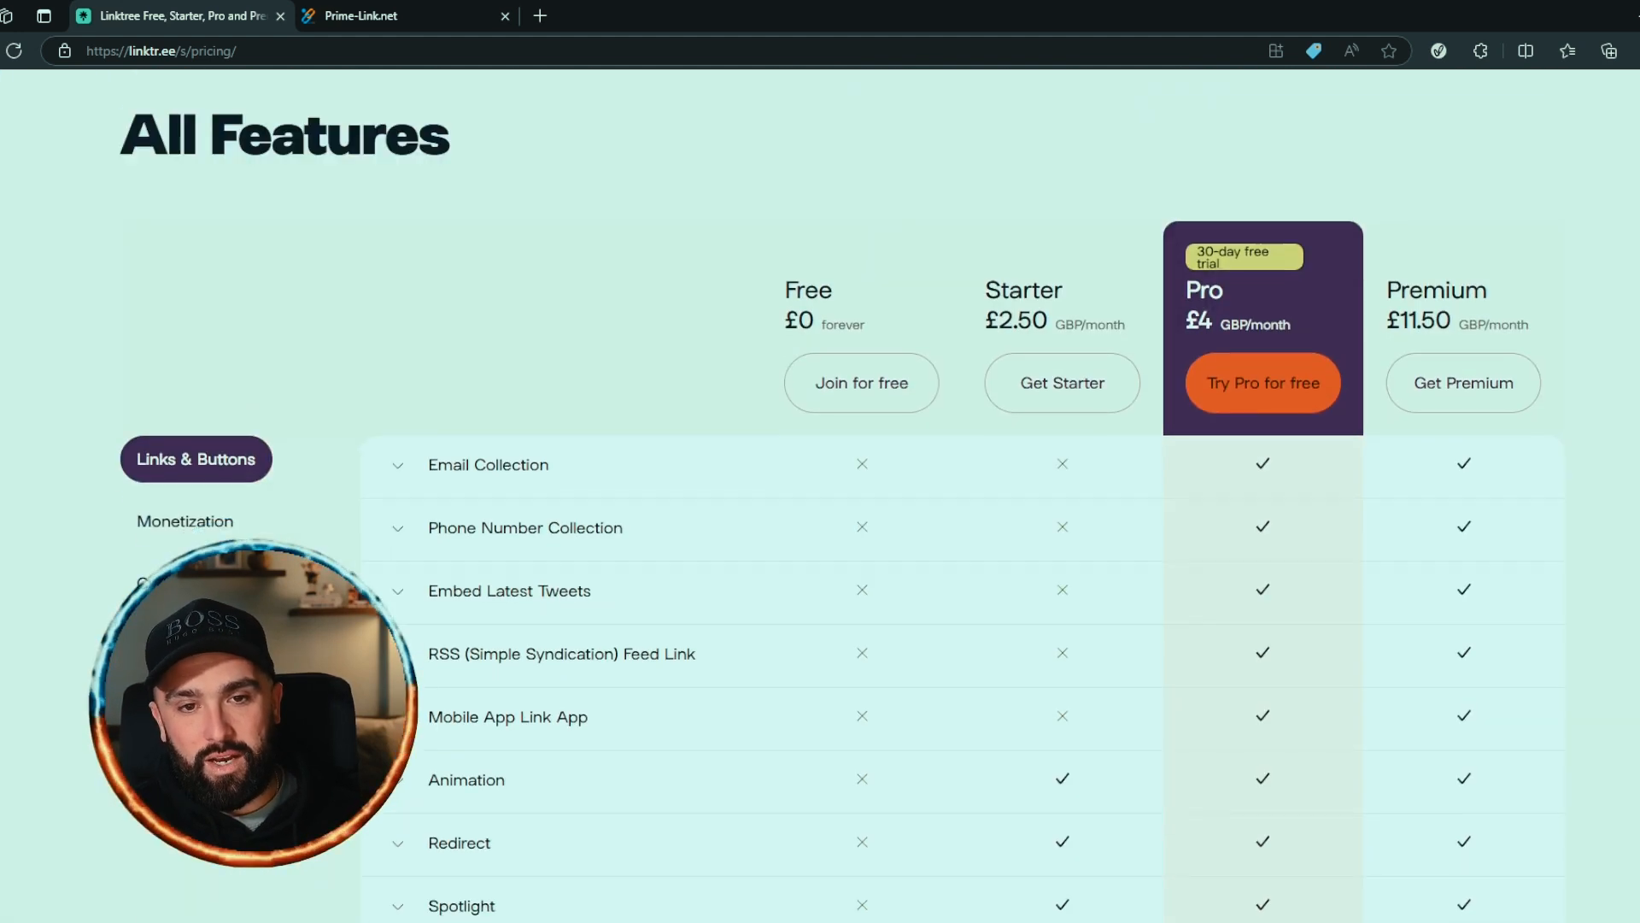
Review the Links & Buttons, Customization and Analytics rows of the All Features table.
{"action": "scroll", "scroll_direction": "up", "scroll_amount": 3}
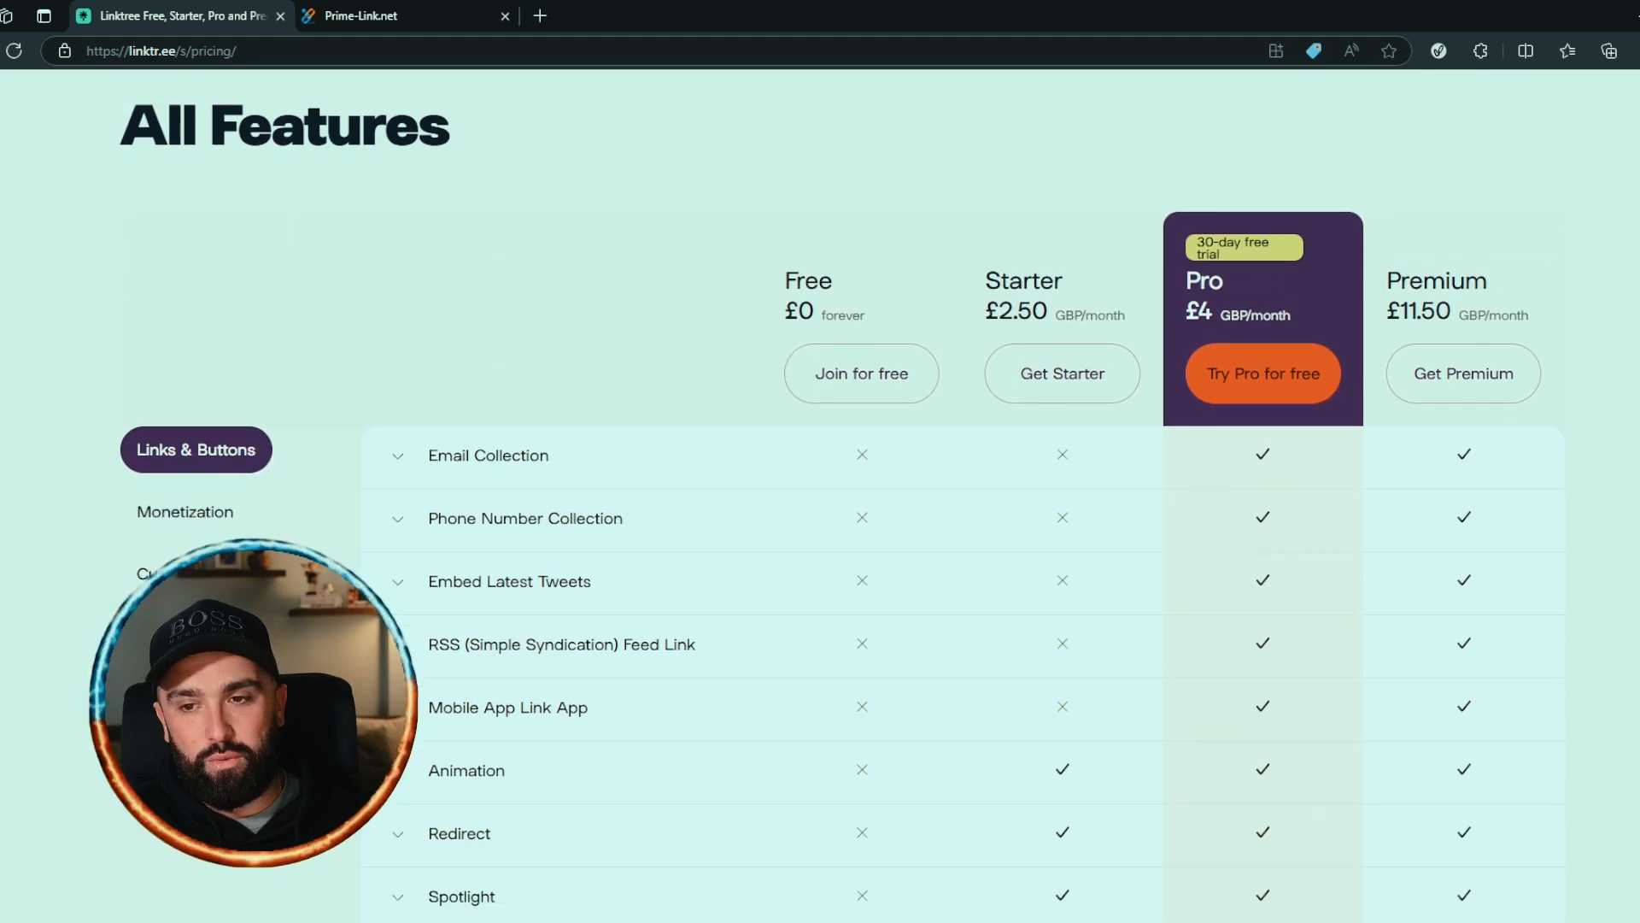
{"action": "scroll", "scroll_direction": "down", "scroll_amount": 3}
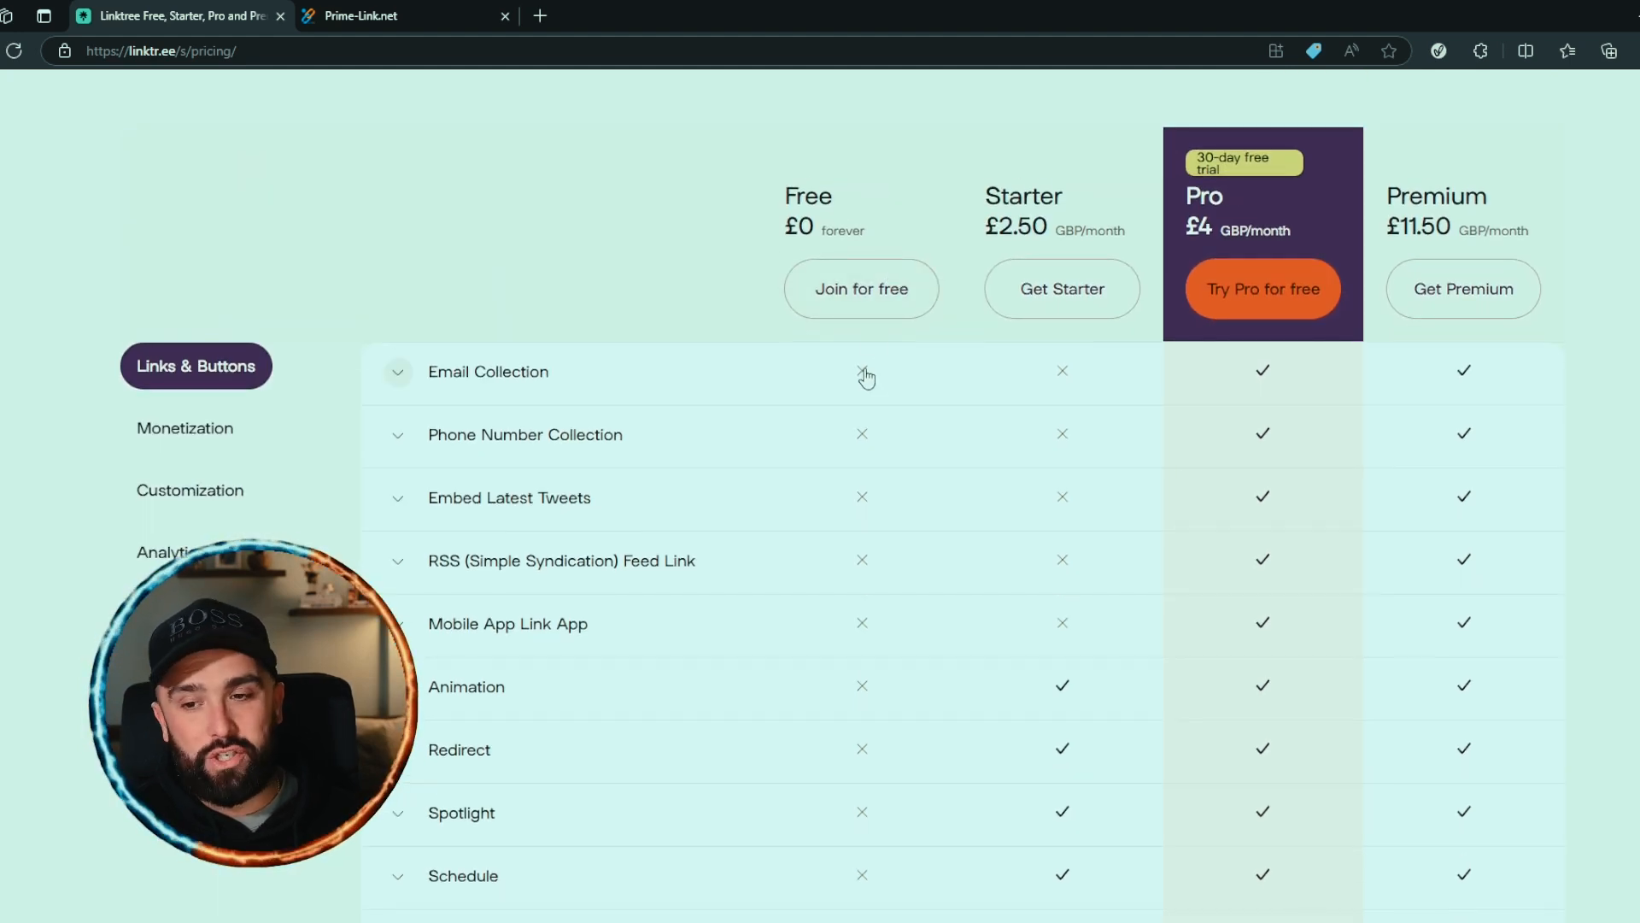
{"action": "scroll", "scroll_direction": "down", "scroll_amount": 3}
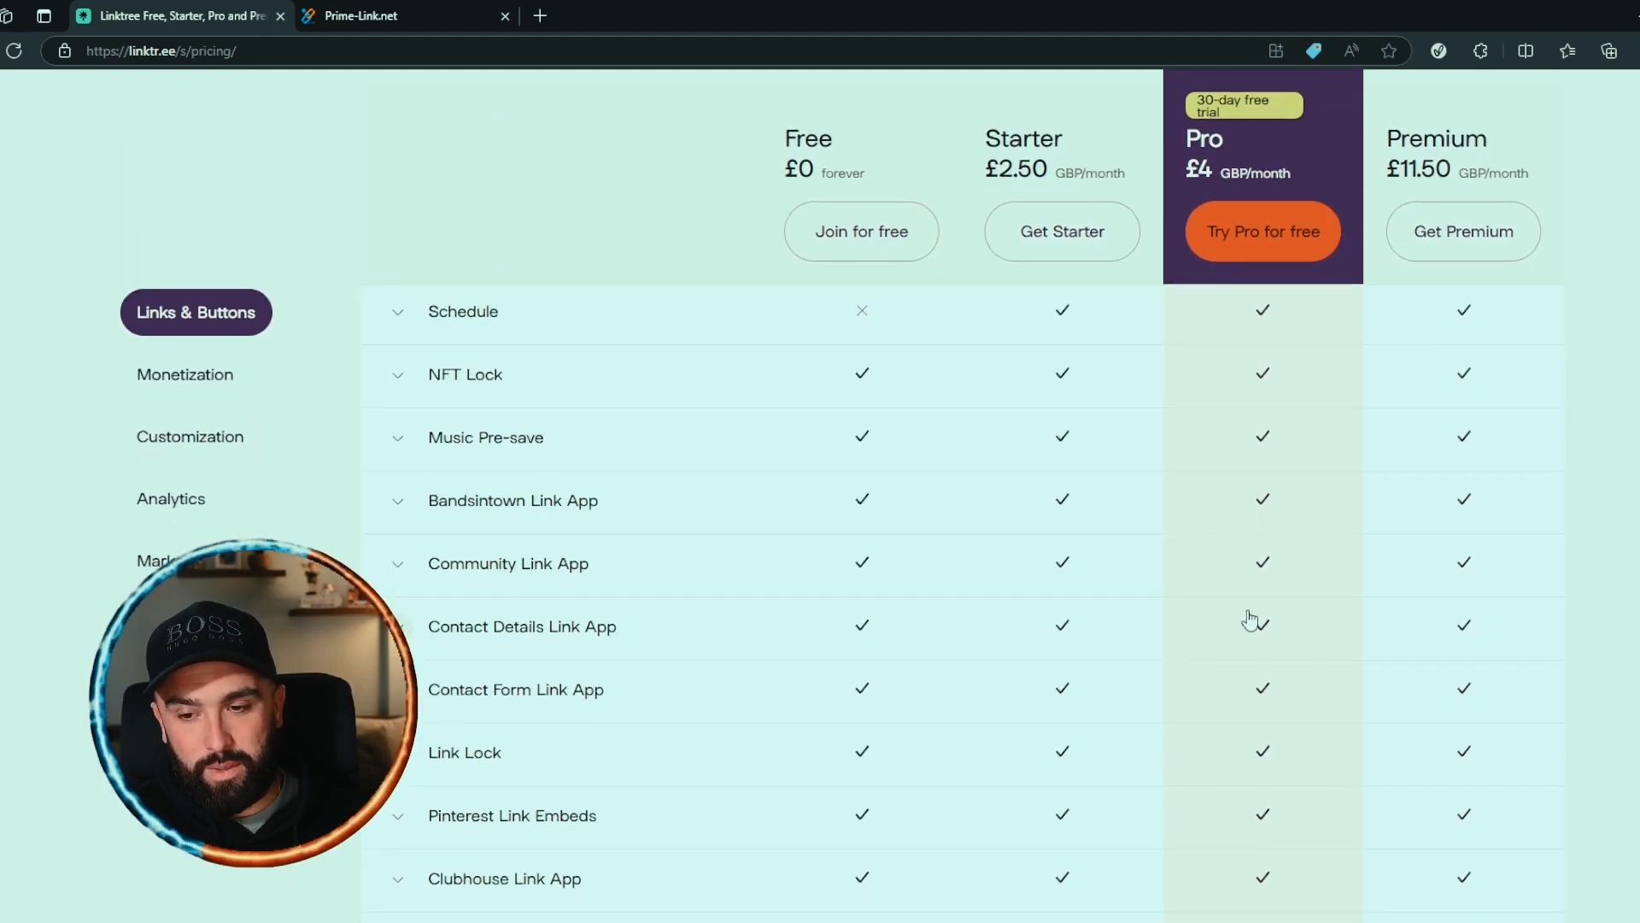
{"action": "scroll", "scroll_direction": "down", "scroll_amount": 3}
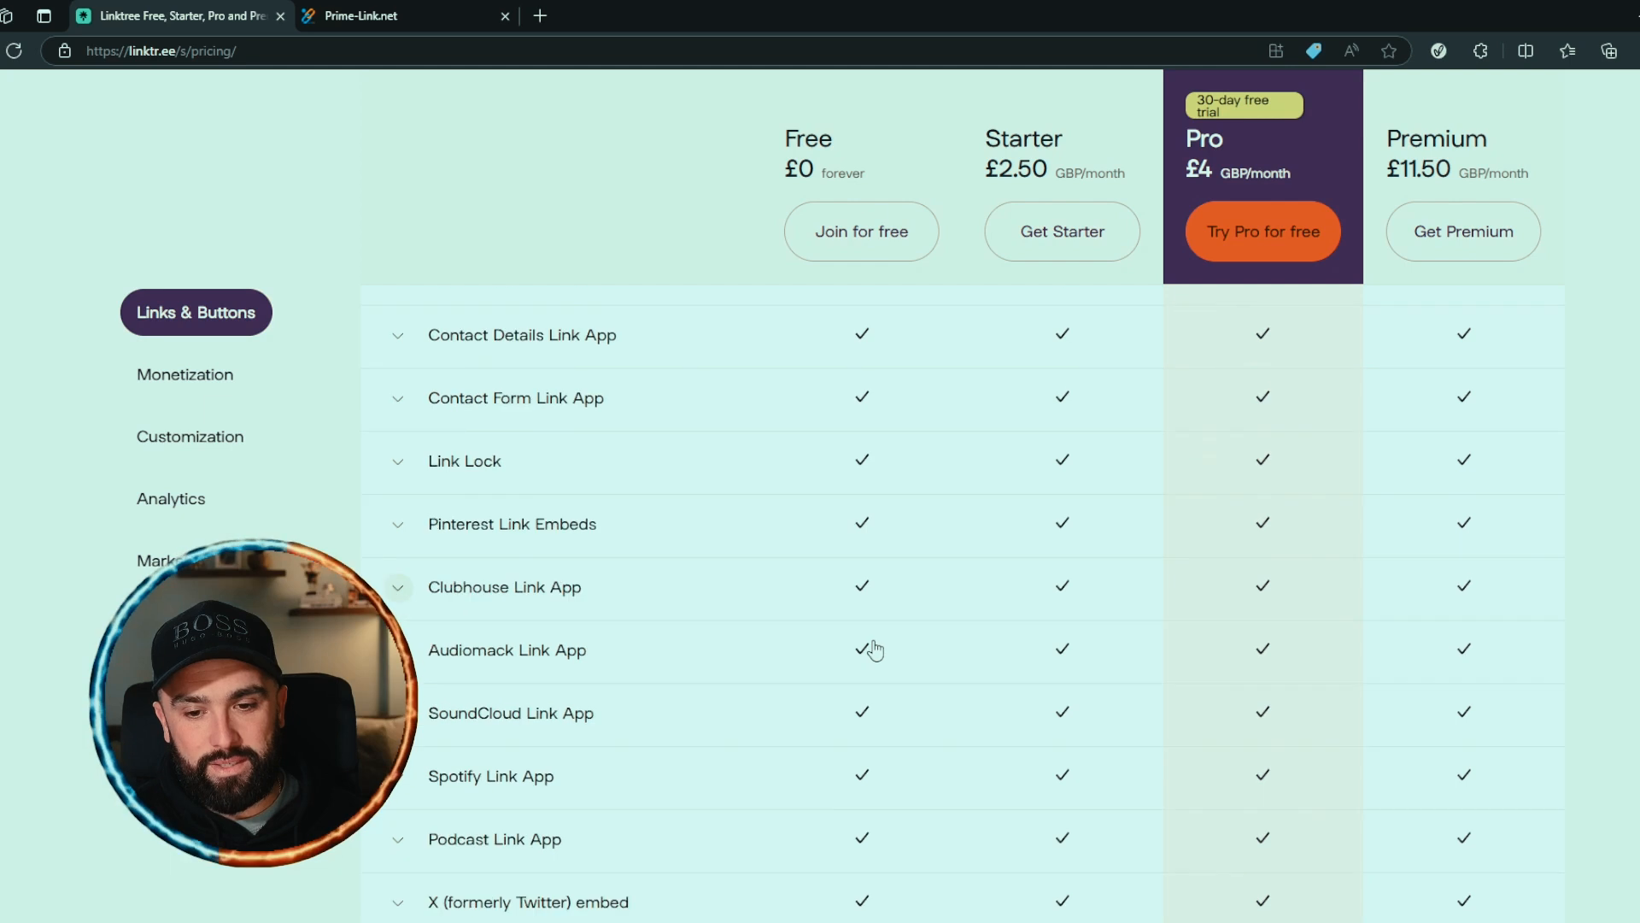
{"action": "scroll", "scroll_direction": "up", "scroll_amount": 3}
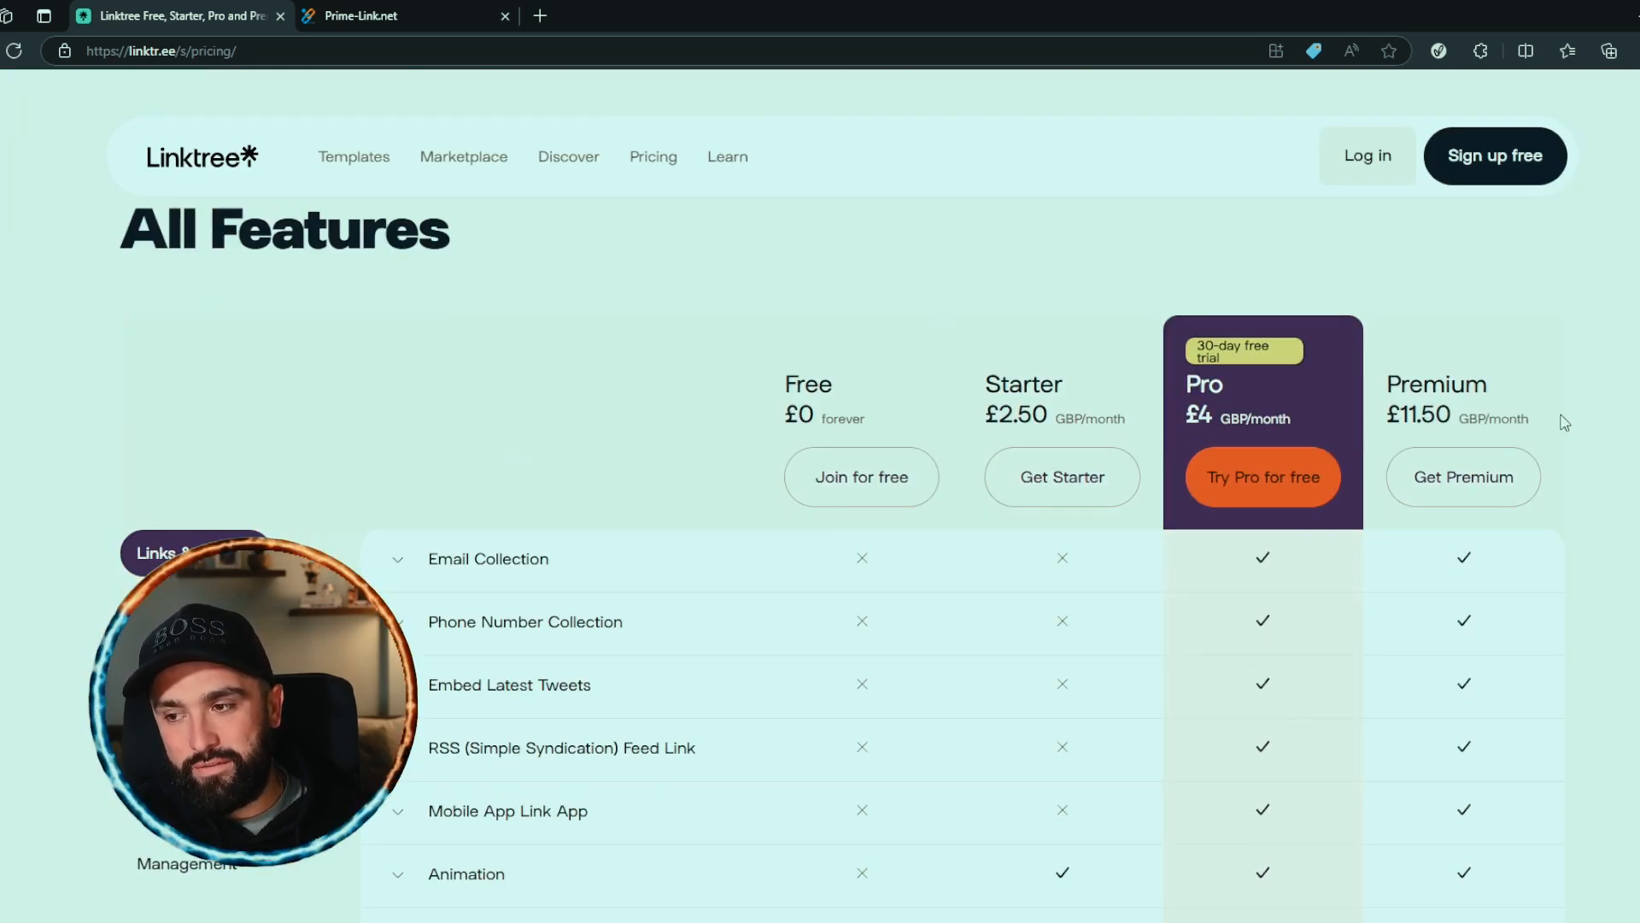
{"action": "scroll", "scroll_direction": "down", "scroll_amount": 3}
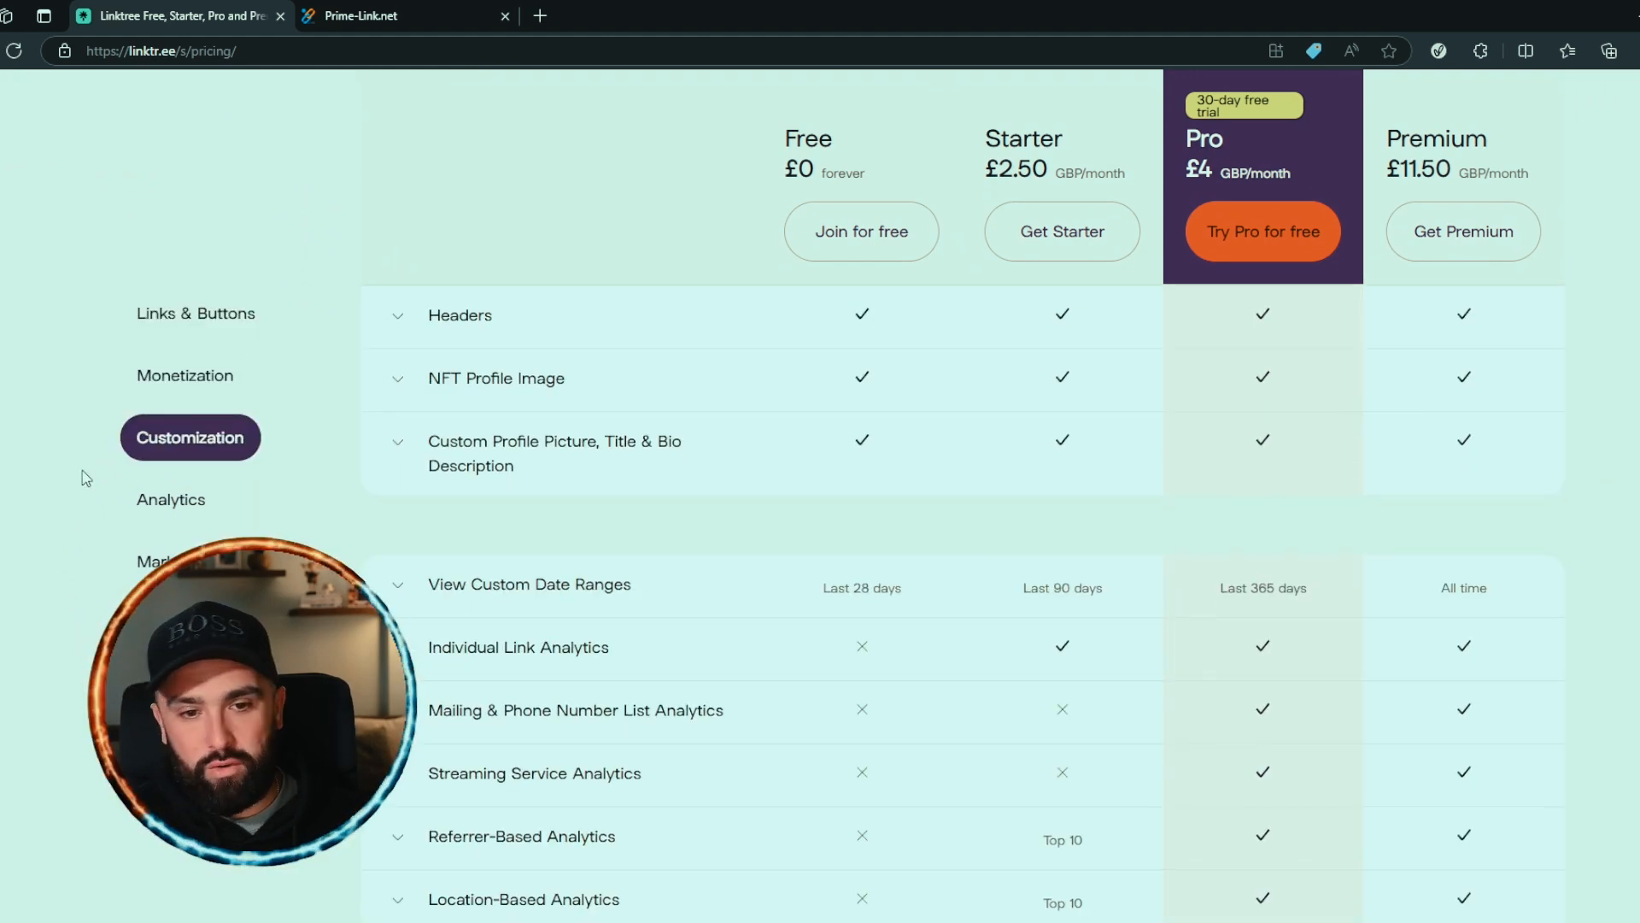
{"action": "scroll", "scroll_direction": "down", "scroll_amount": 3}
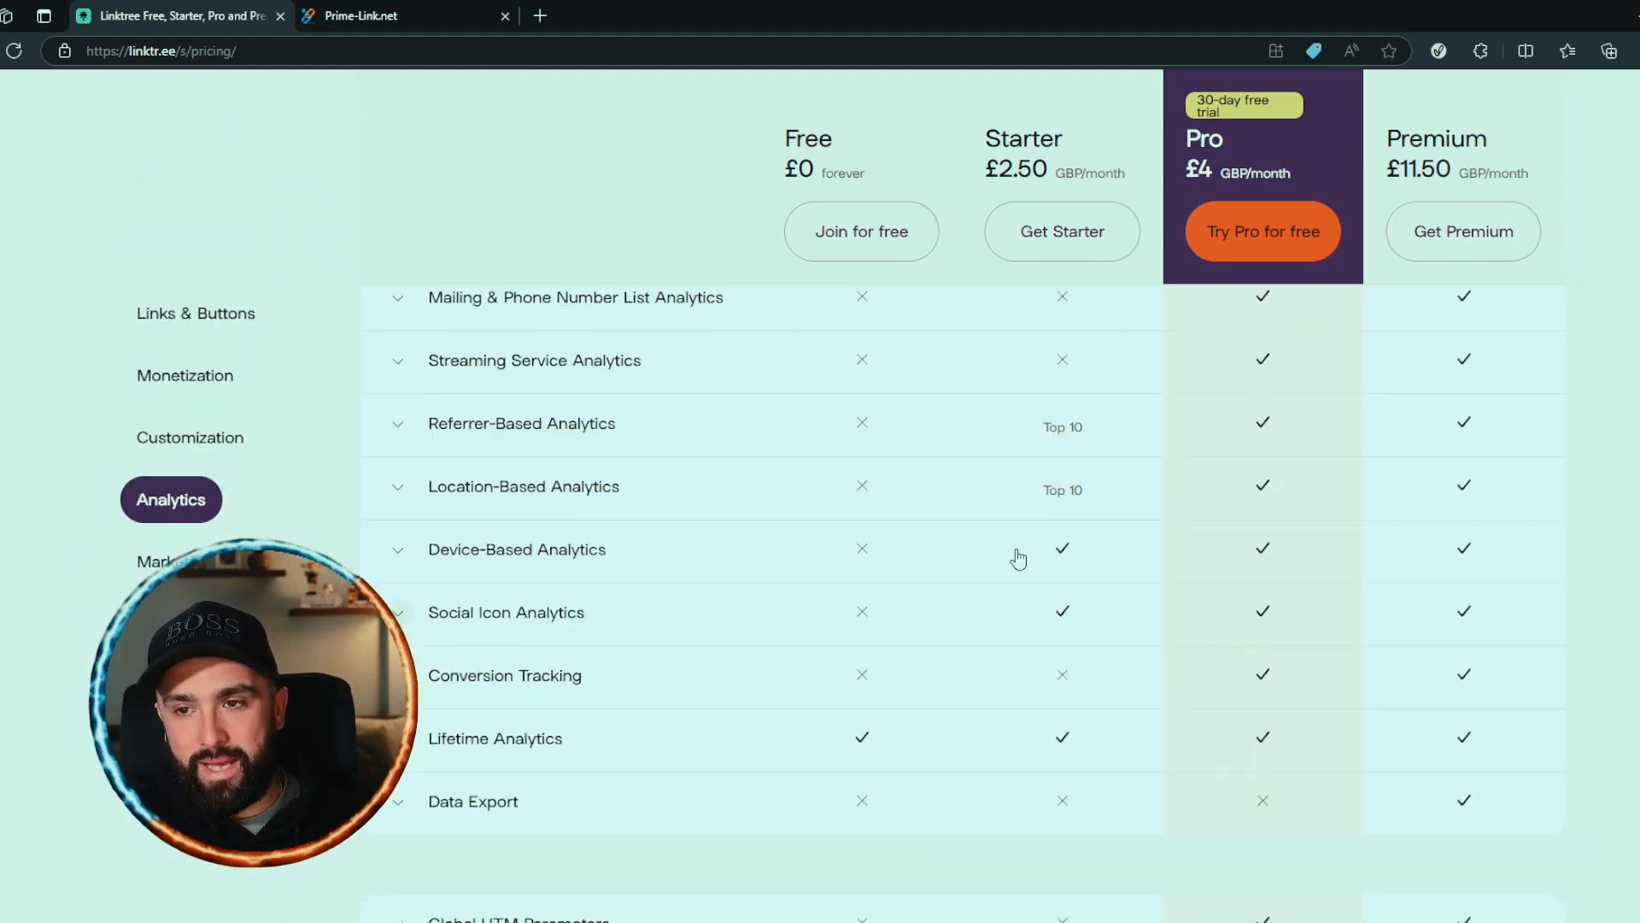
{"action": "scroll", "scroll_direction": "up", "scroll_amount": 3}
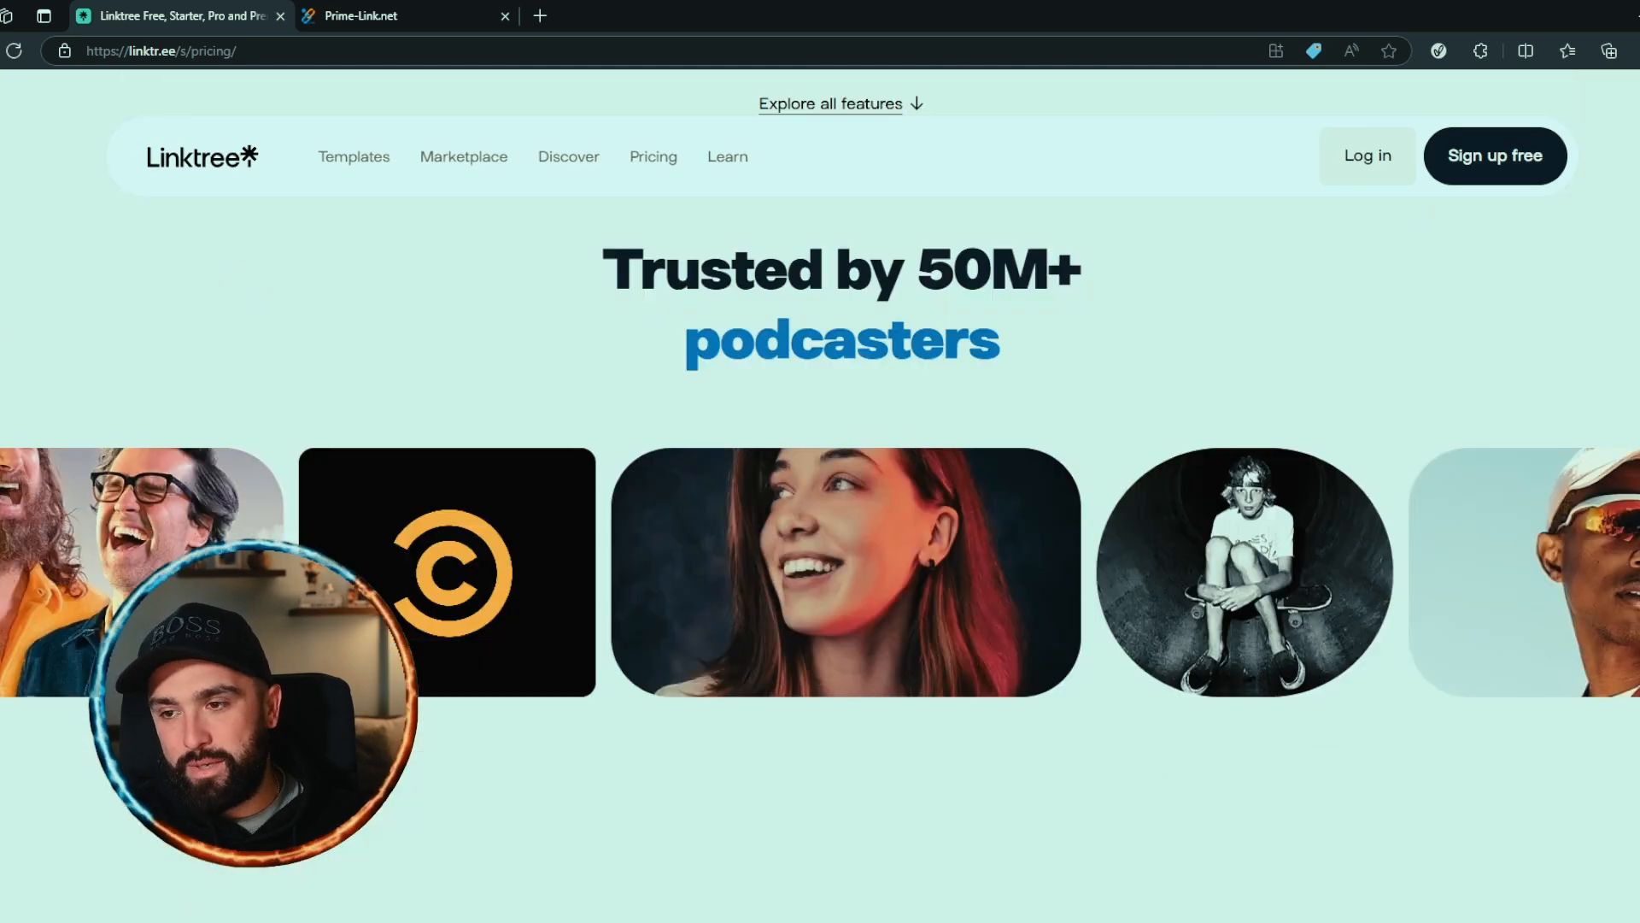
View the annual Linktree prices (£2, £3.50, £9.50), then switch to the Prime-Link.net tab.
{"action": "scroll", "scroll_direction": "down", "scroll_amount": 3}
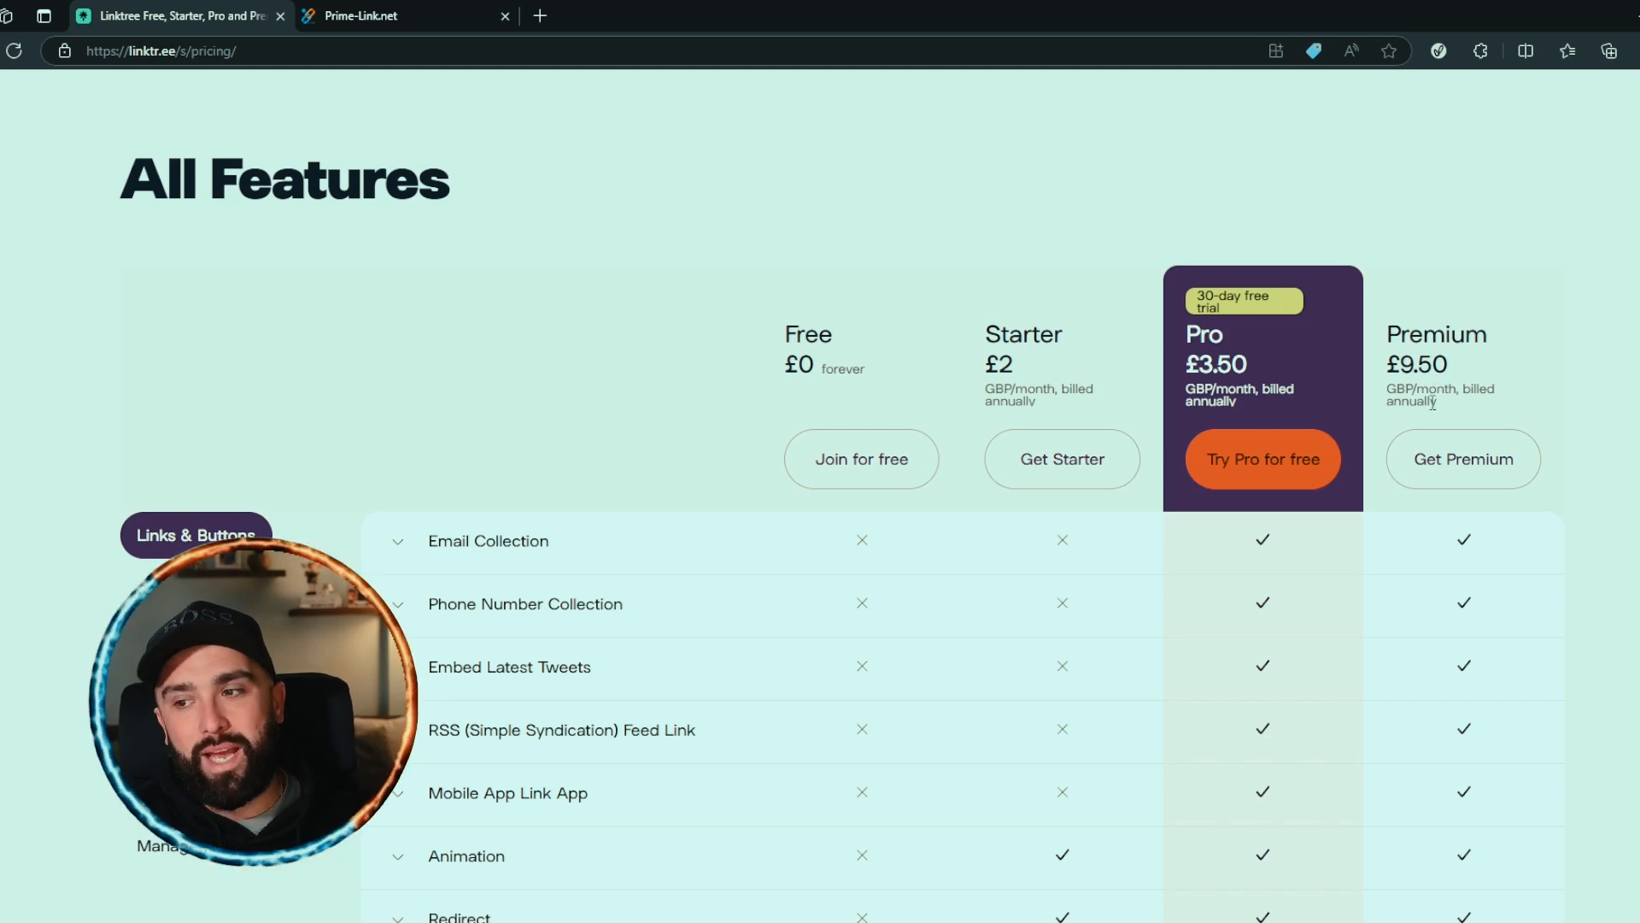
{"action": "scroll", "scroll_direction": "up", "scroll_amount": 3}
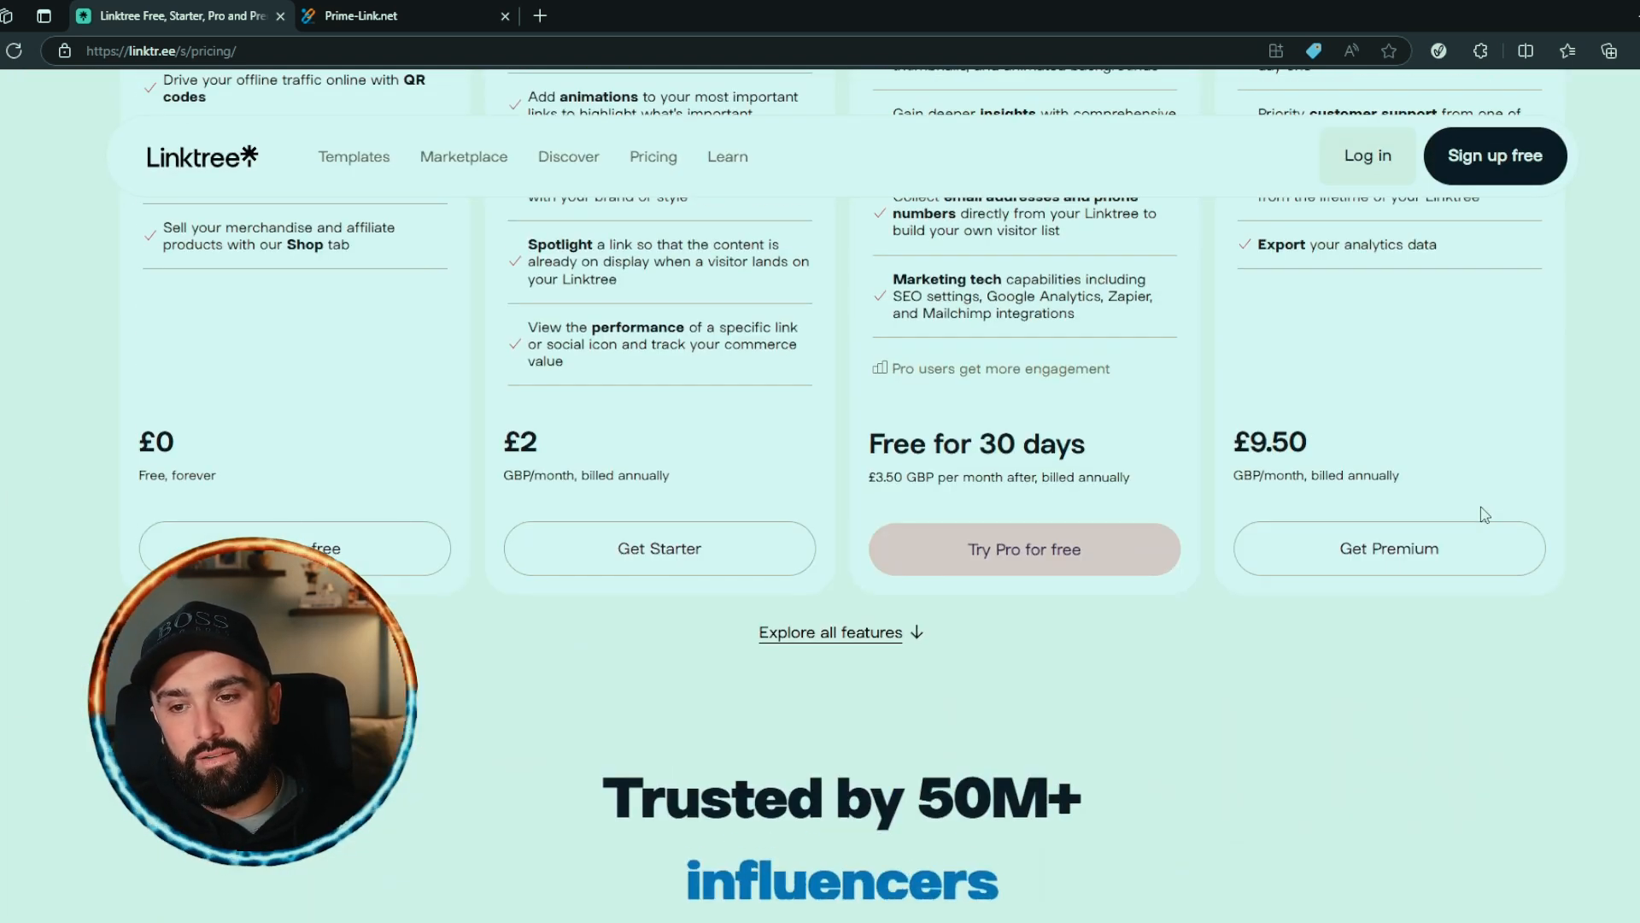
{"action": "scroll", "scroll_direction": "up", "scroll_amount": 3}
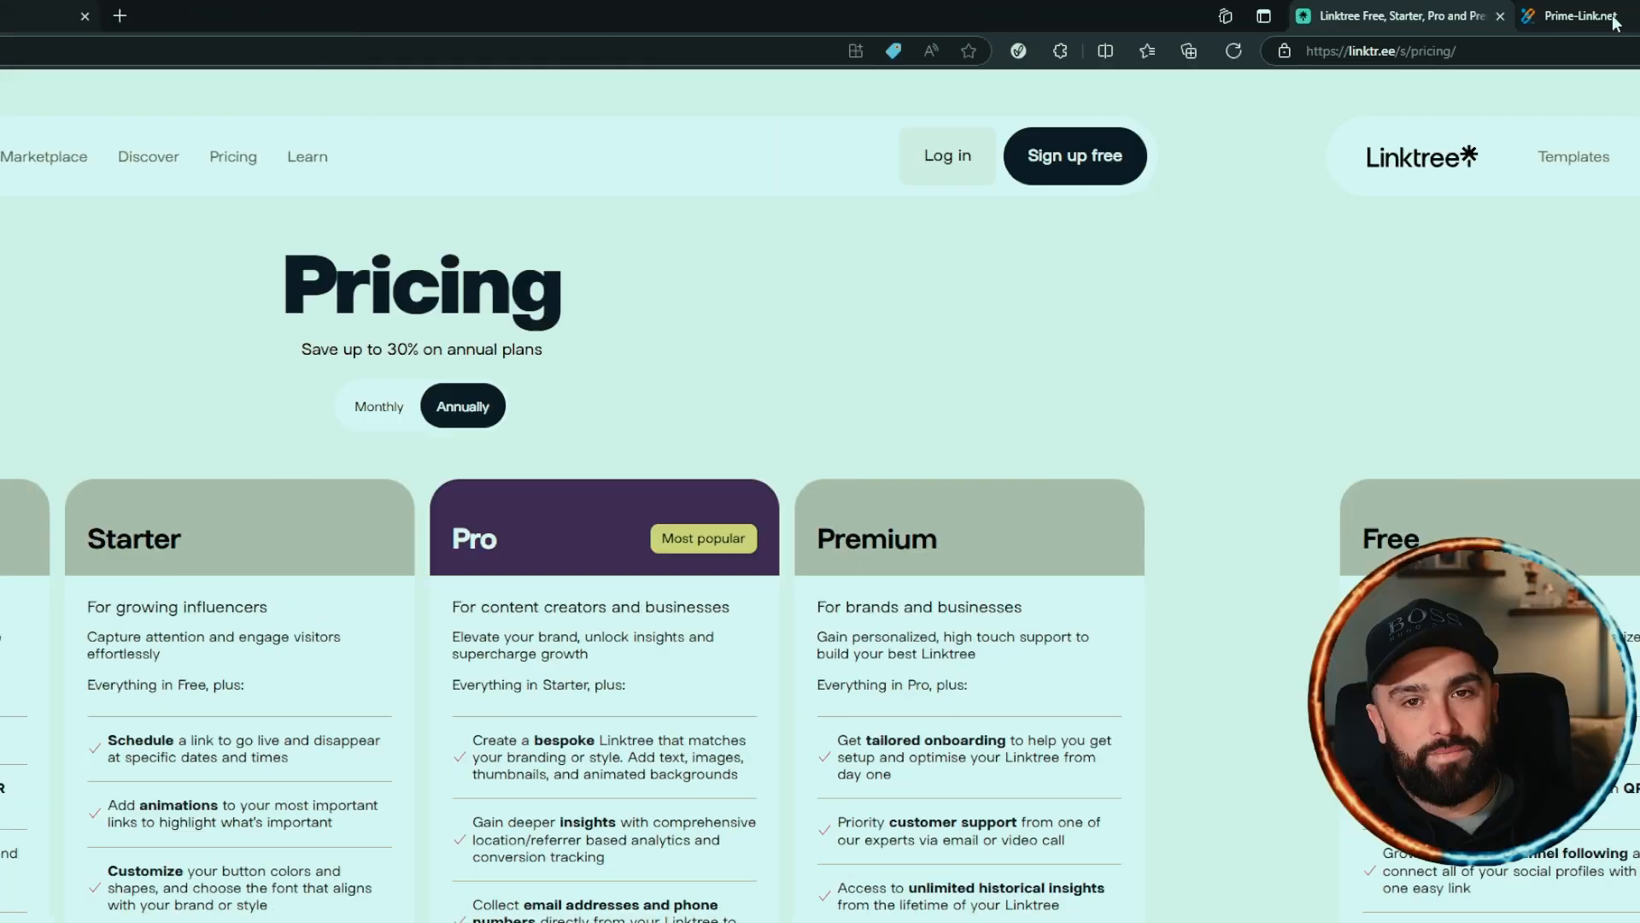
{"action": "left_click", "coordinate": [1566, 15]}
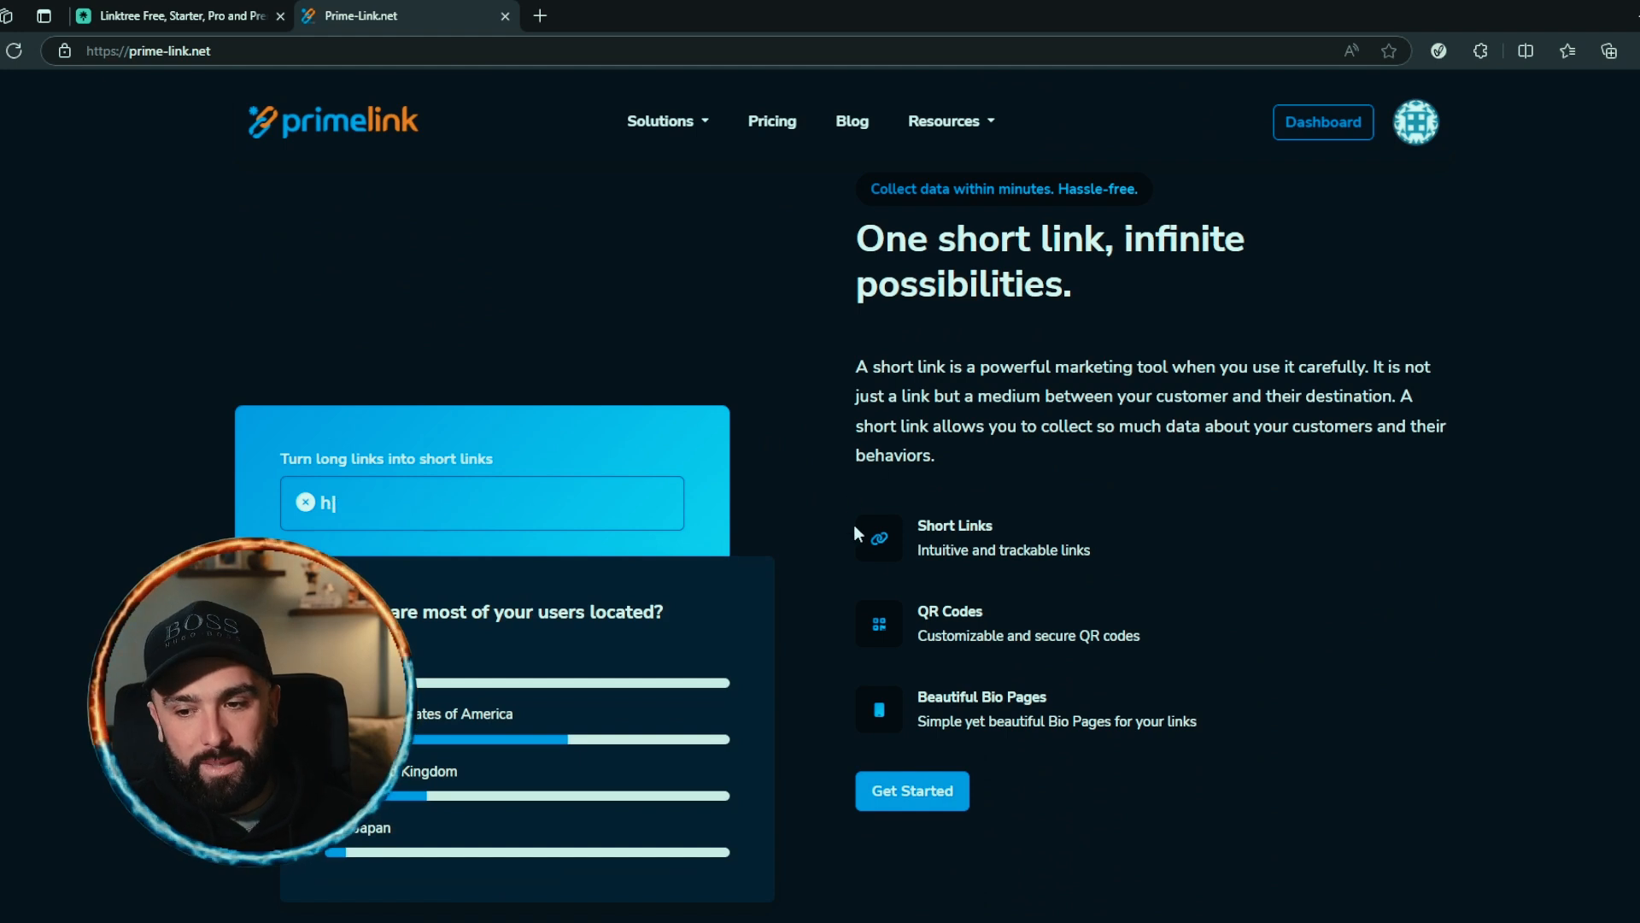
{"action": "type", "text": "ttps://prime"}
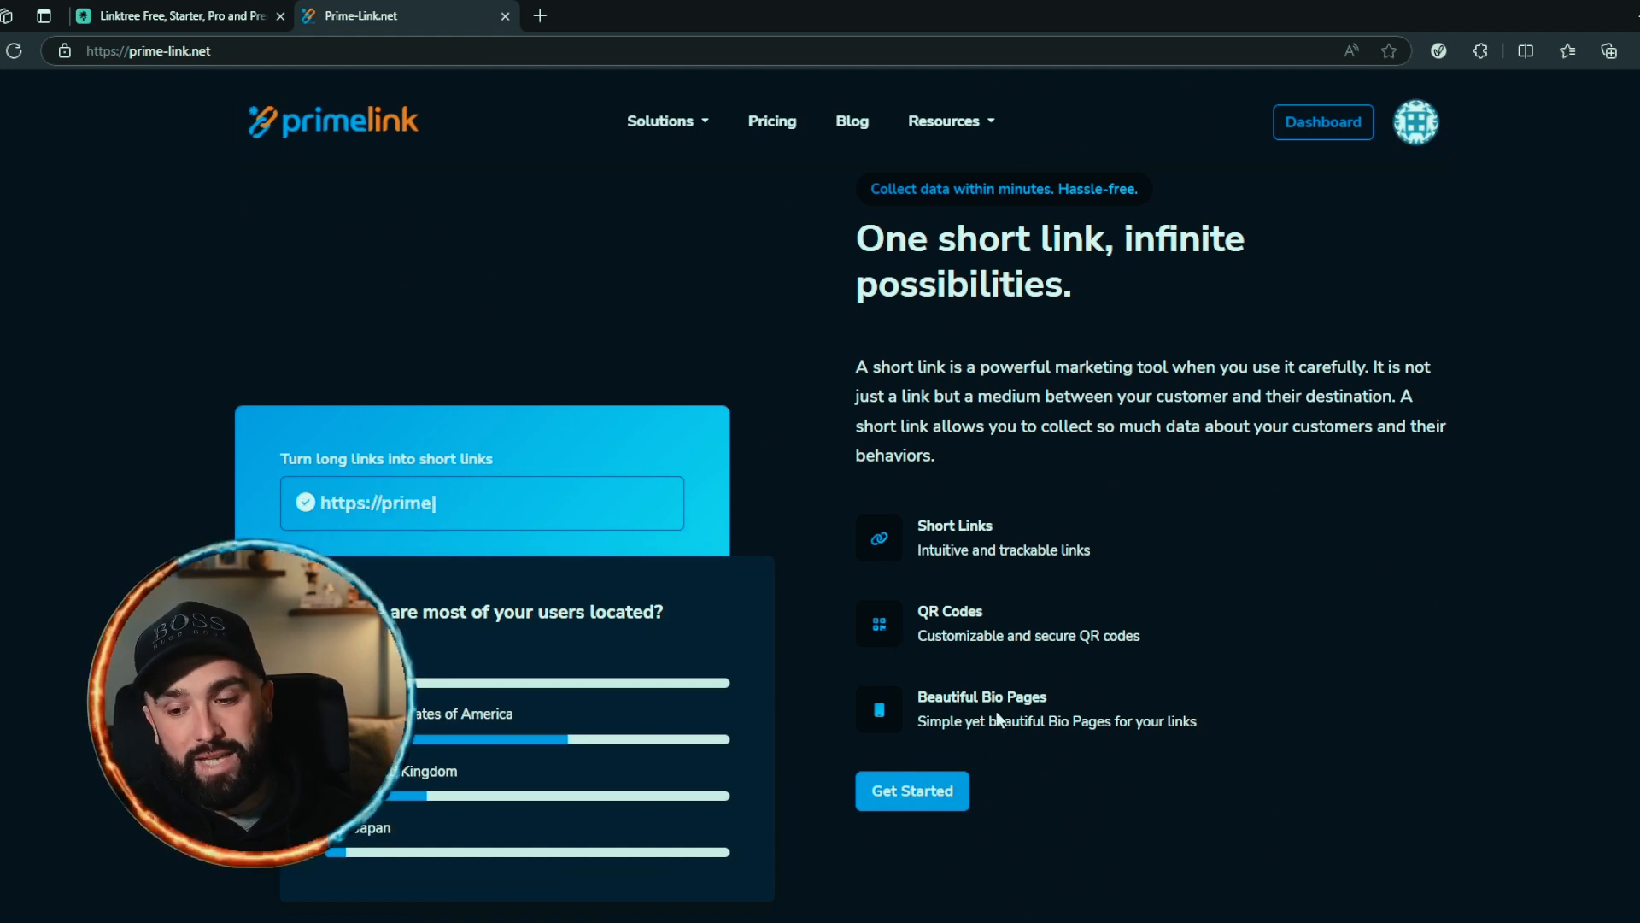
{"action": "scroll", "scroll_direction": "down", "scroll_amount": 3}
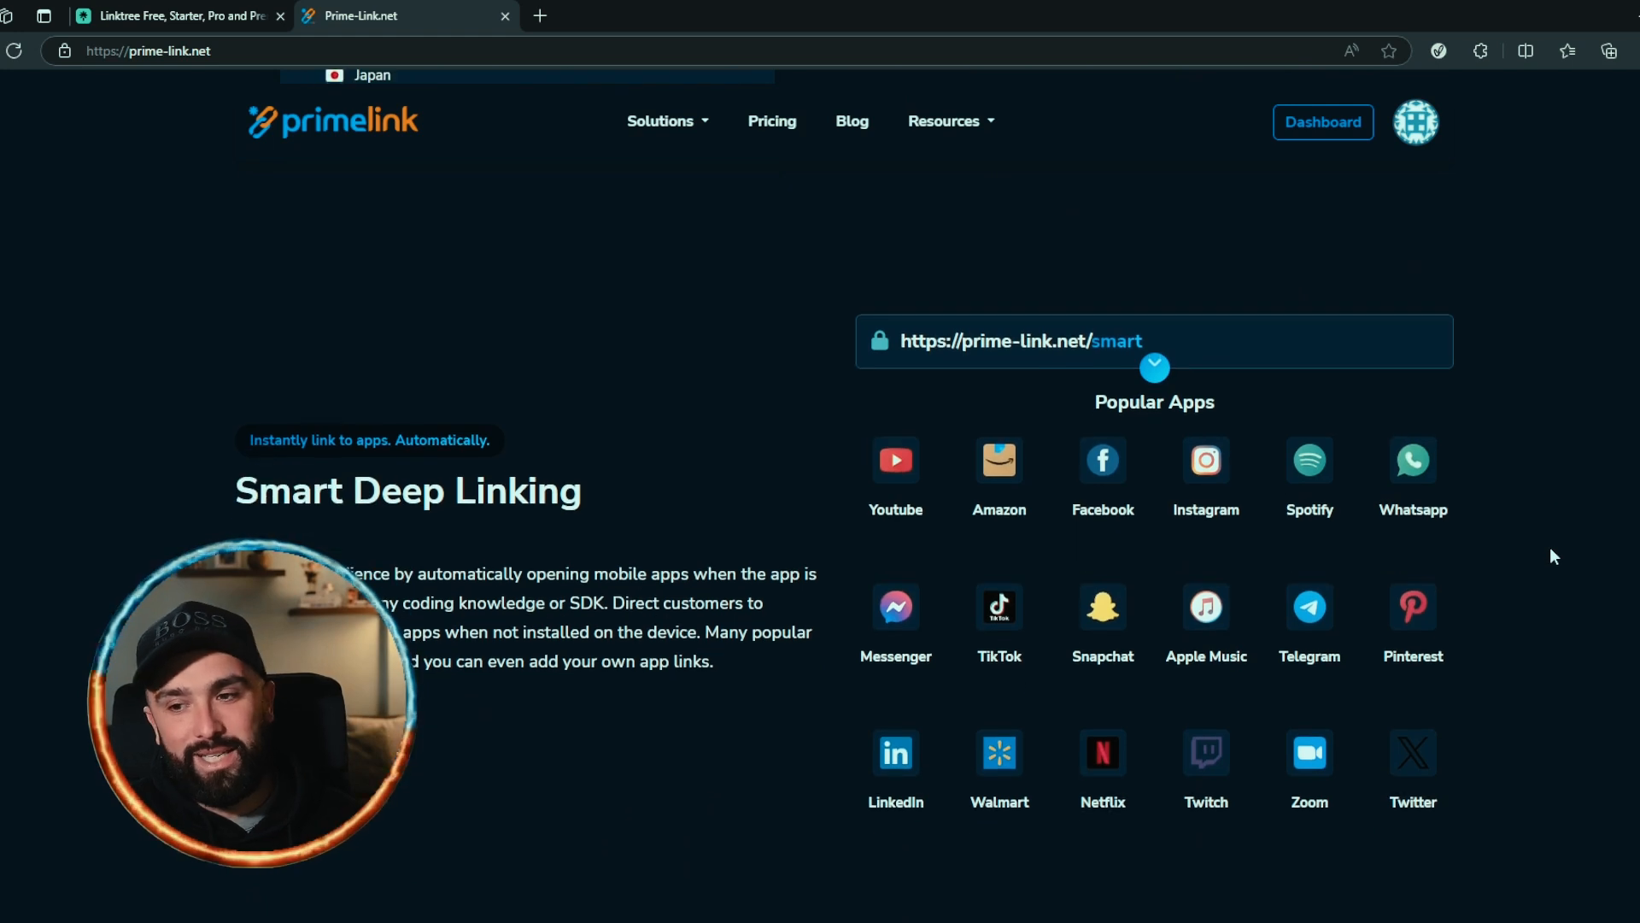
{"action": "scroll", "scroll_direction": "up", "scroll_amount": 3}
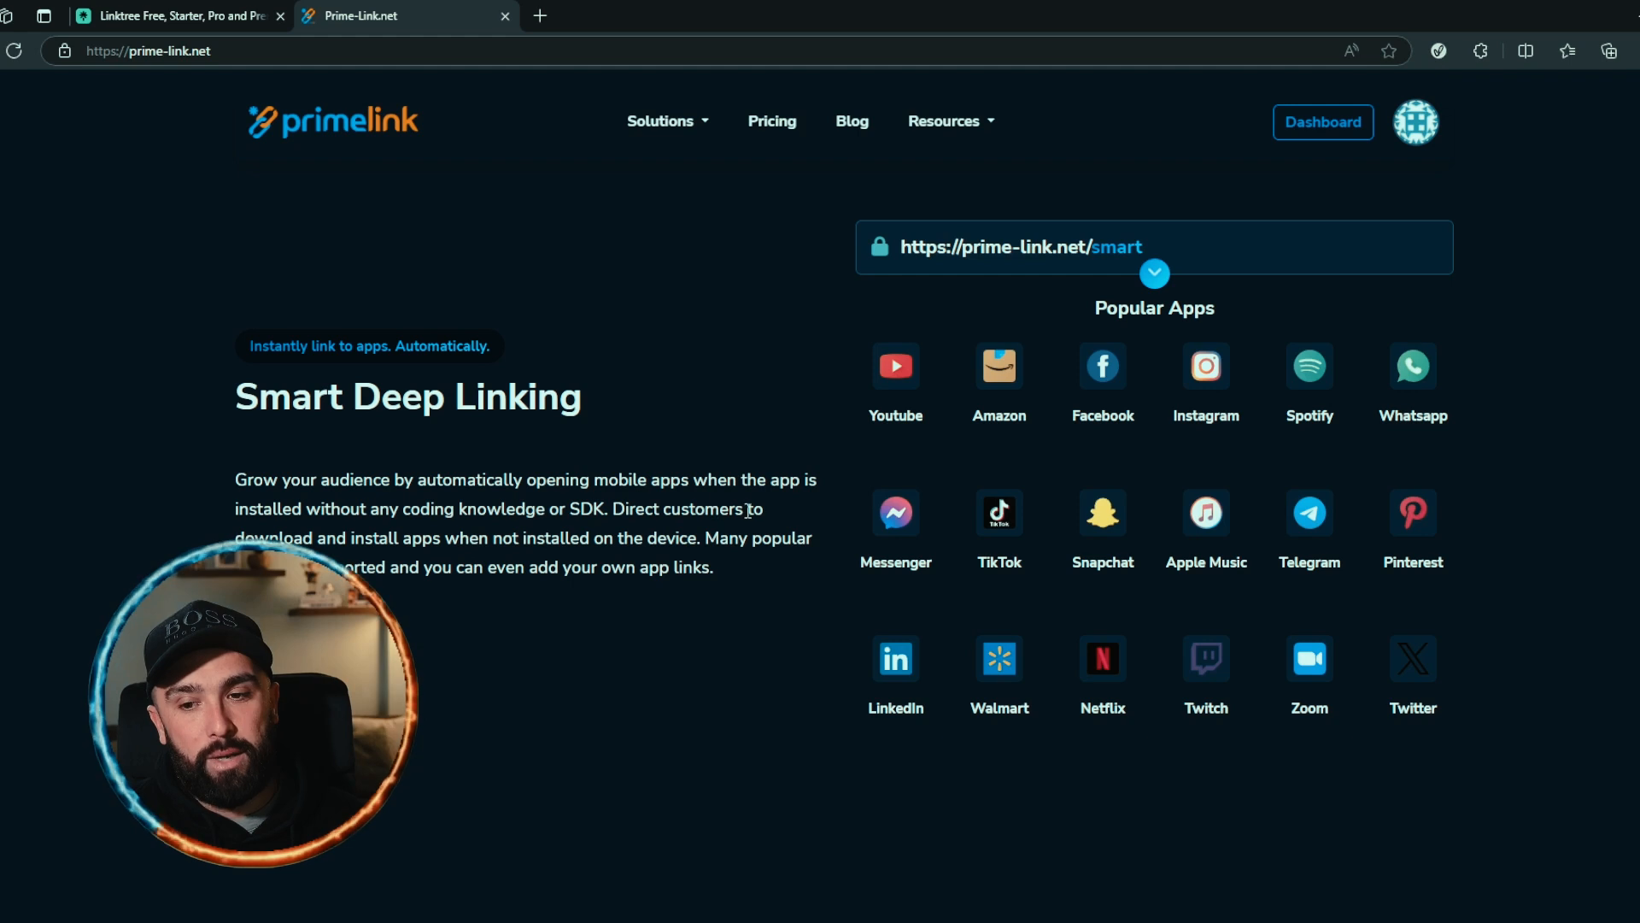
{"action": "mouse_move", "coordinate": [573, 531]}
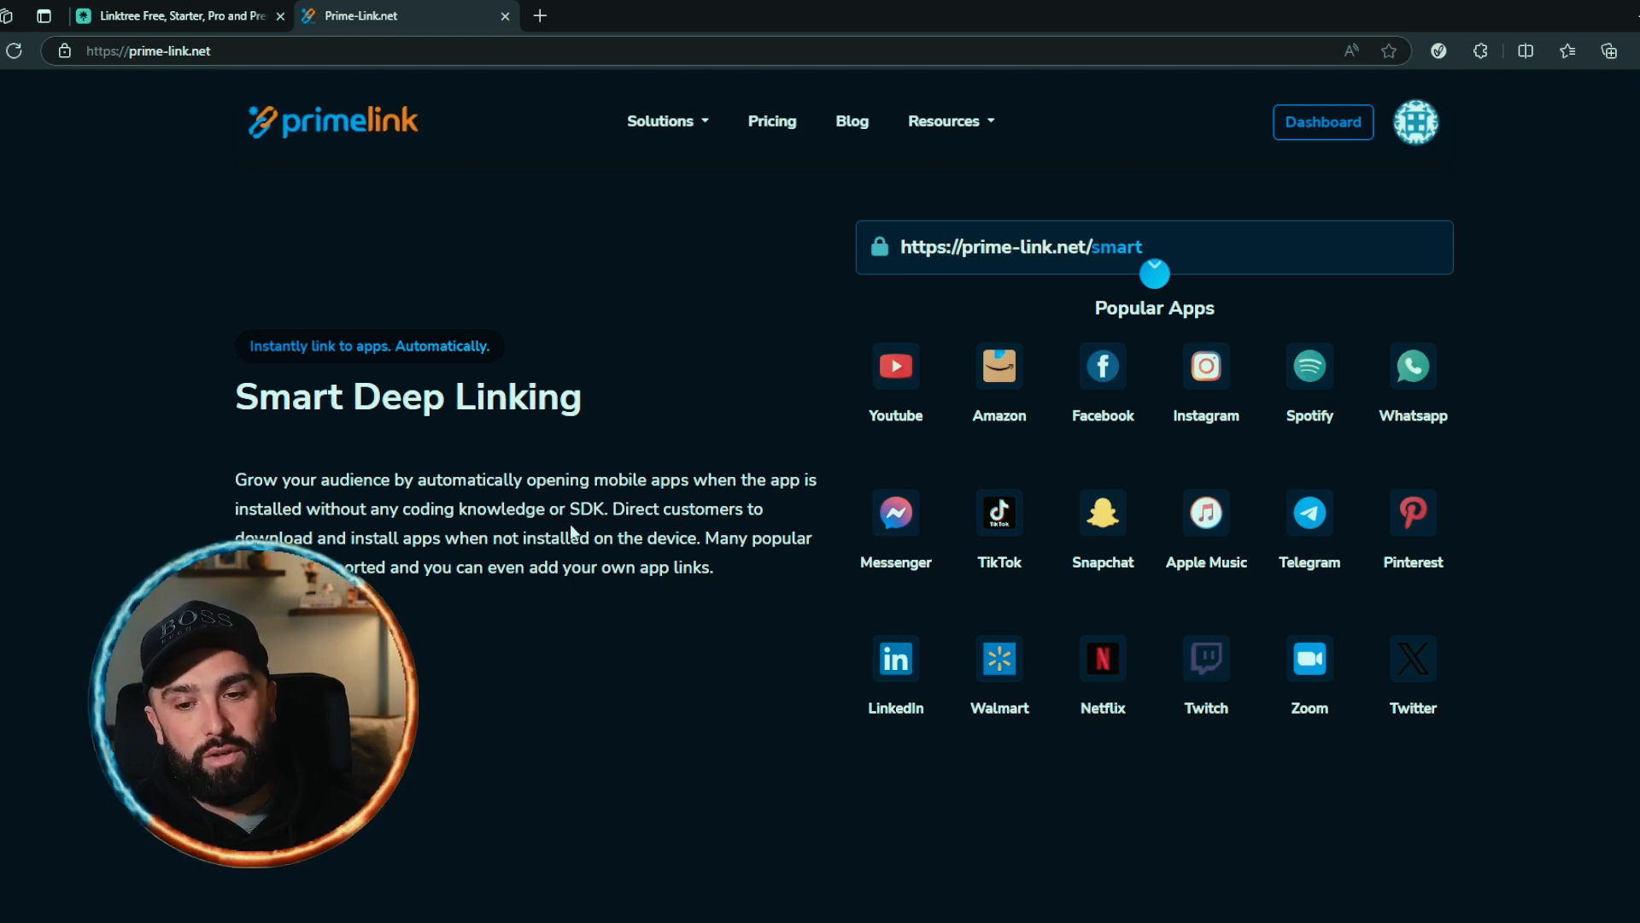
{"action": "scroll", "scroll_direction": "down", "scroll_amount": 3}
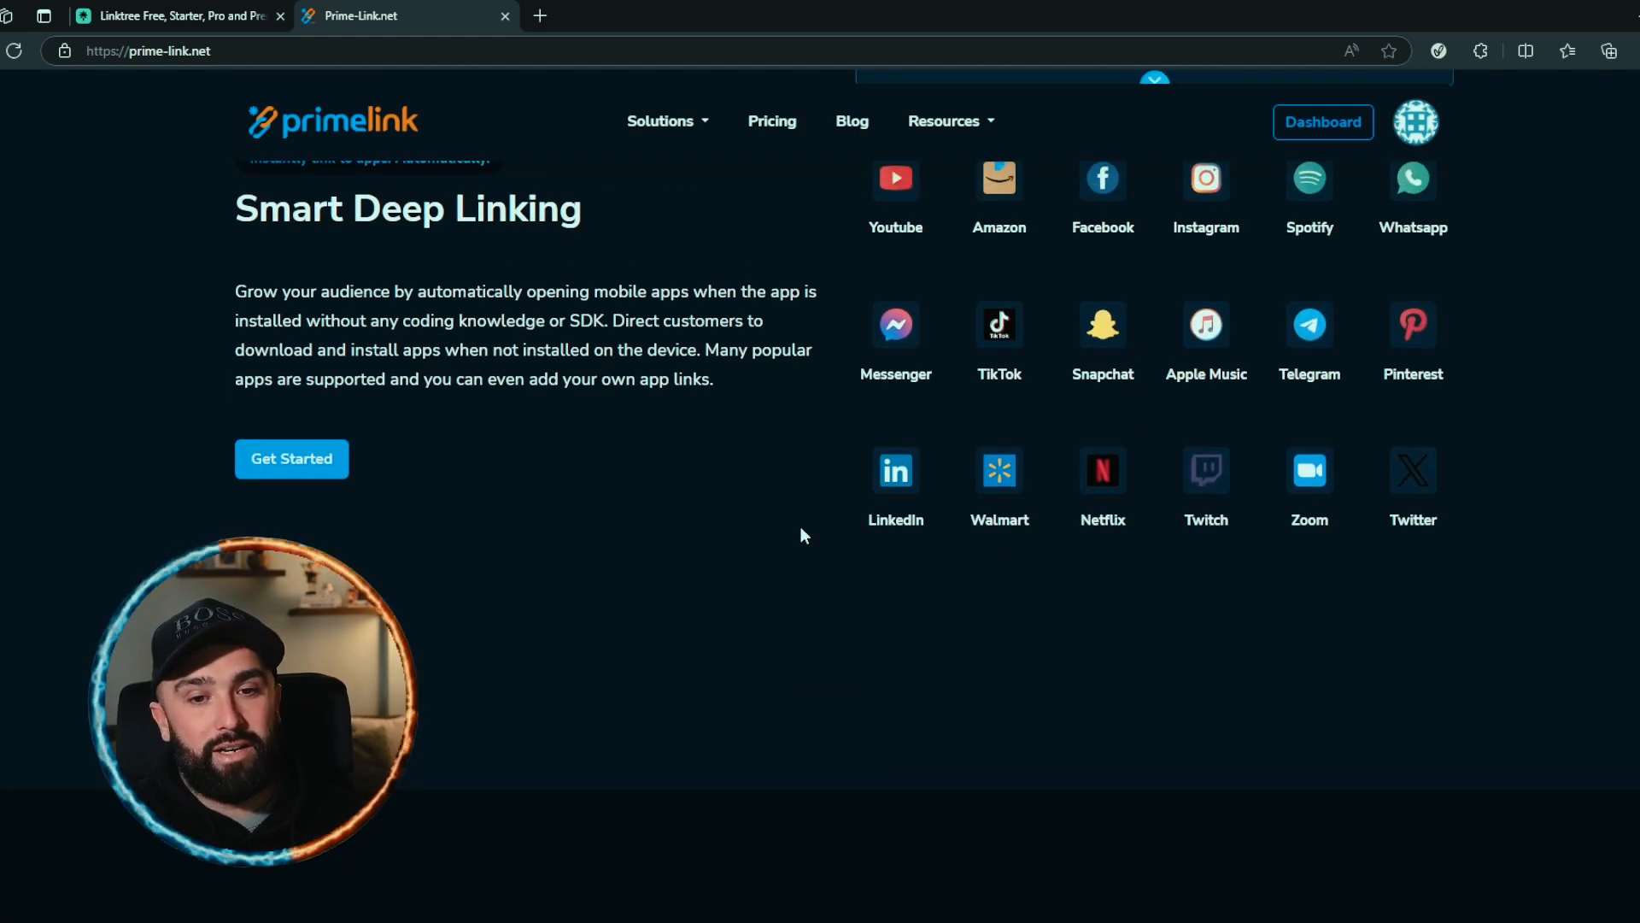
Scroll to the tools grid showing Custom Landing Page, CTA Overlays, Event Tracking and Developer API.
{"action": "scroll", "scroll_direction": "down", "scroll_amount": 3}
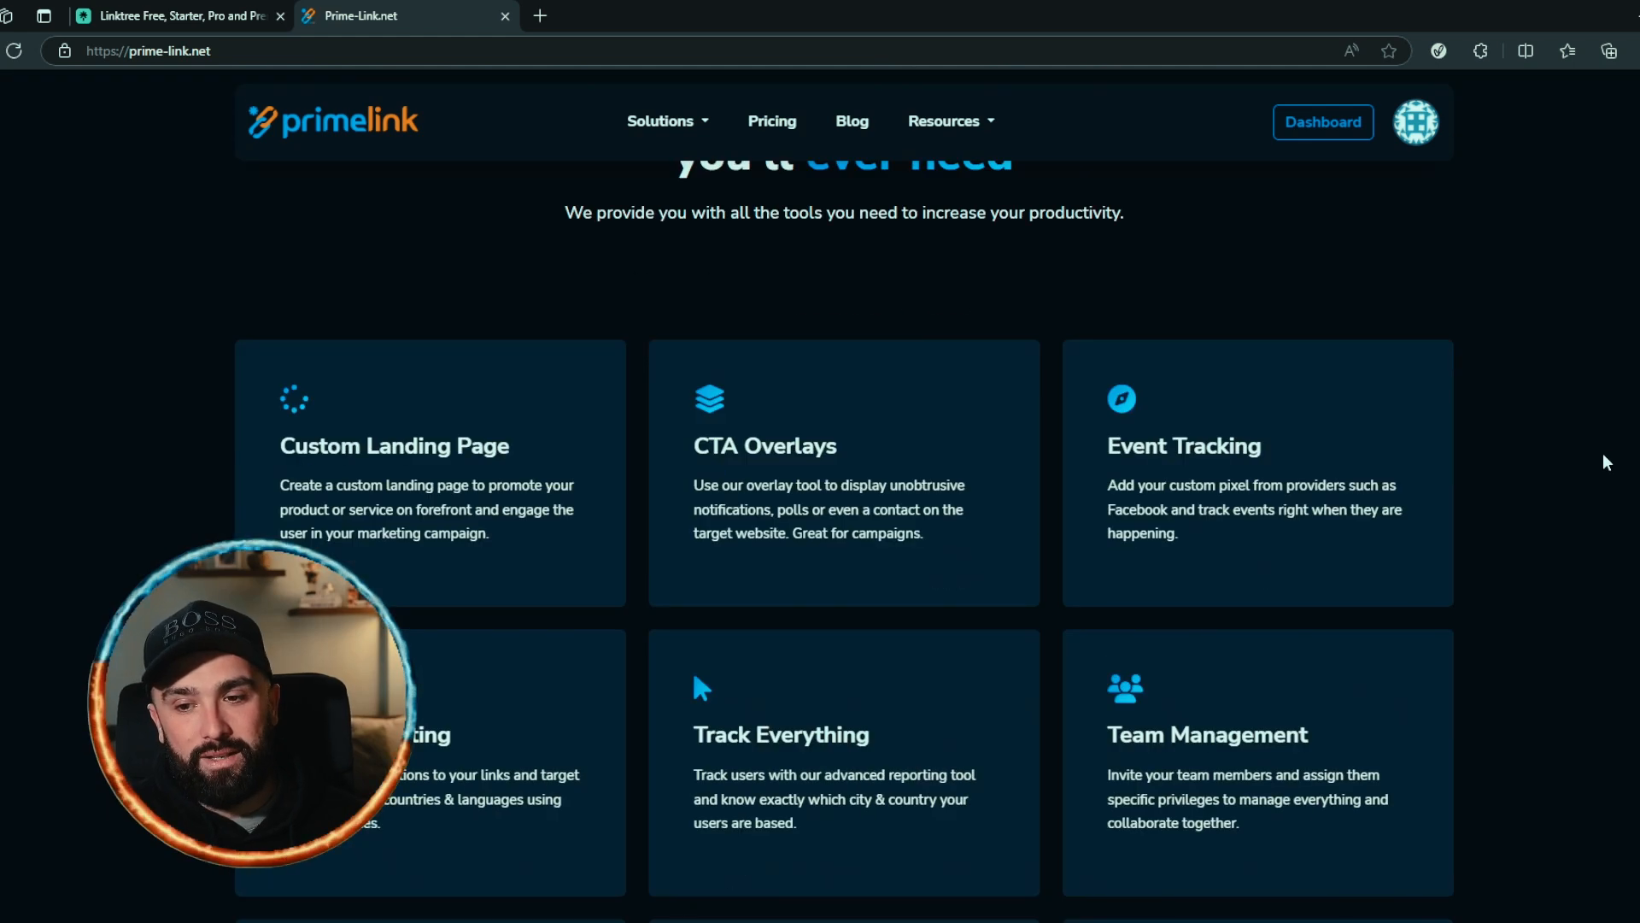
{"action": "scroll", "scroll_direction": "down", "scroll_amount": 3}
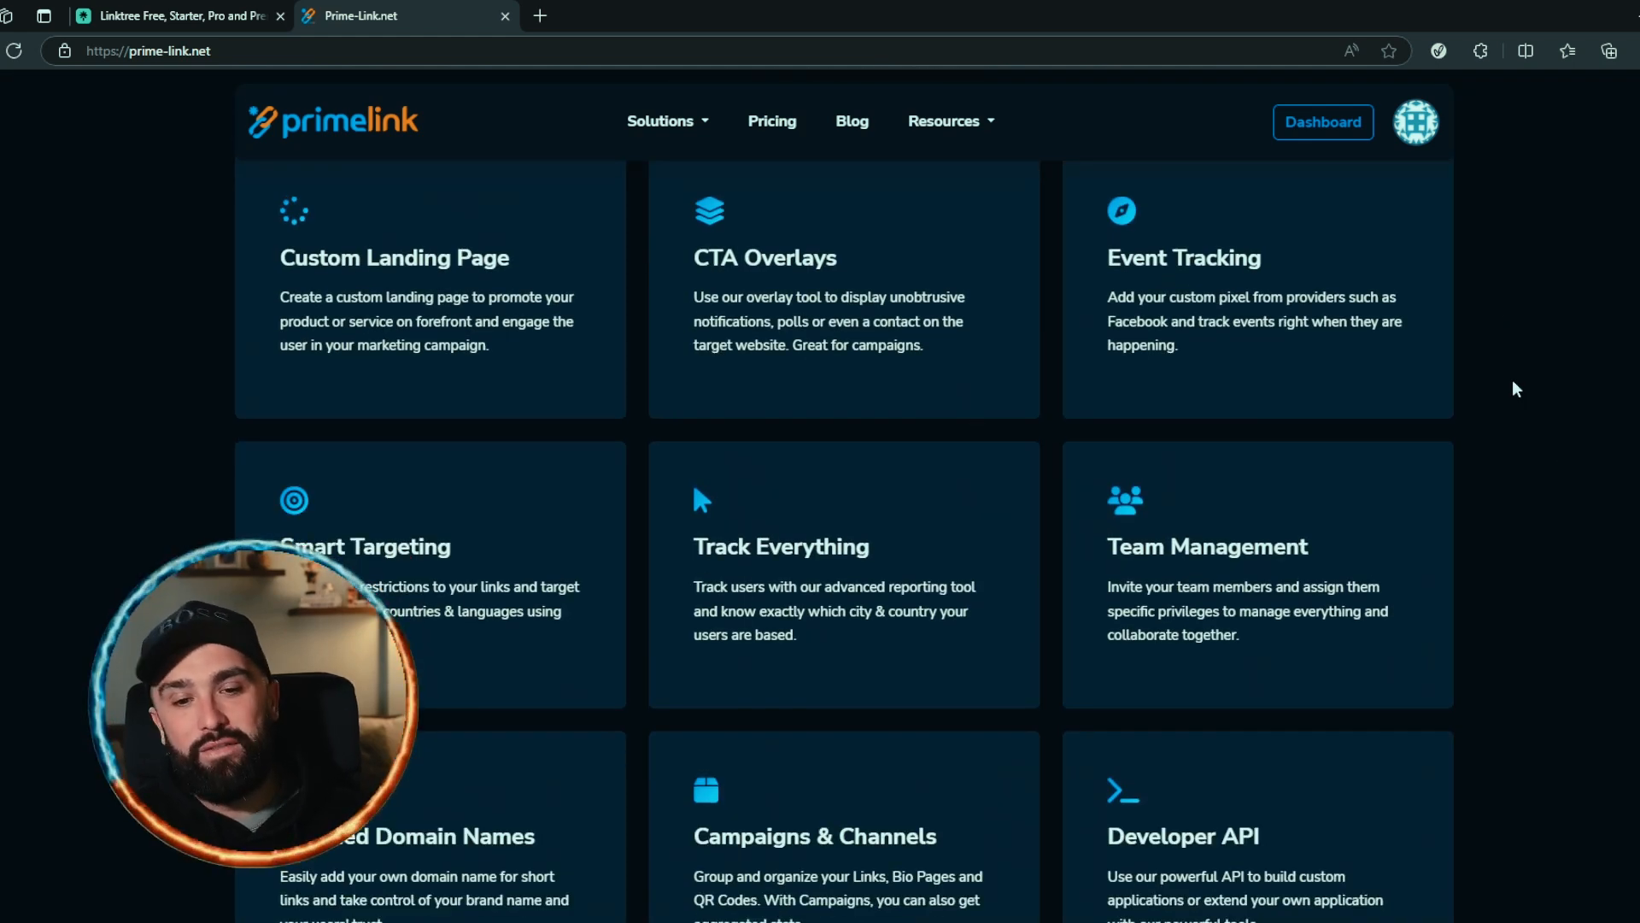
{"action": "scroll", "scroll_direction": "down", "scroll_amount": 3}
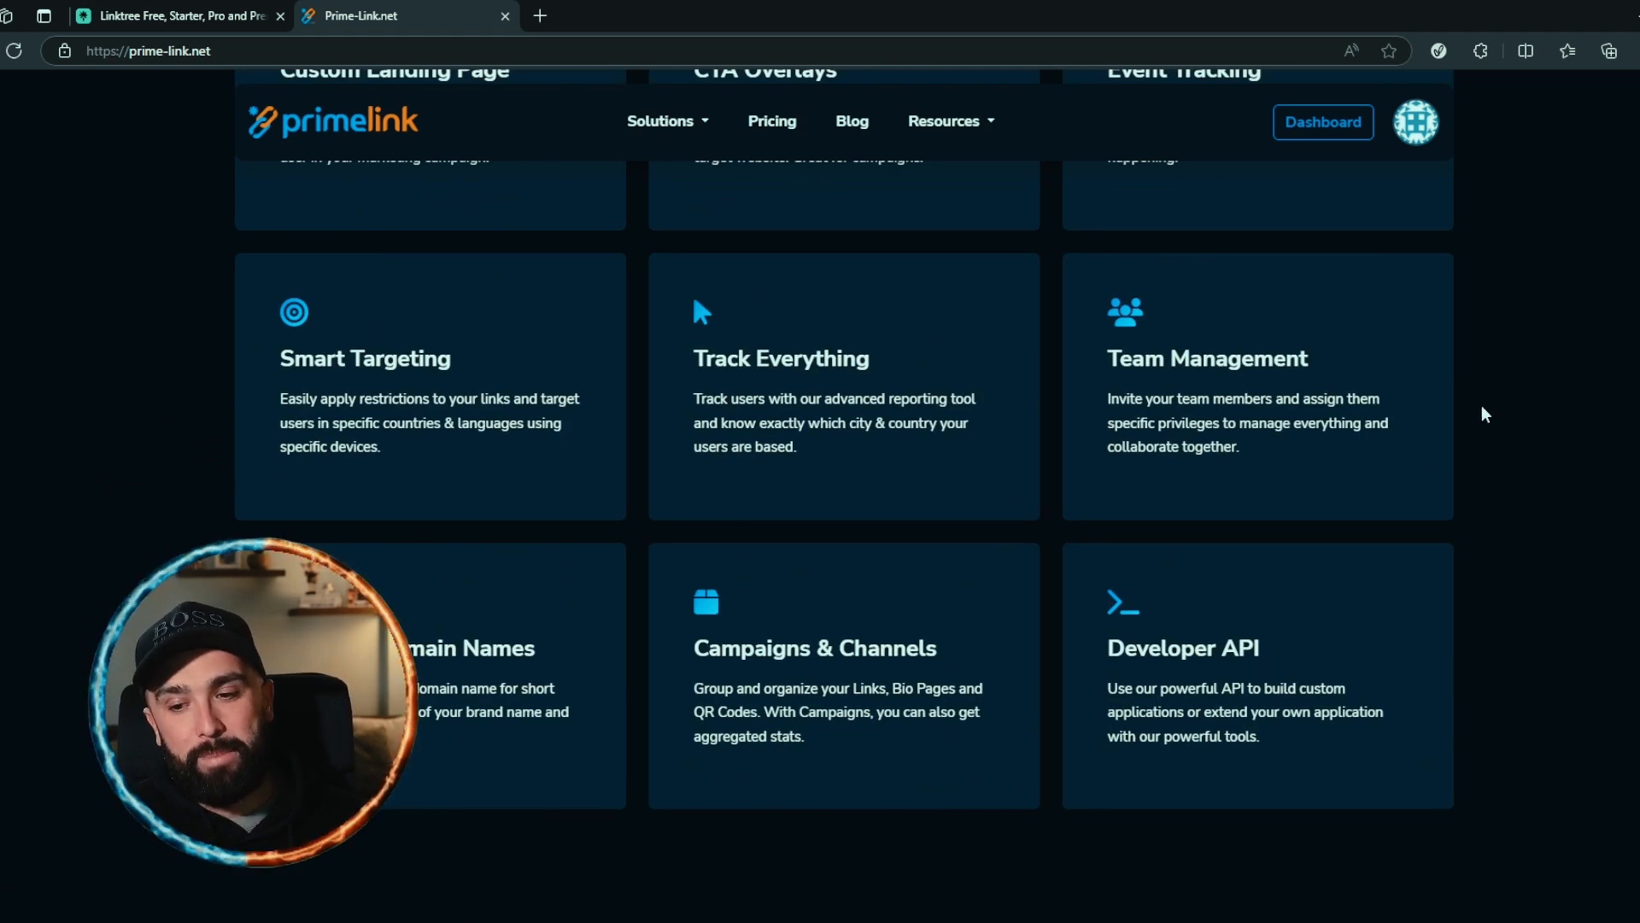
{"action": "scroll", "scroll_direction": "up", "scroll_amount": 3}
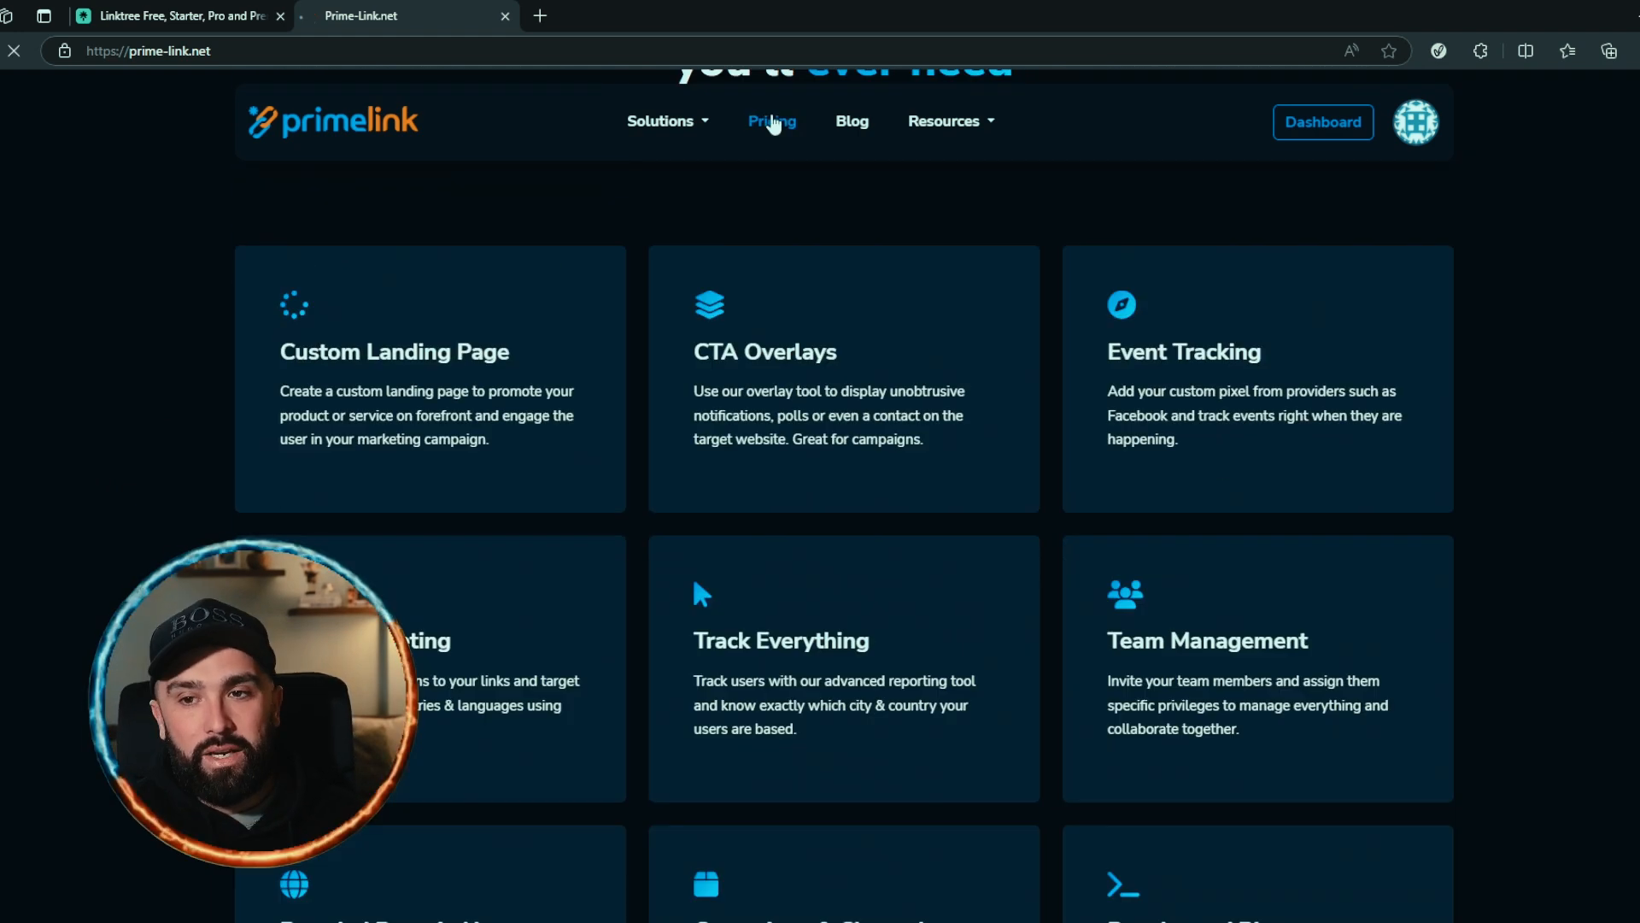
Open Prime-Link.net Pricing to see Individual $149.99, Business $249.99 and Enterprise $349.99 lifetime plans.
{"action": "left_click", "coordinate": [770, 121]}
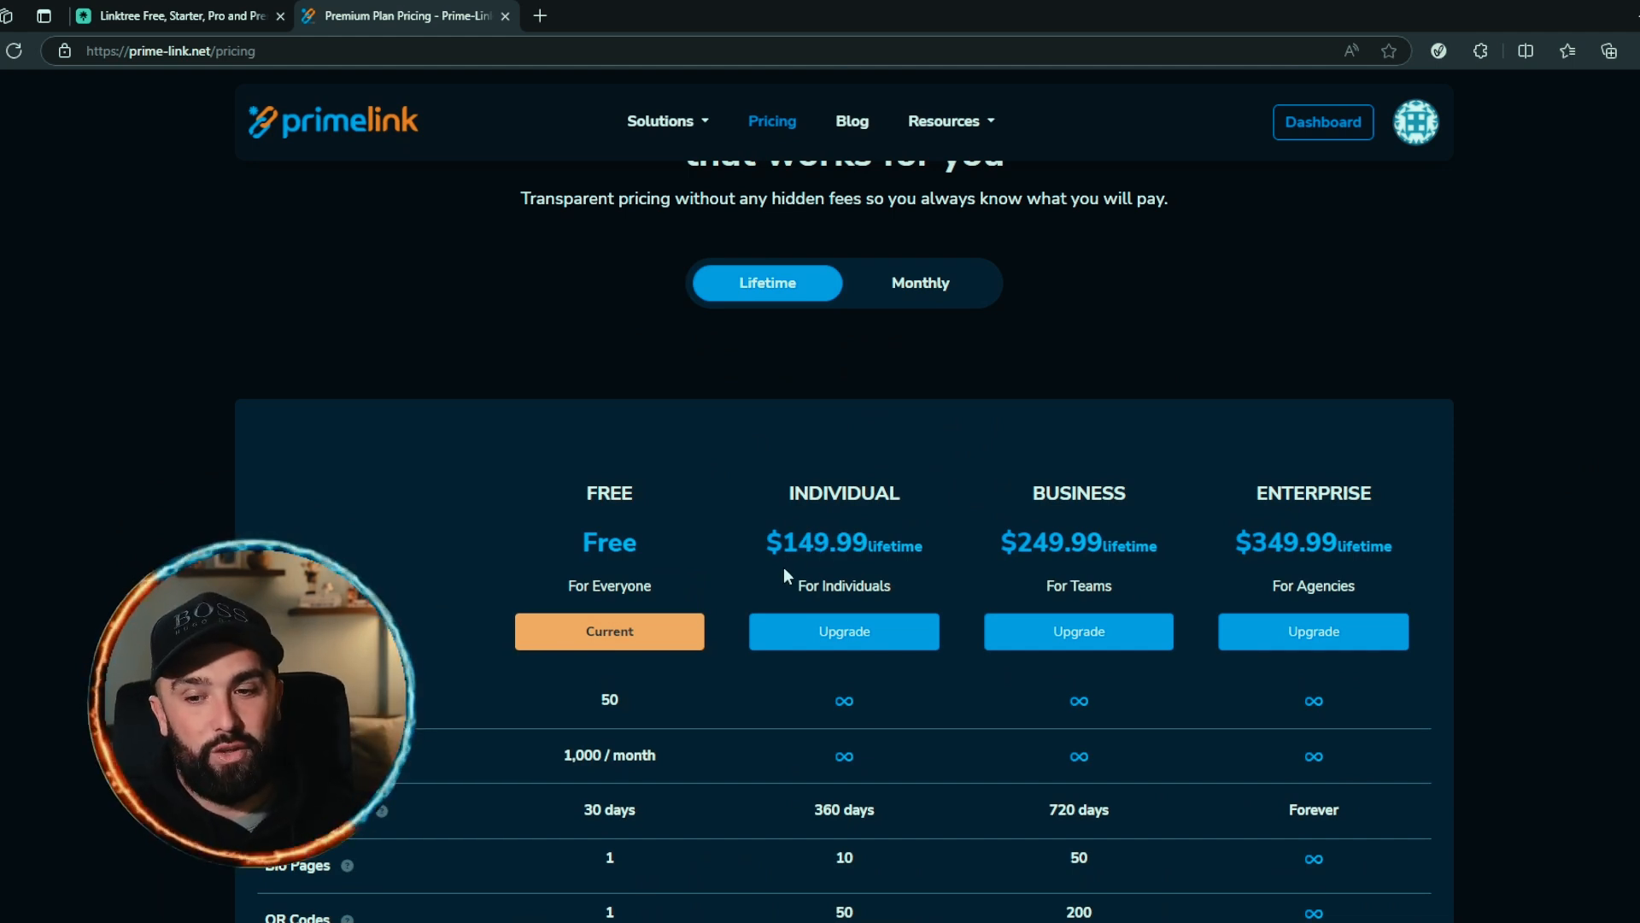
{"action": "mouse_move", "coordinate": [793, 570]}
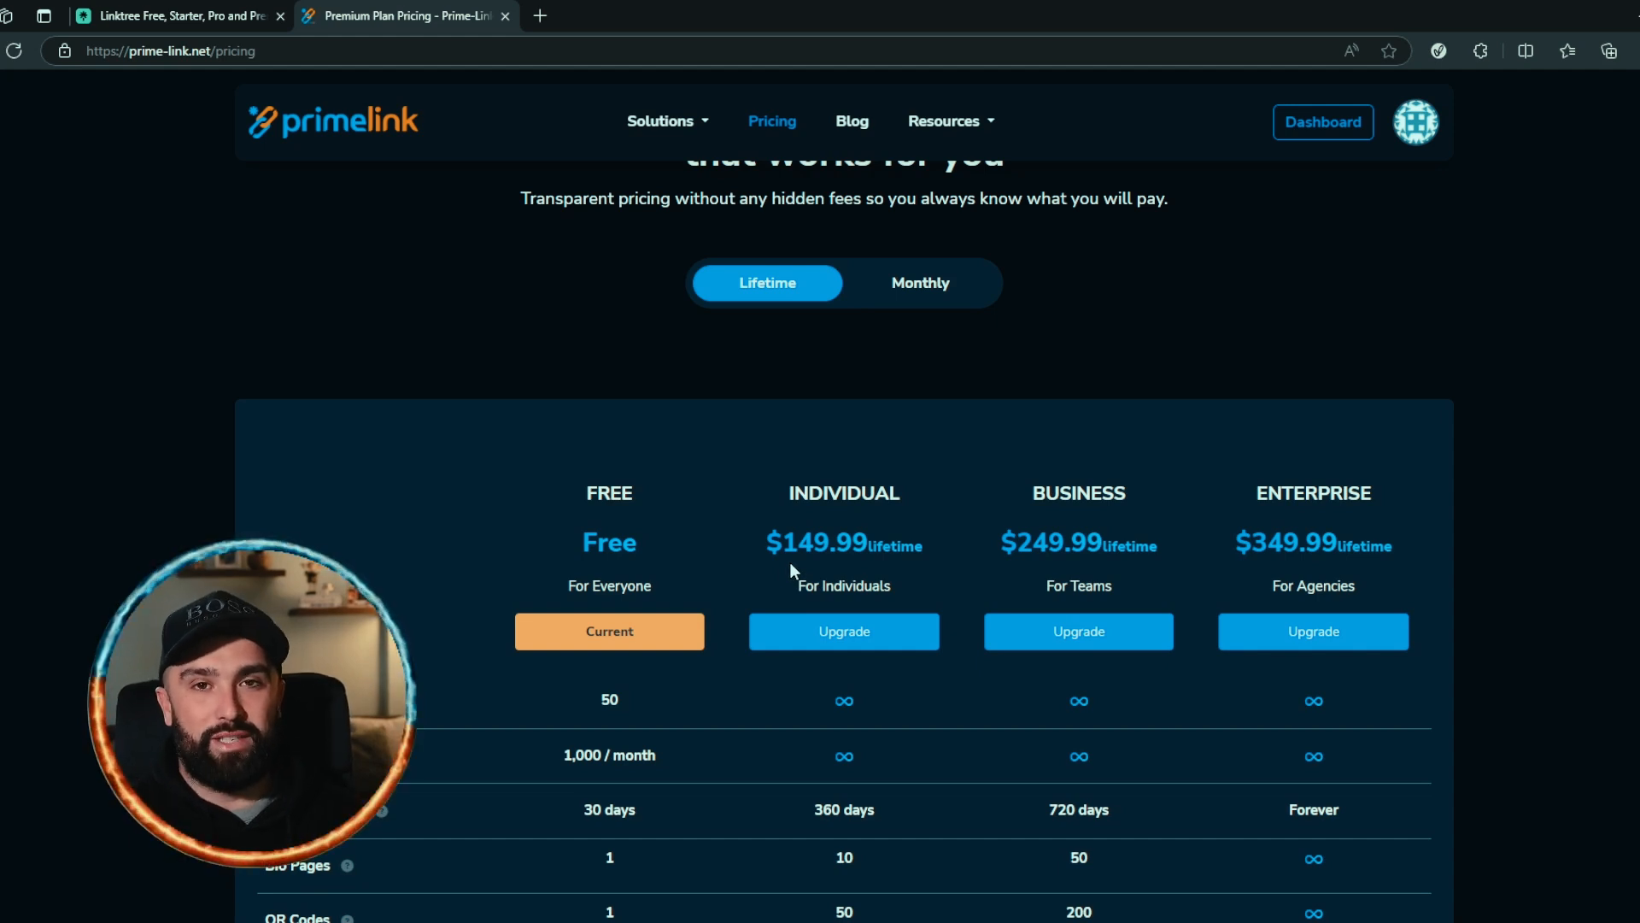
{"action": "scroll", "scroll_direction": "down", "scroll_amount": 3}
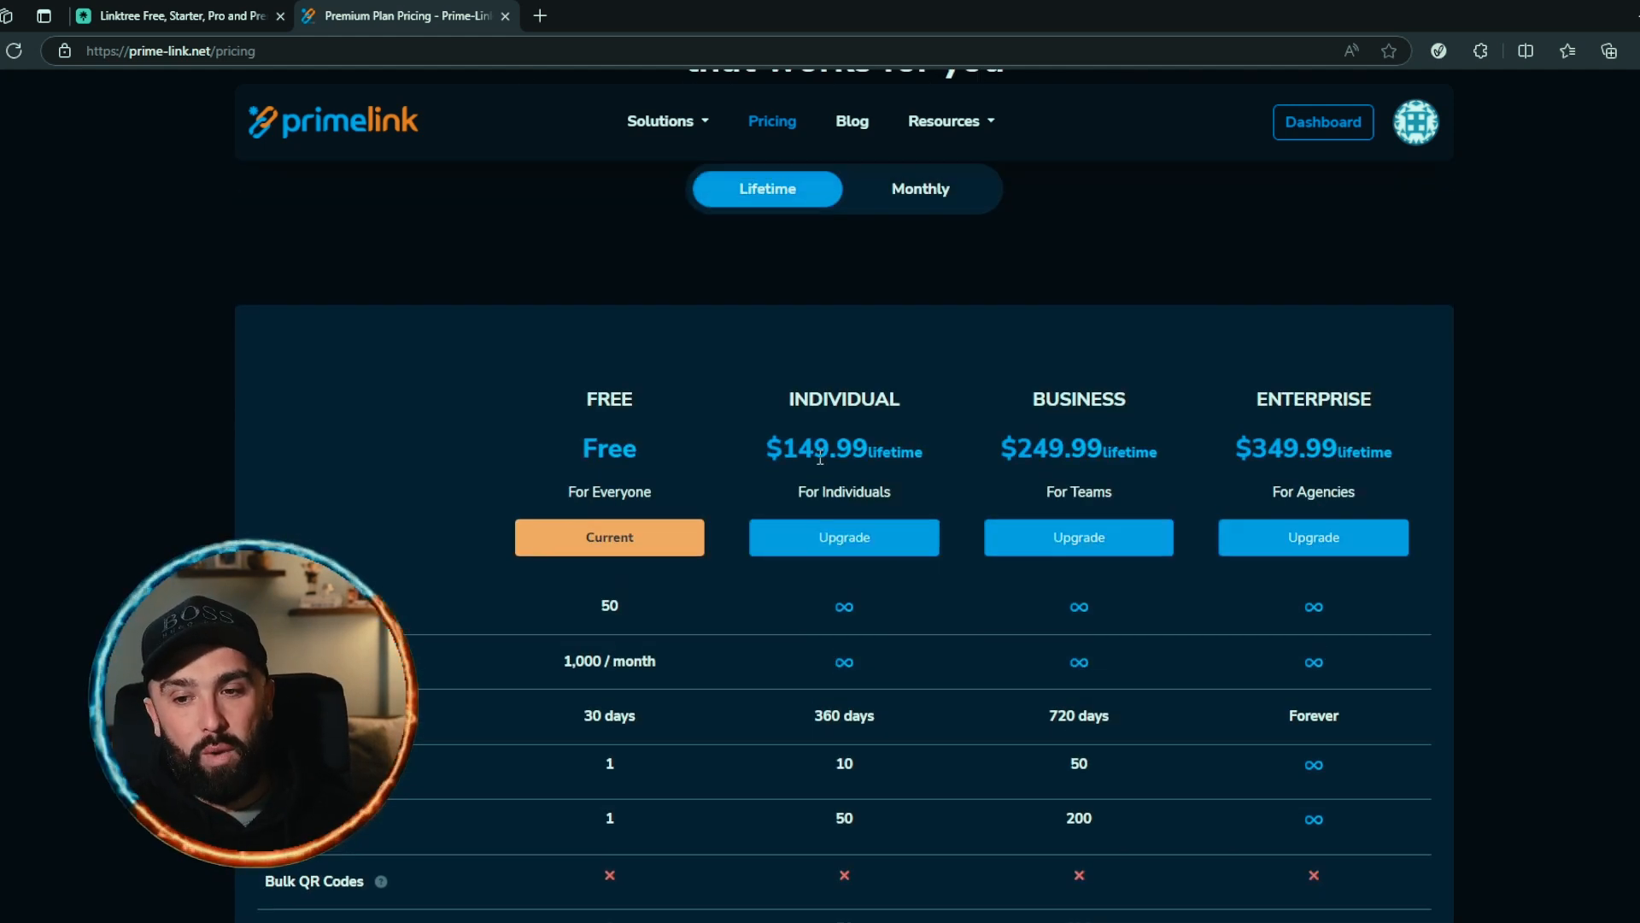
{"action": "mouse_move", "coordinate": [992, 482]}
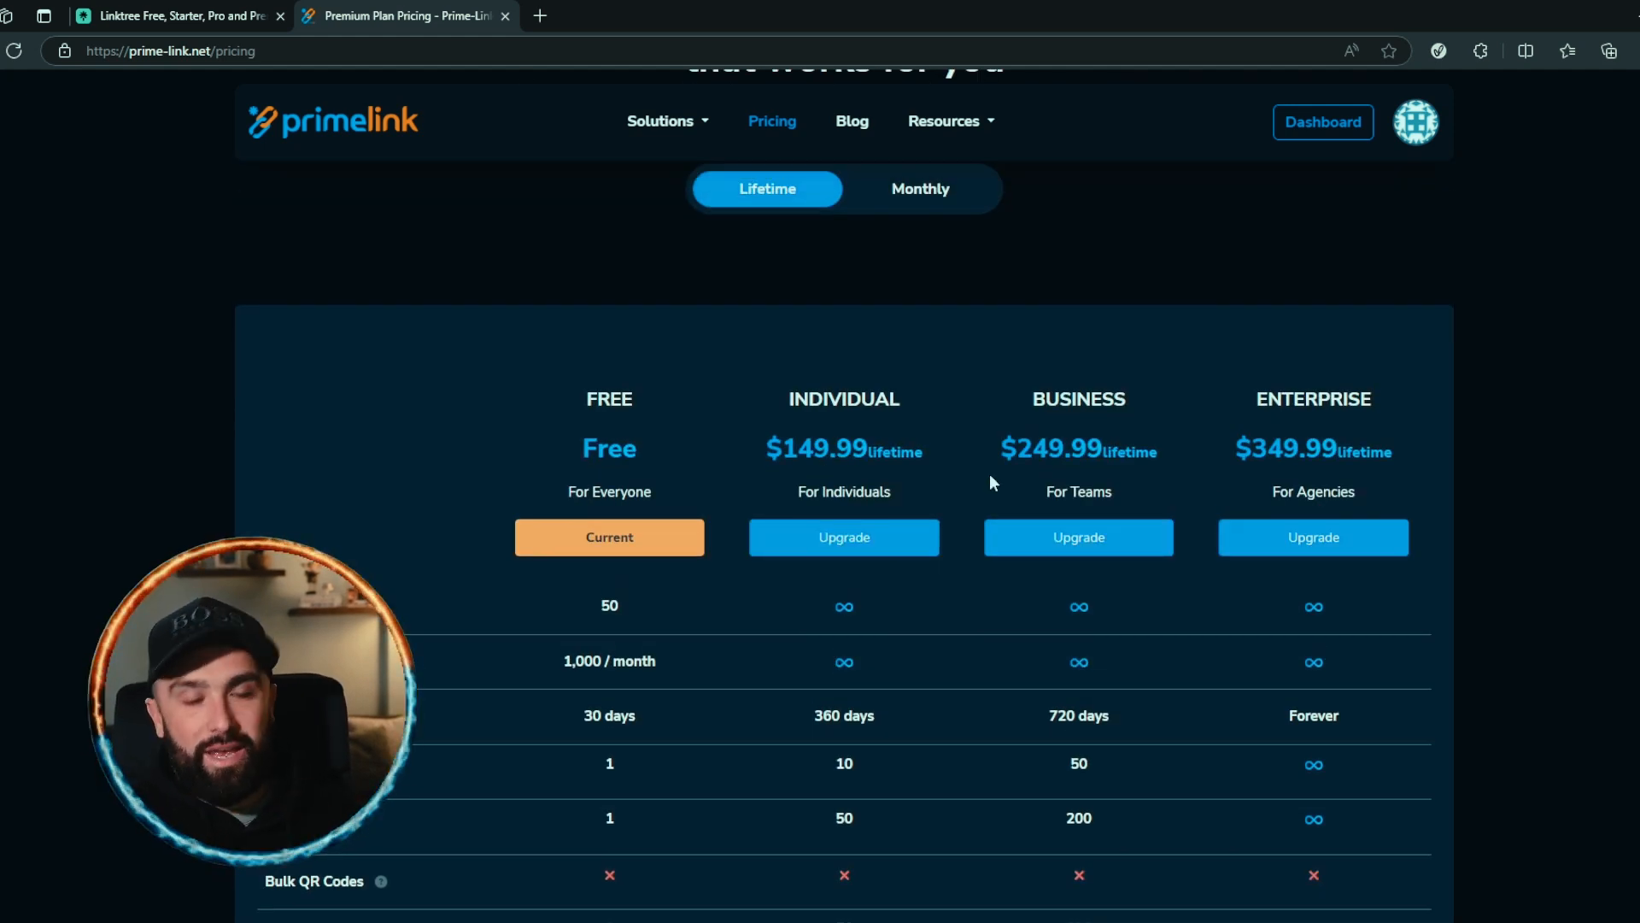
{"action": "scroll", "scroll_direction": "down", "scroll_amount": 3}
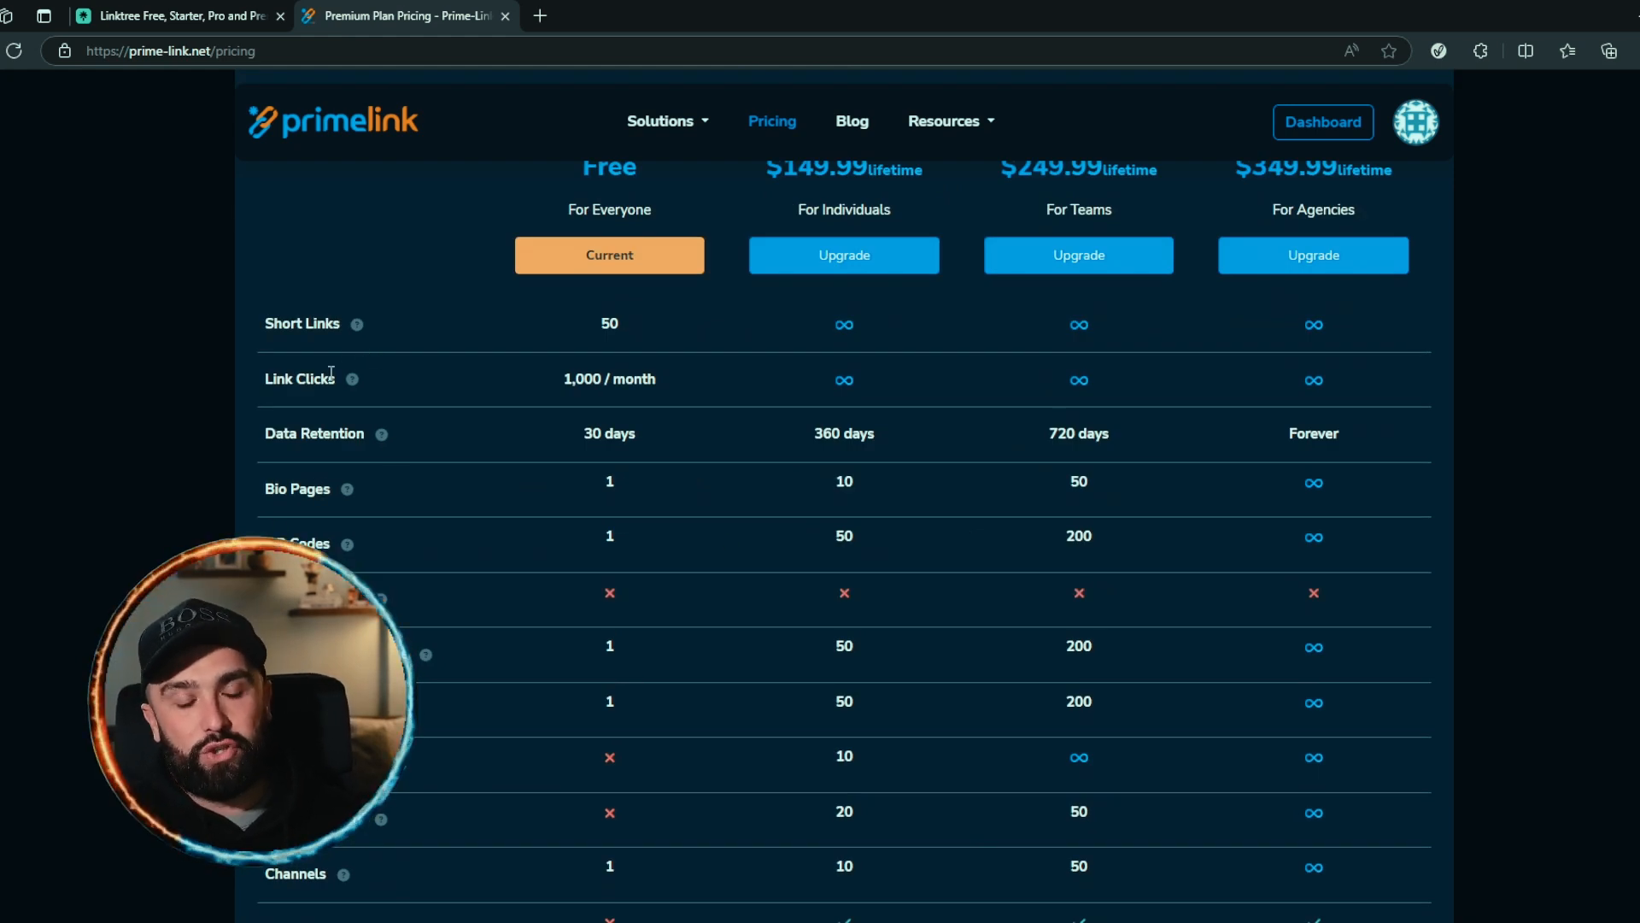
{"action": "scroll", "scroll_direction": "down", "scroll_amount": 3}
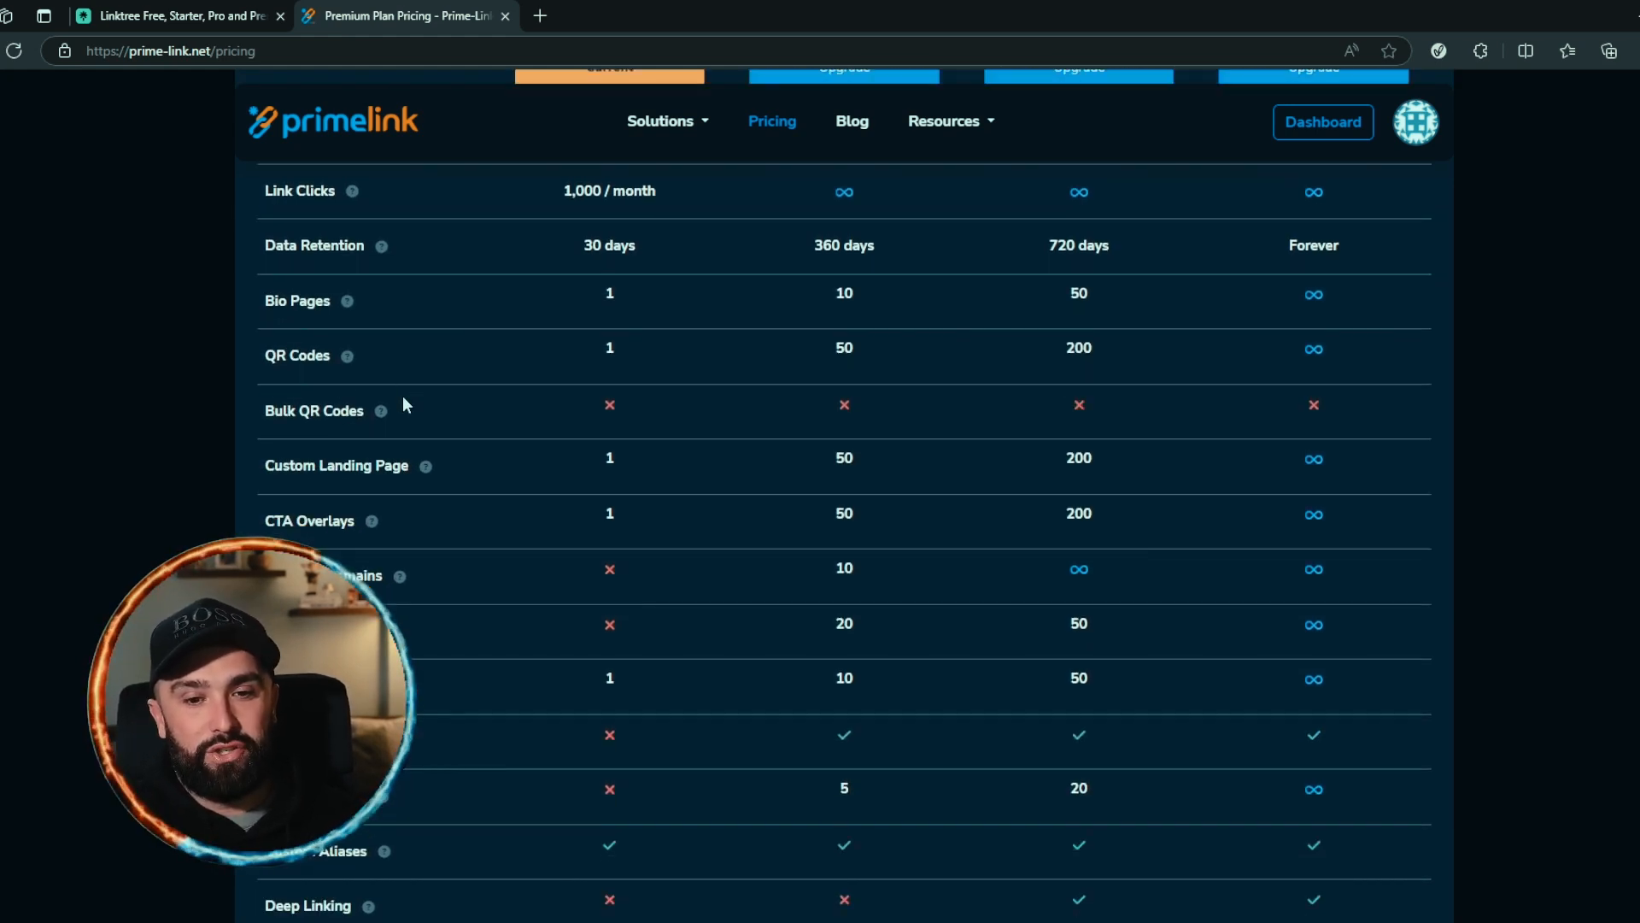
{"action": "scroll", "scroll_direction": "down", "scroll_amount": 3}
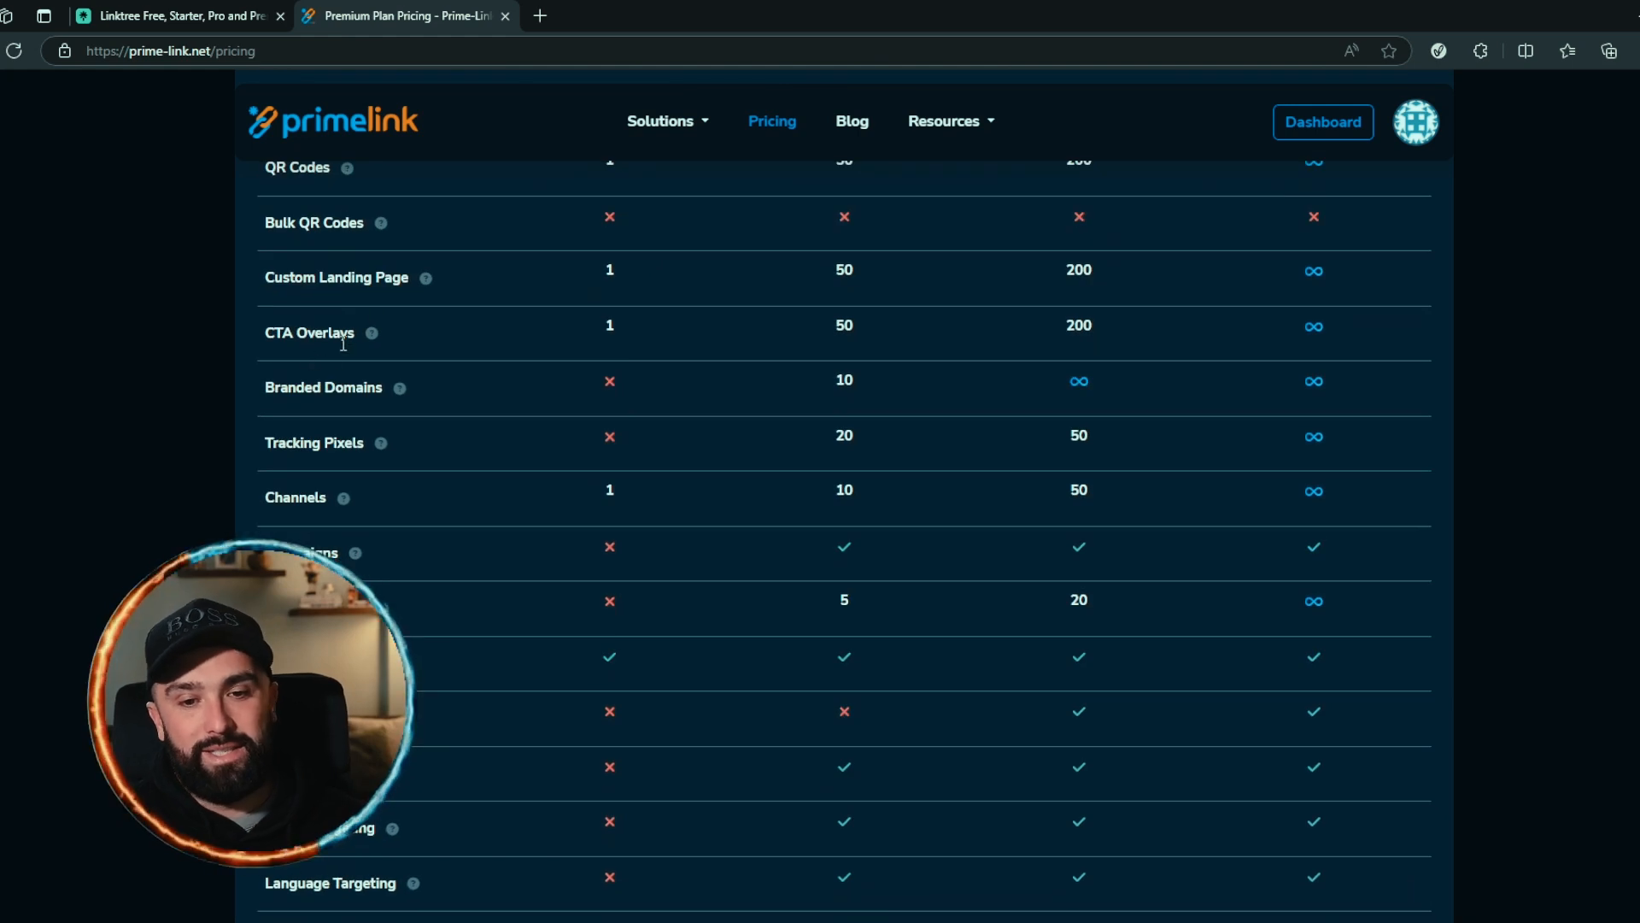
{"action": "scroll", "scroll_direction": "down", "scroll_amount": 3}
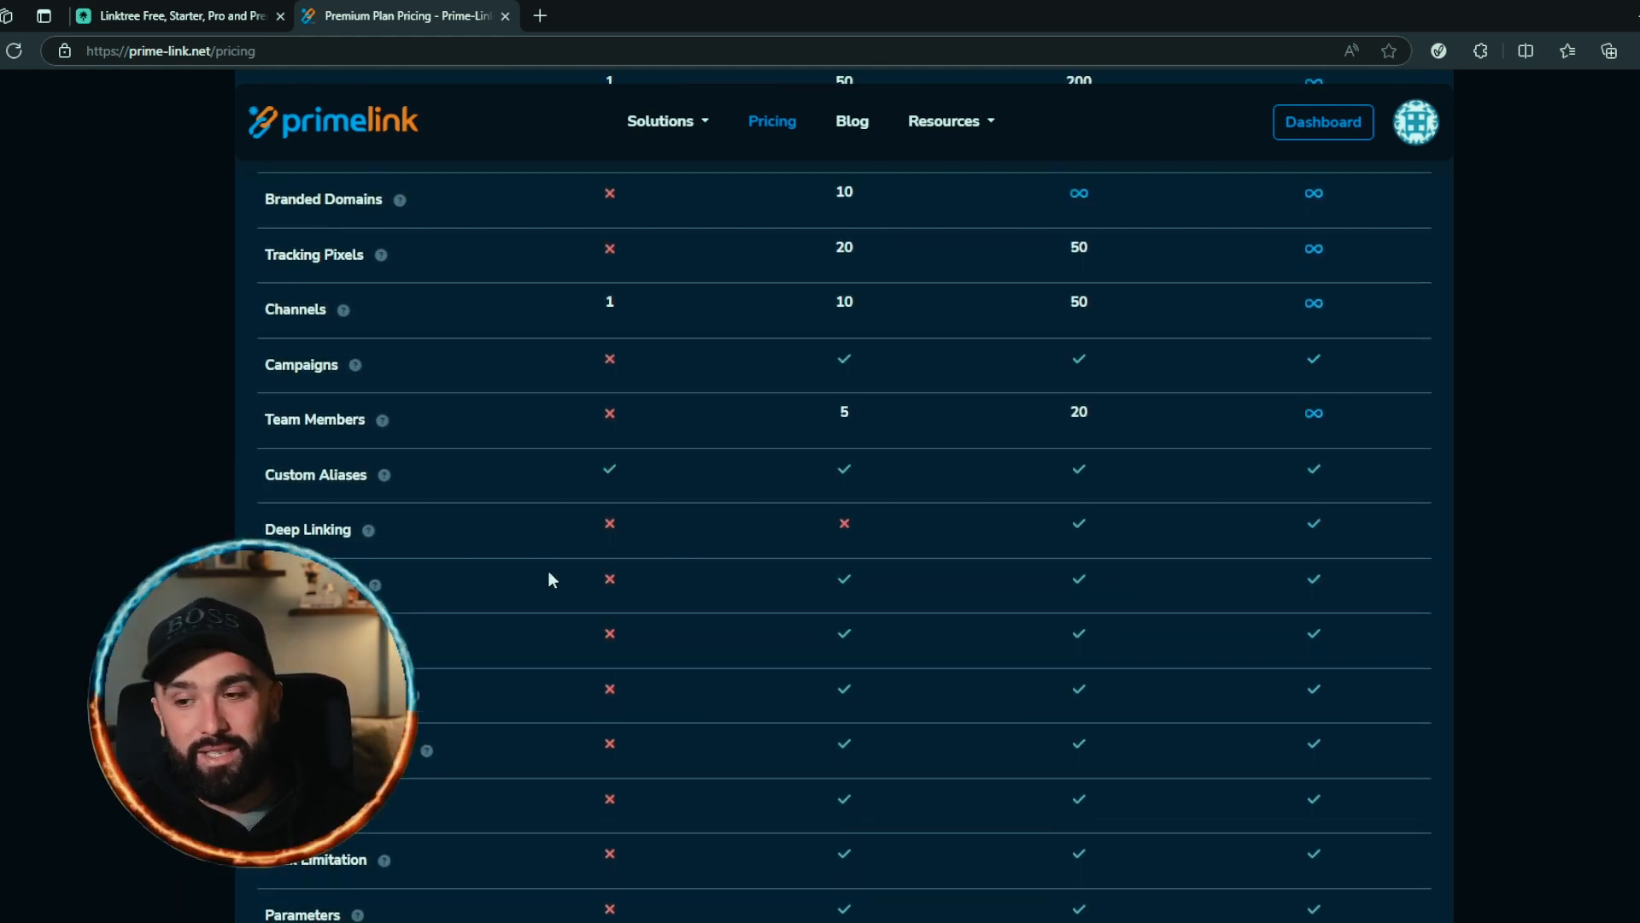
{"action": "scroll", "scroll_direction": "up", "scroll_amount": 3}
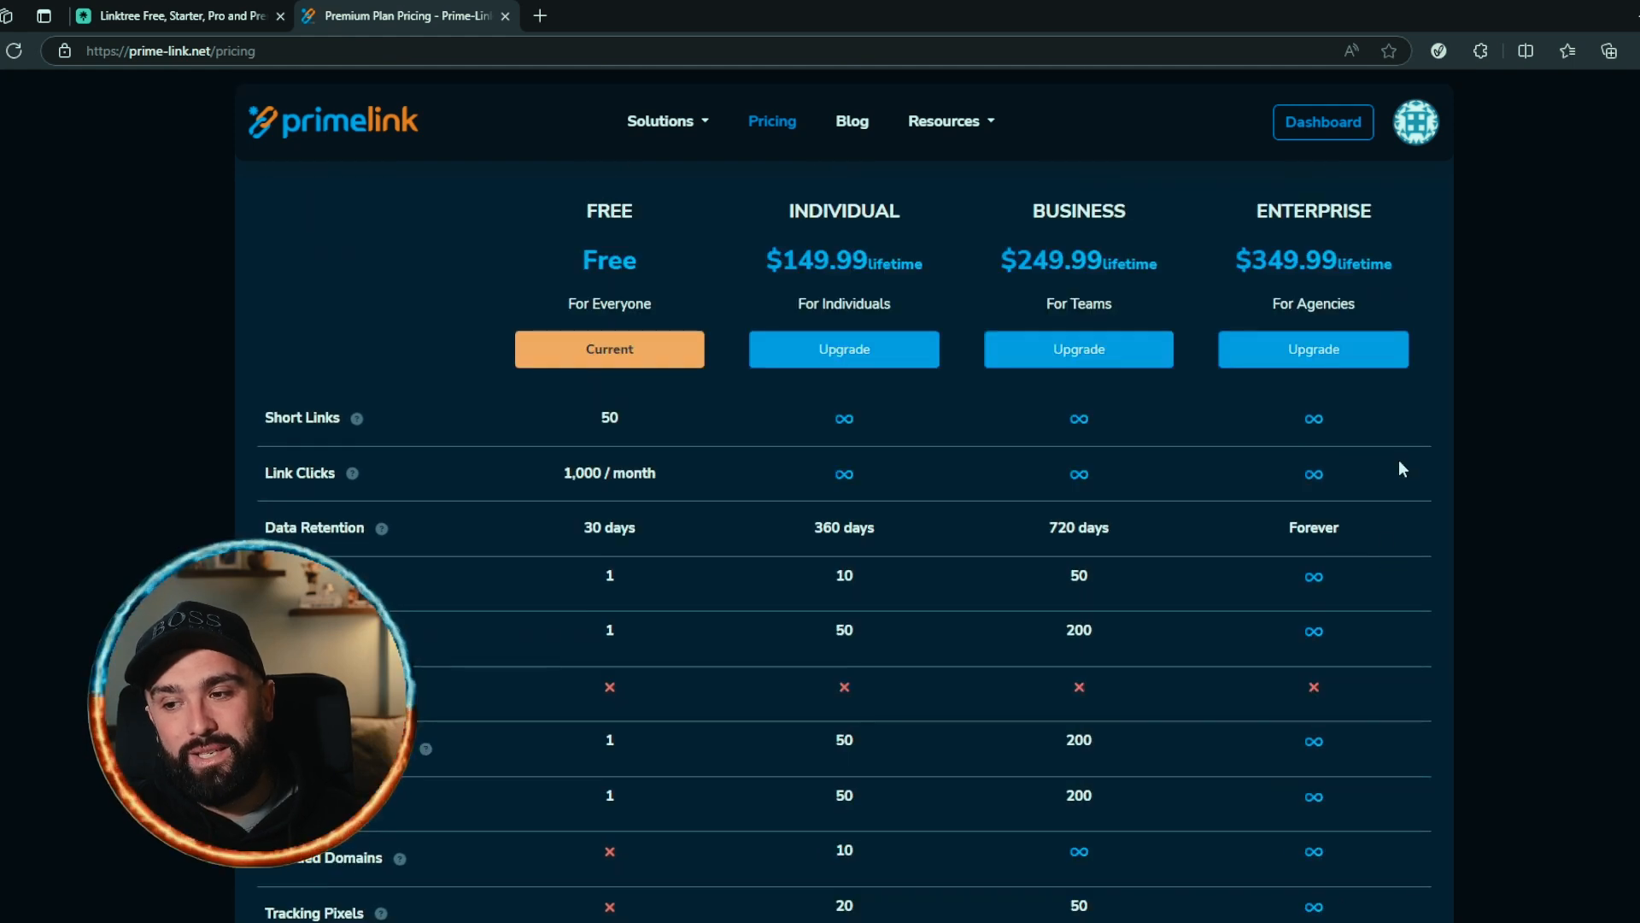
{"action": "scroll", "scroll_direction": "up", "scroll_amount": 3}
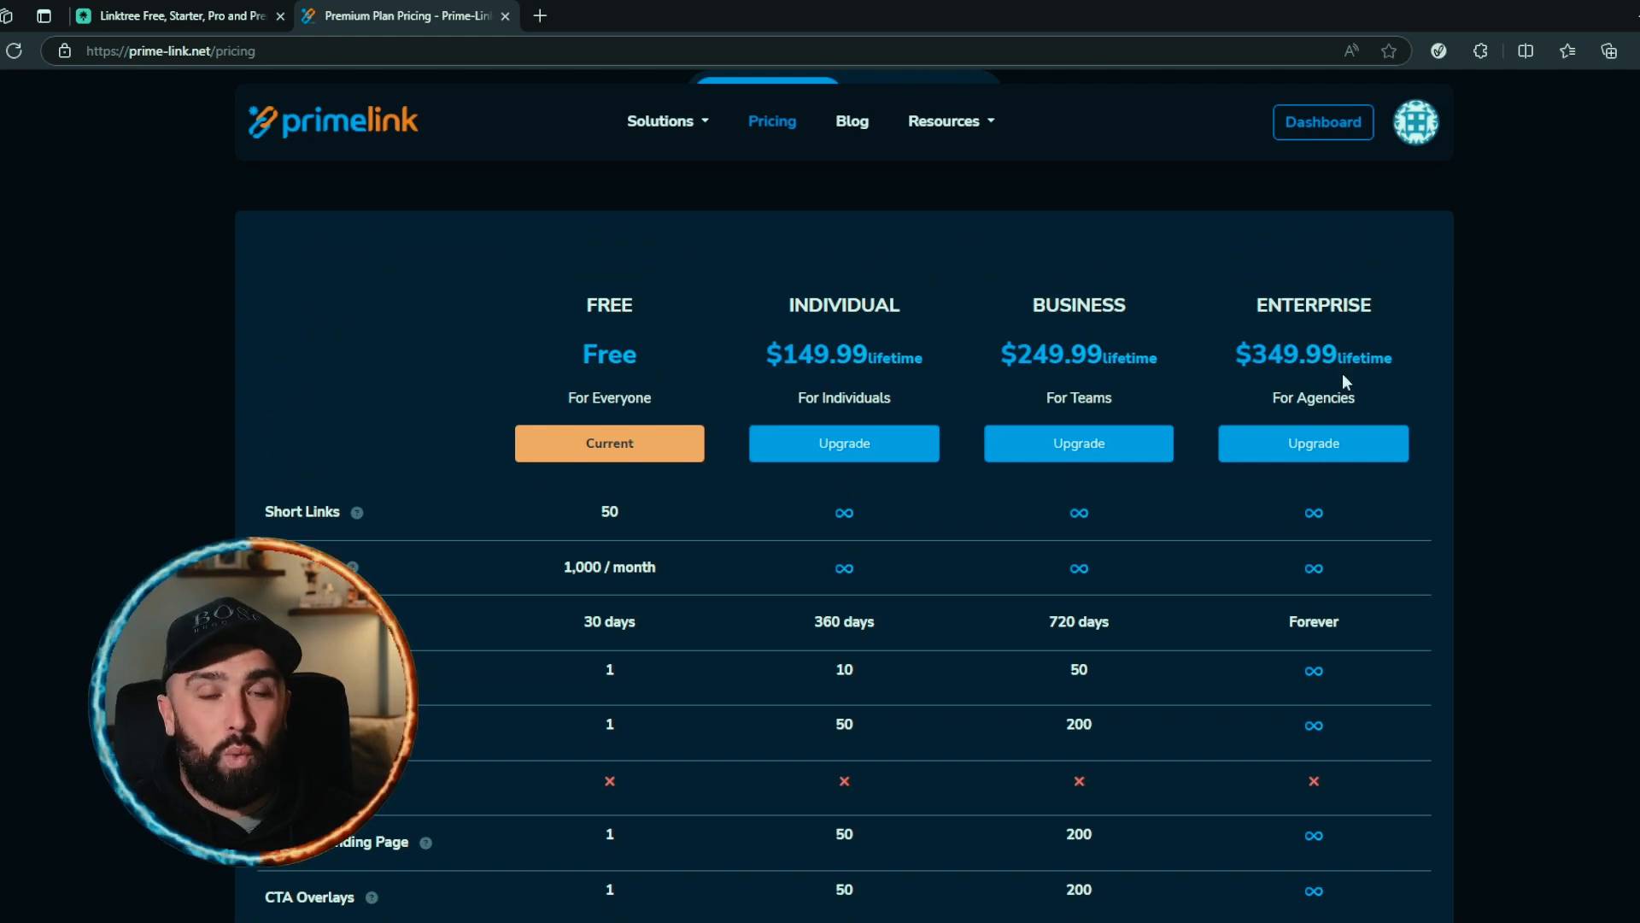
{"action": "scroll", "scroll_direction": "down", "scroll_amount": 3}
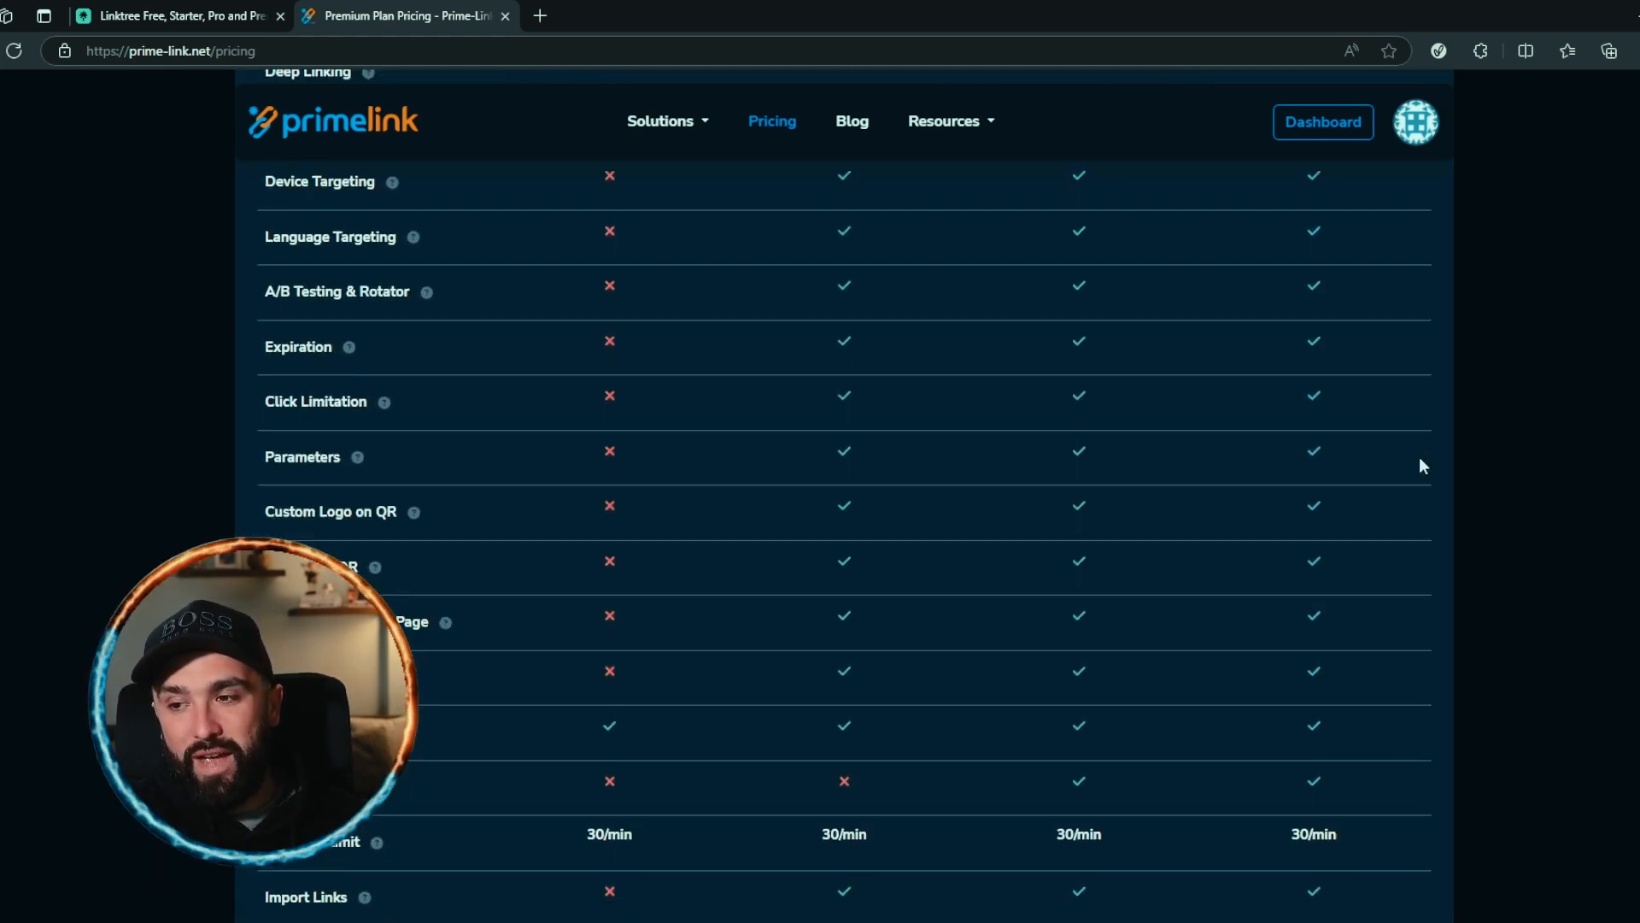
{"action": "scroll", "scroll_direction": "down", "scroll_amount": 3}
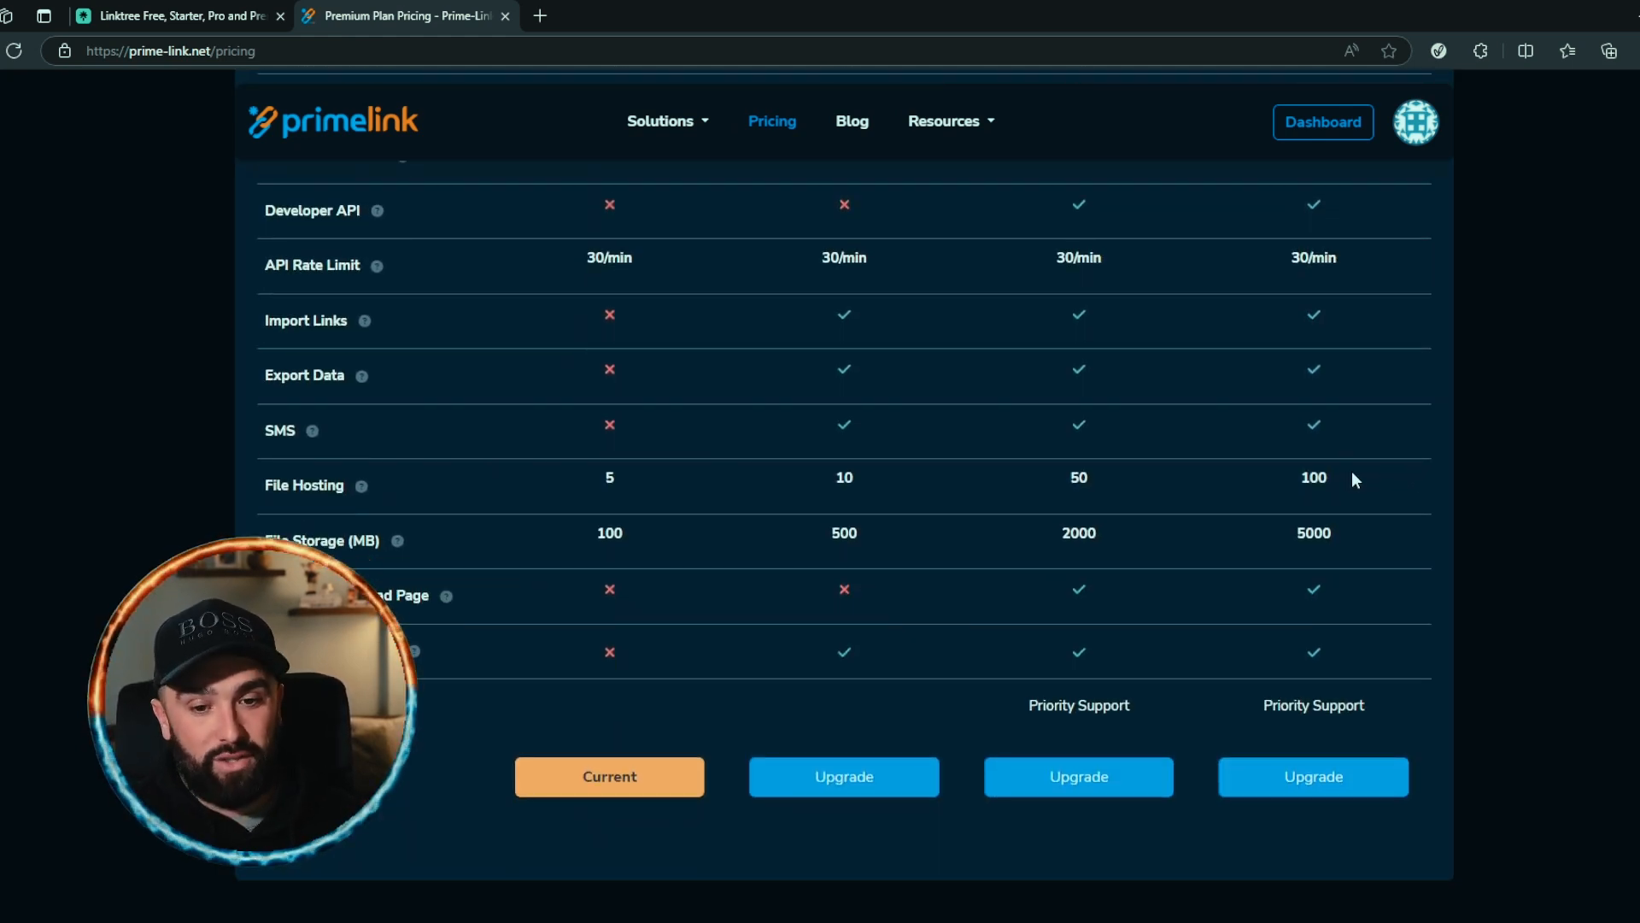
{"action": "scroll", "scroll_direction": "up", "scroll_amount": 3}
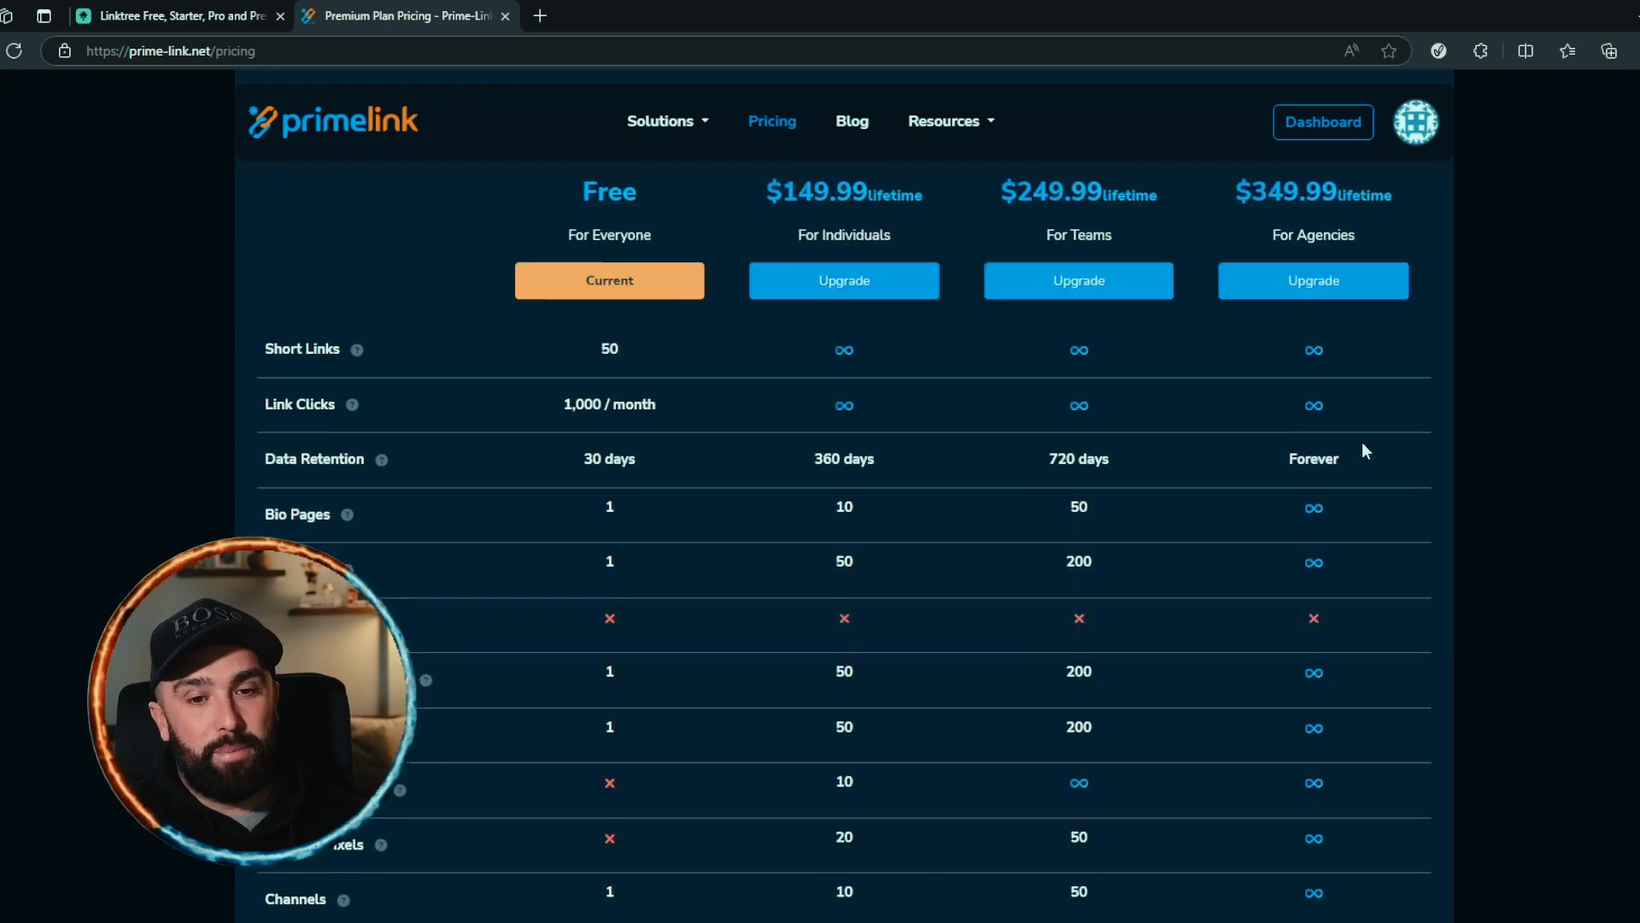